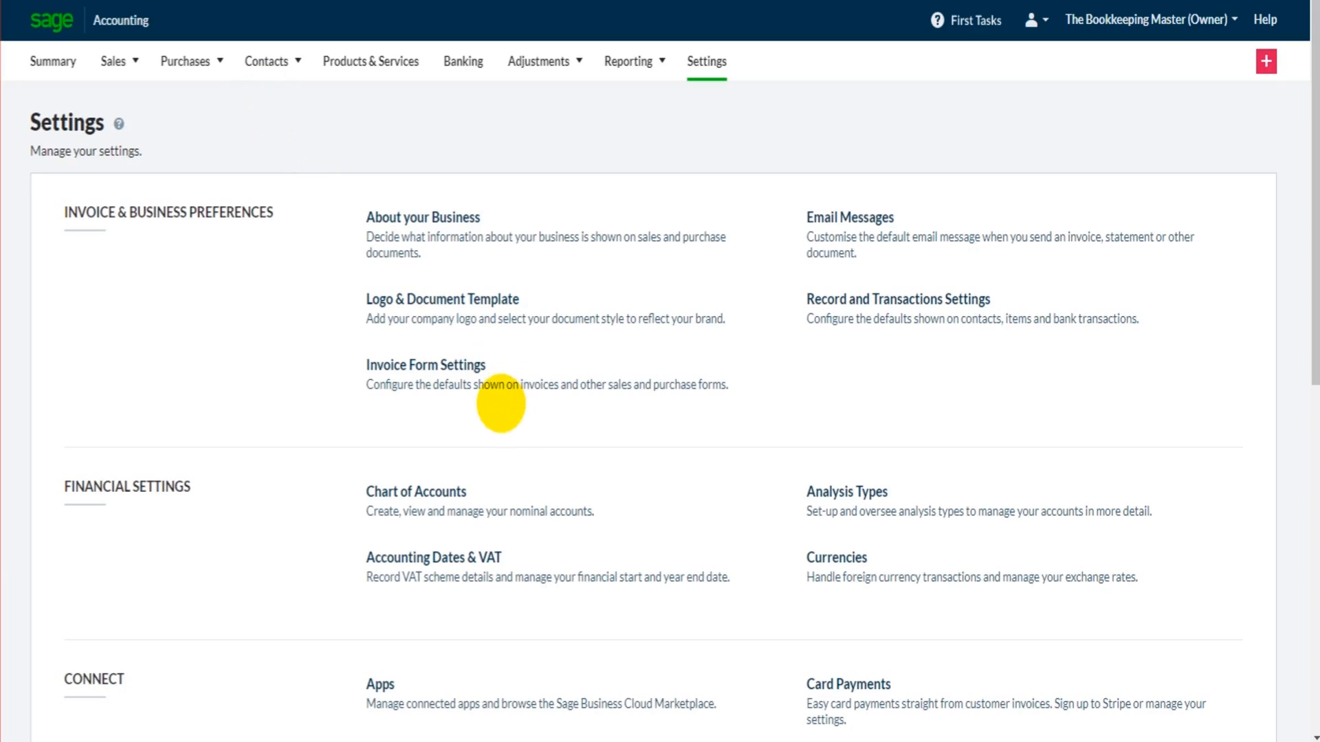
mouse_move(655, 234)
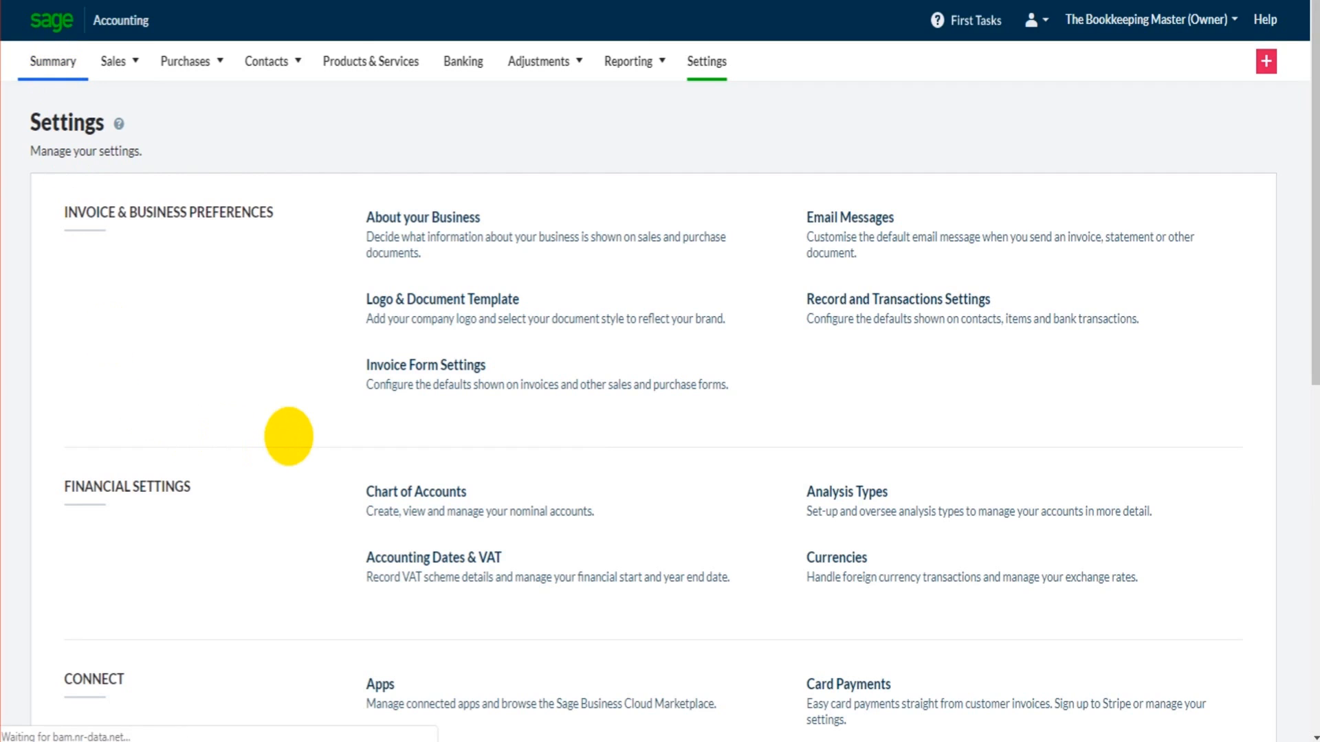
- Go from the business summary dashboard back to the Settings overview
click(52, 60)
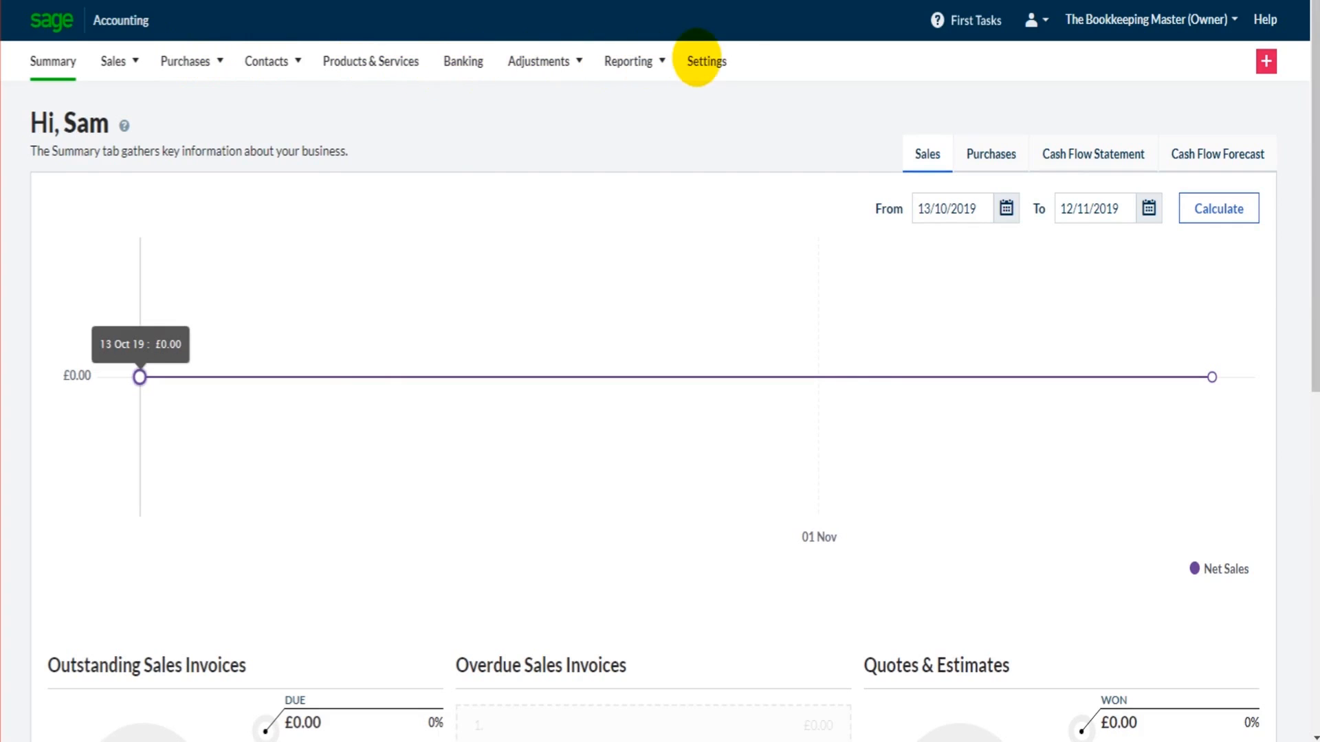
click(706, 62)
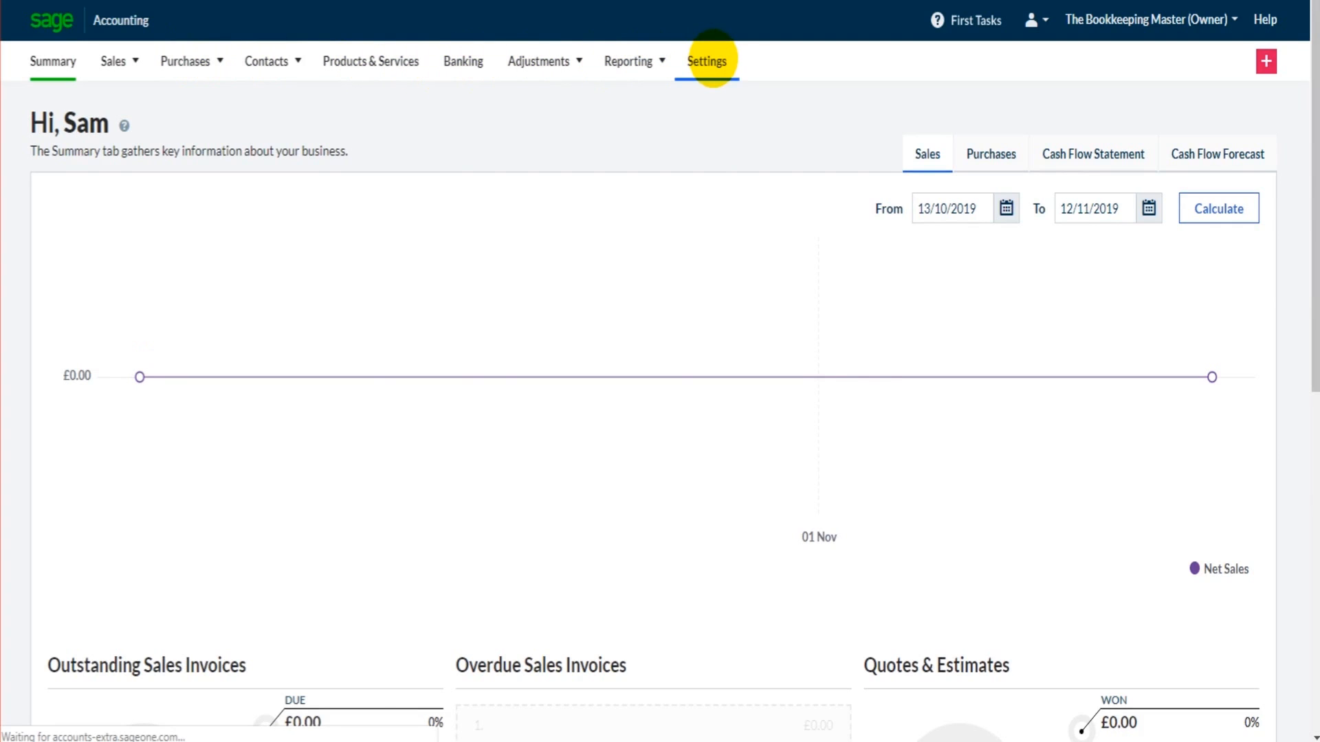
click(706, 60)
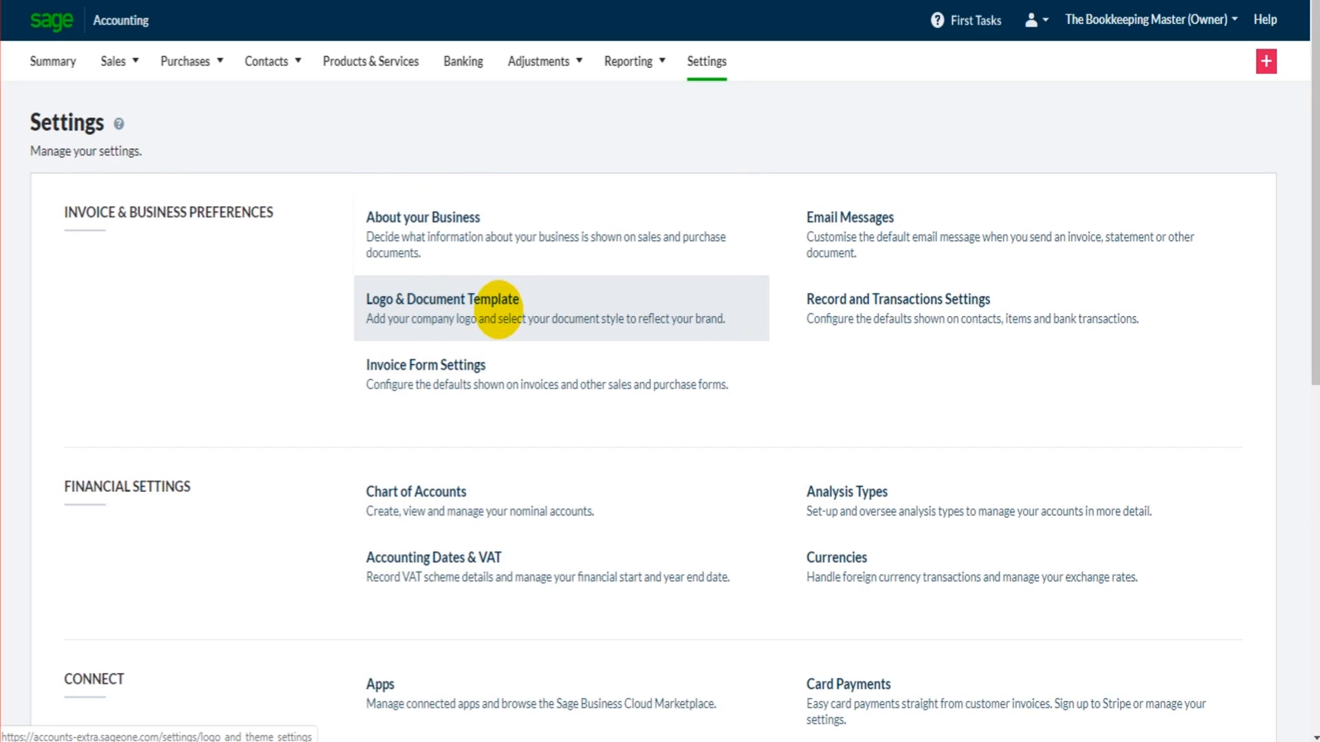
- Open Logo & Document Template and browse the product and service invoice layouts
click(440, 299)
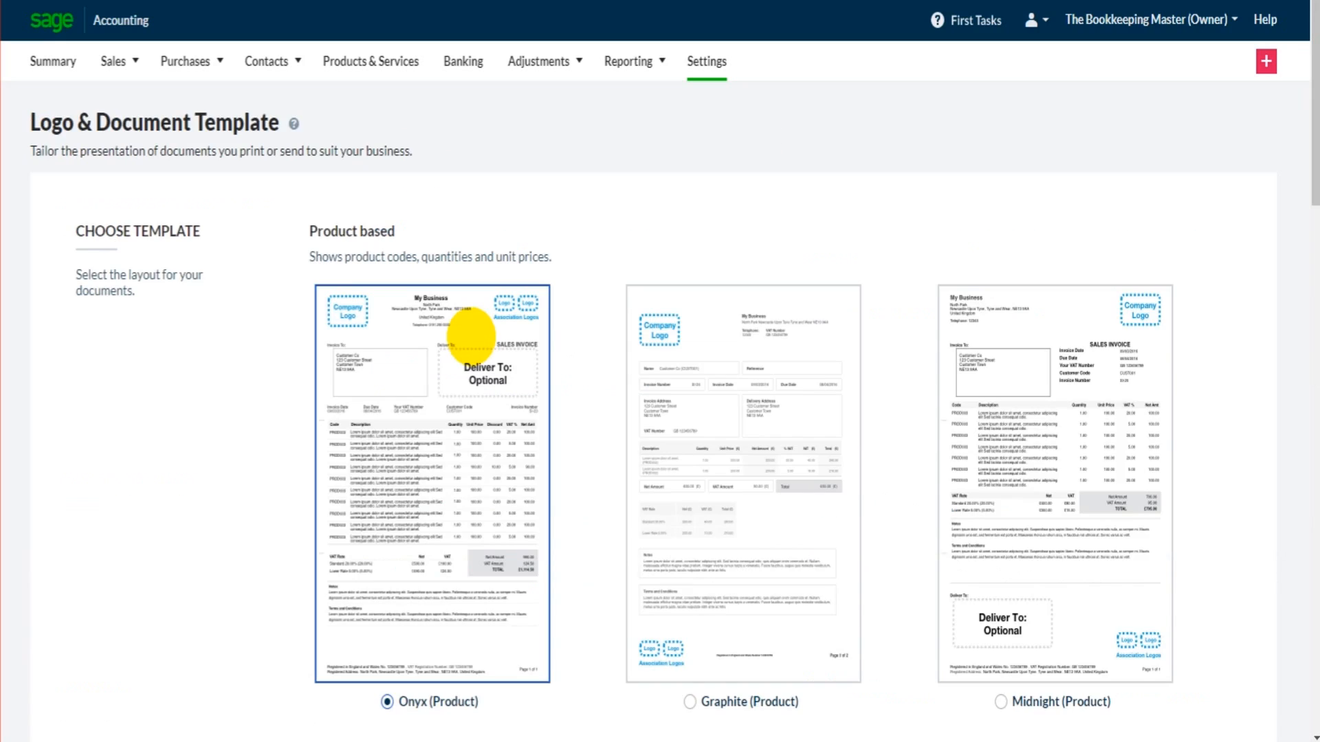
scroll(down, 3)
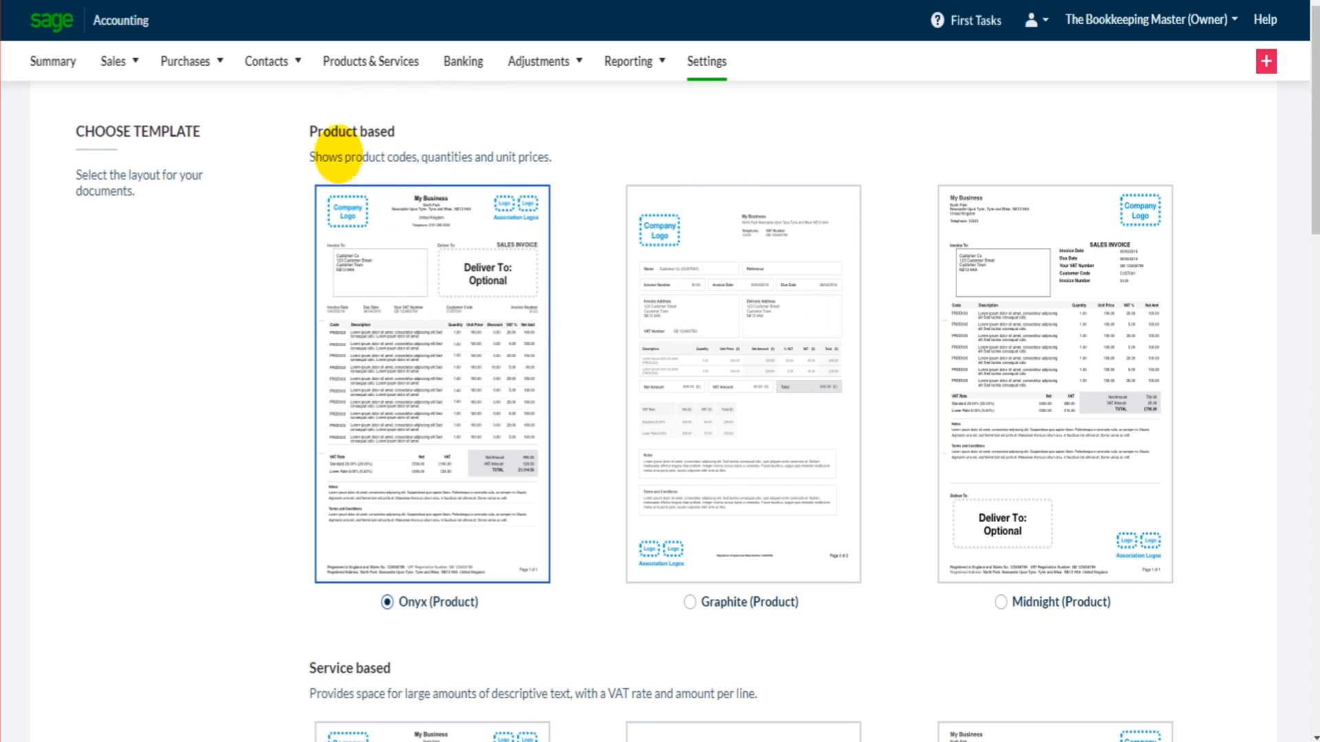
scroll(down, 3)
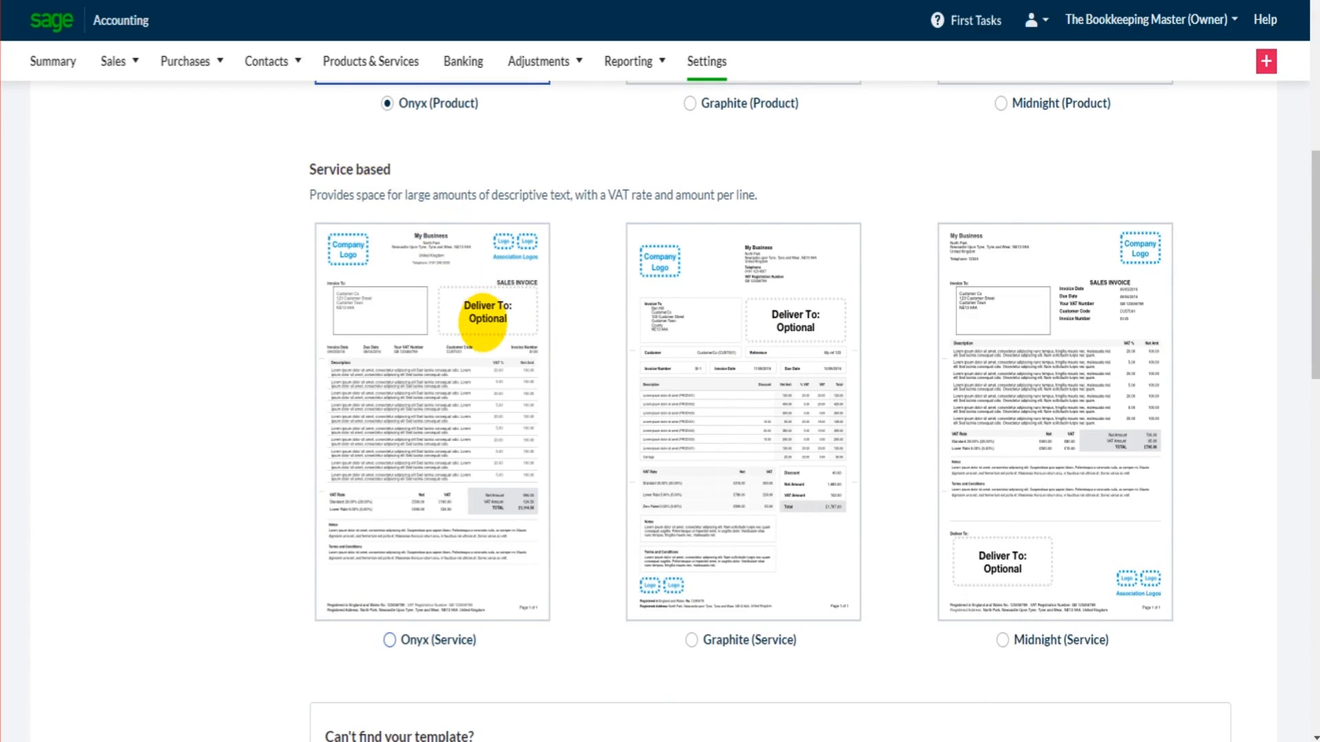
scroll(down, 3)
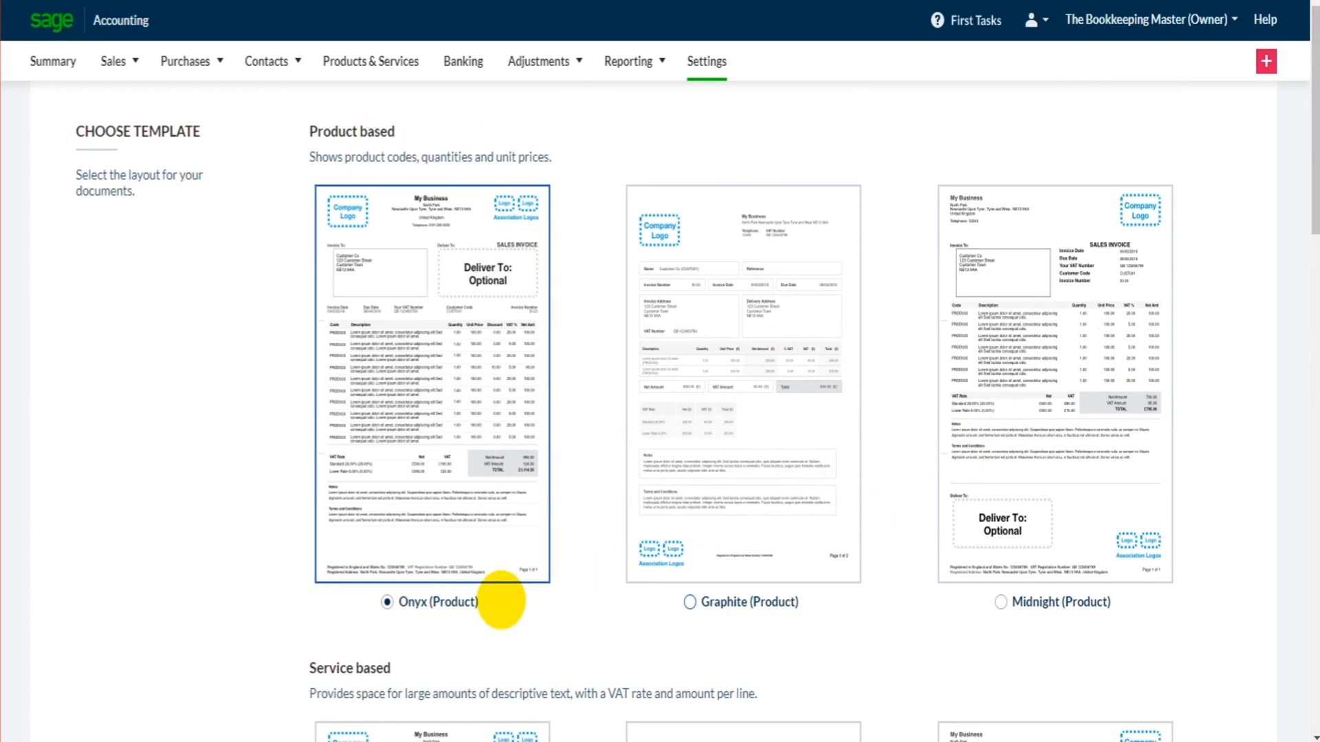
scroll(down, 3)
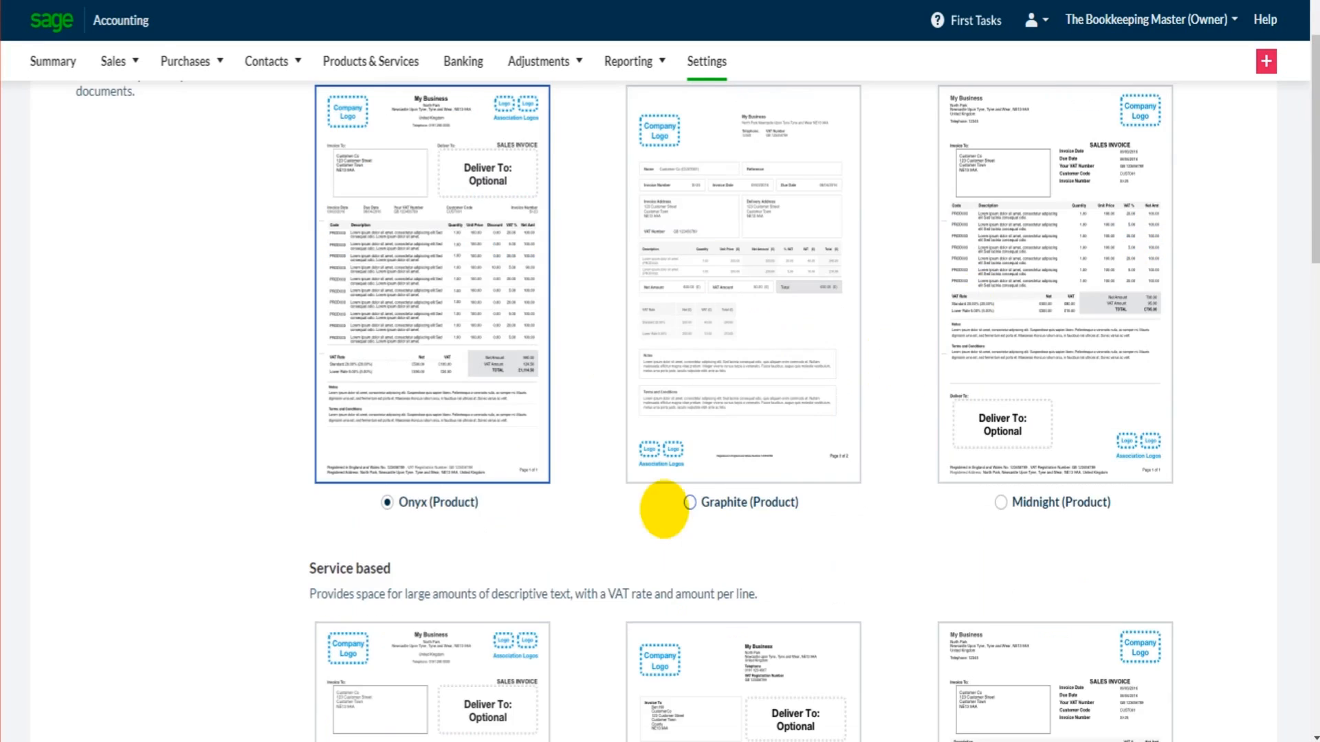
scroll(down, 3)
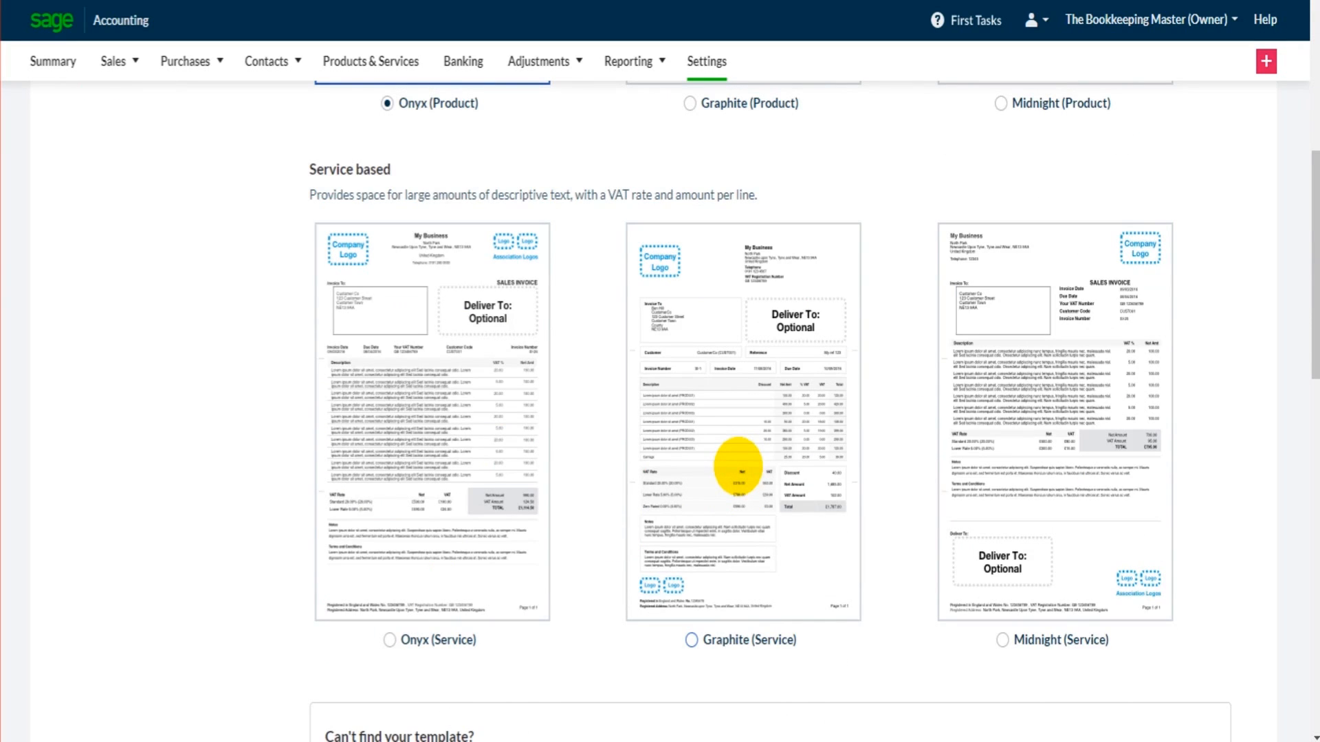
- Select the Graphite (Service) layout and scroll down to the Company Logo upload
click(689, 640)
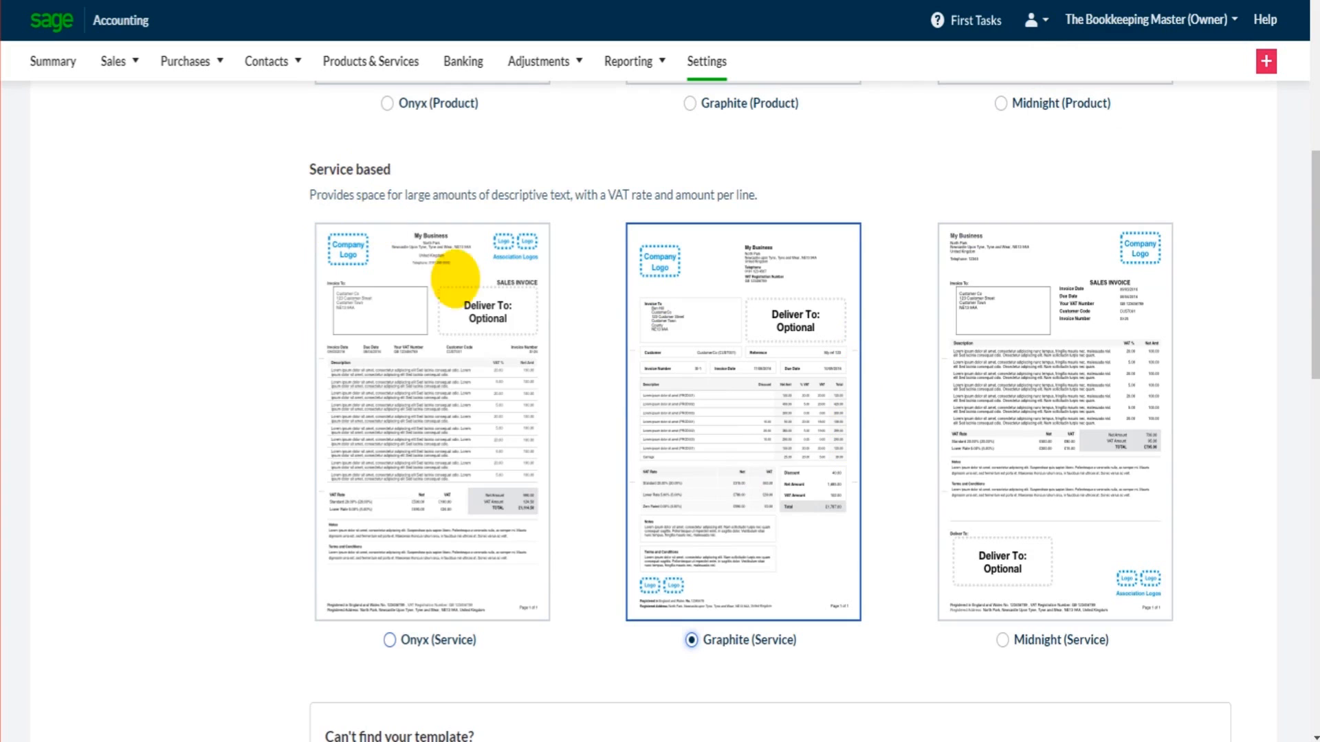
mouse_move(738, 436)
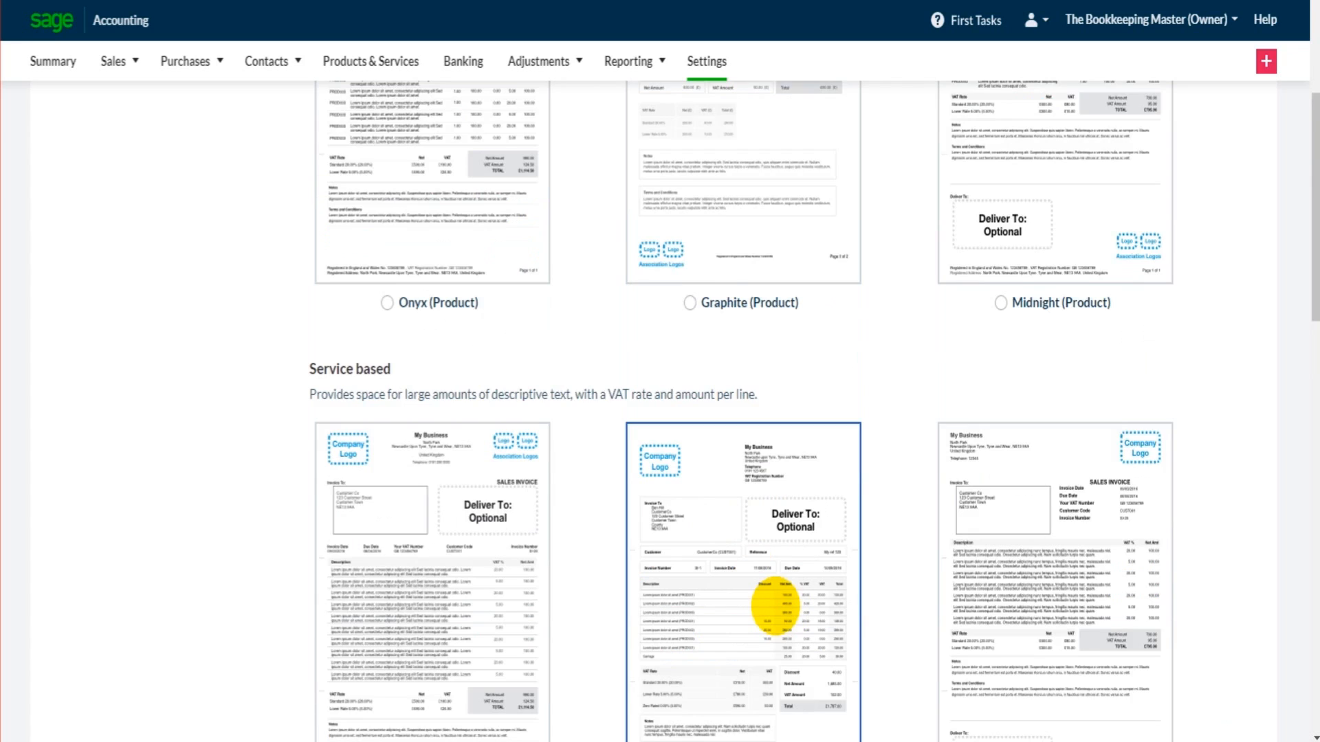
scroll(down, 3)
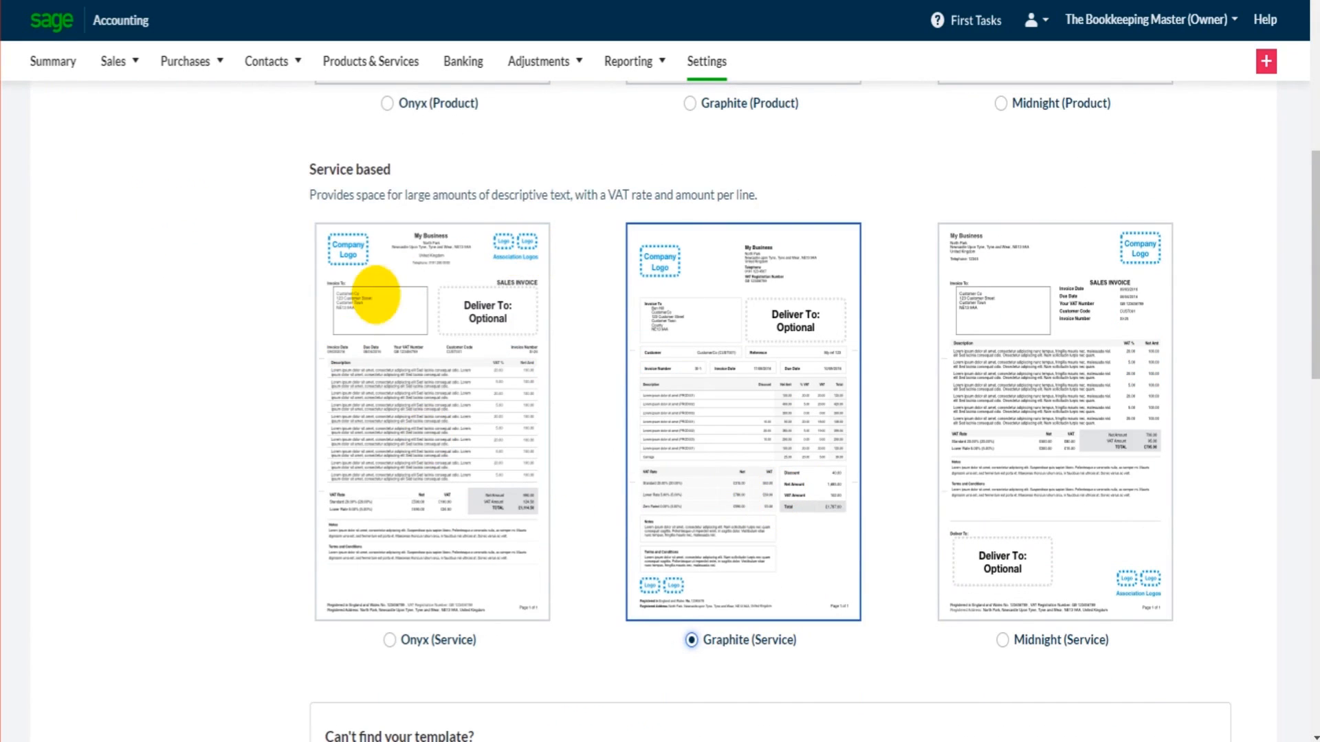
scroll(down, 3)
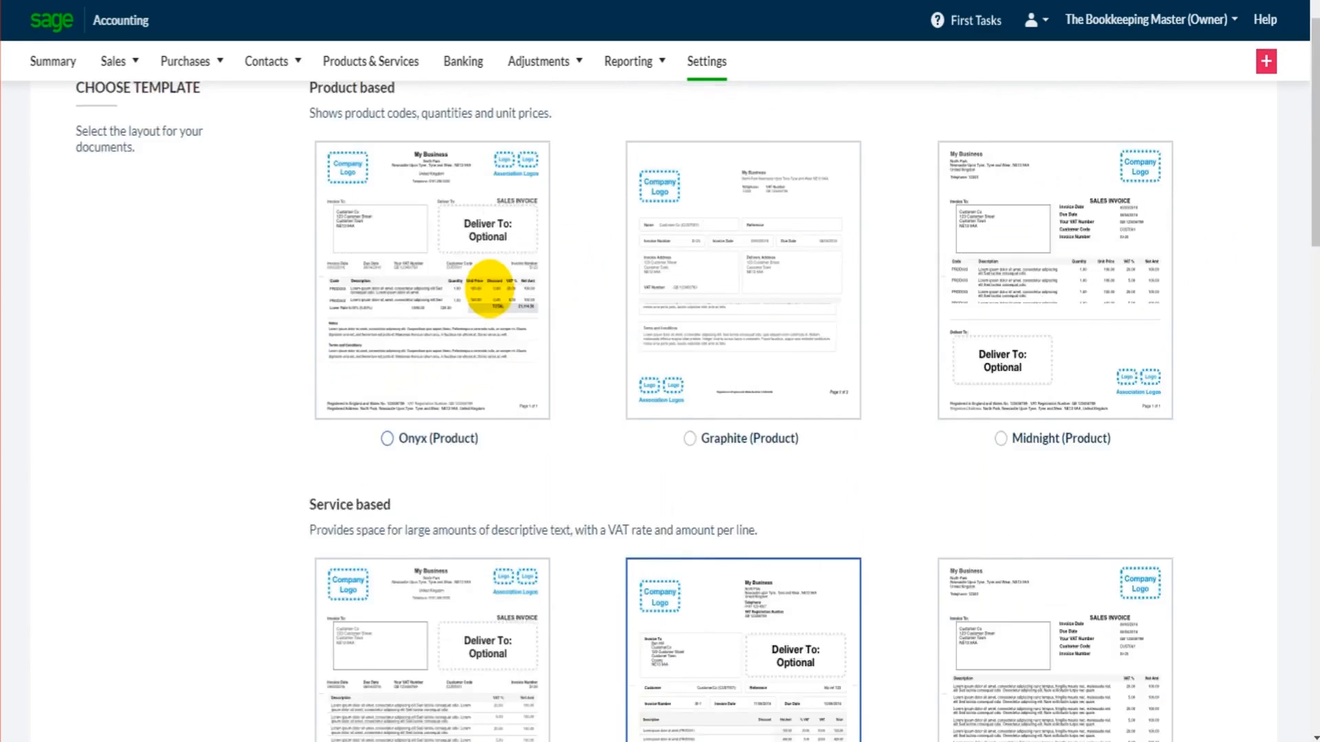
scroll(down, 3)
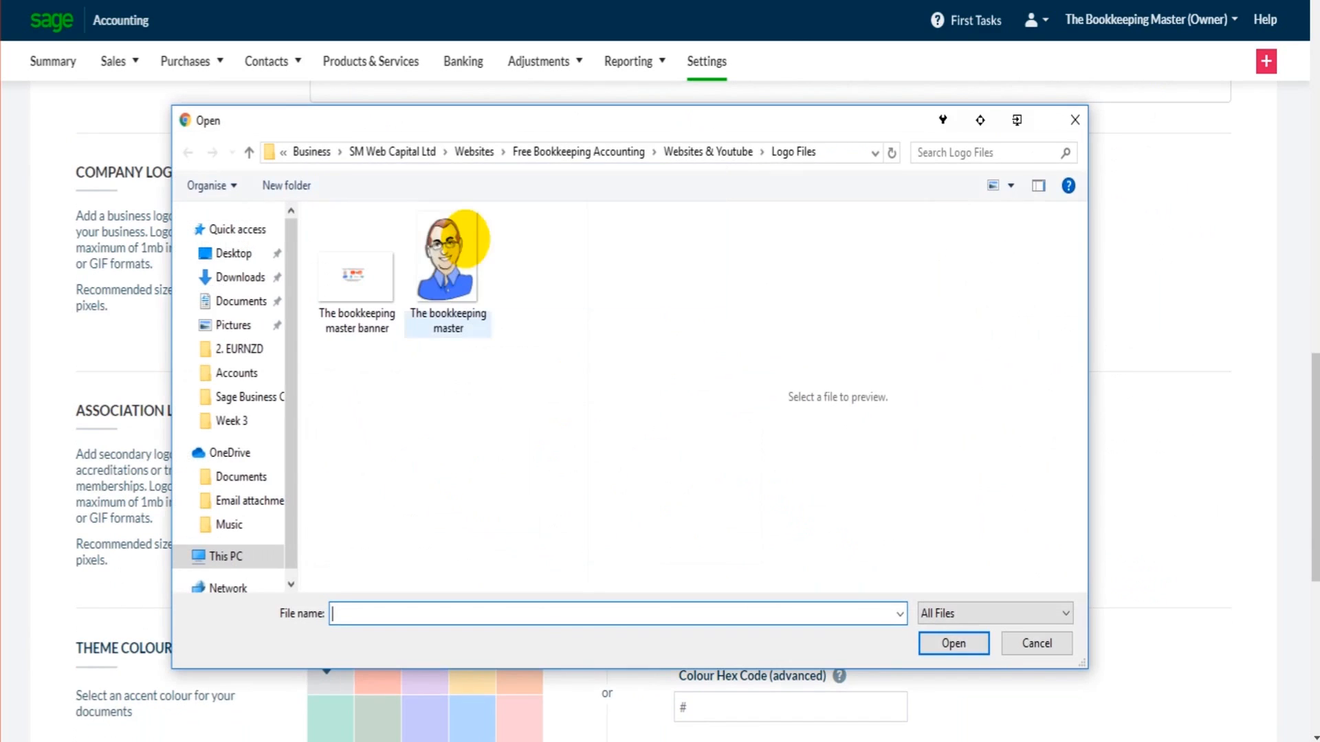
- Upload 'The bookkeeping master' image as the company logo
click(951, 643)
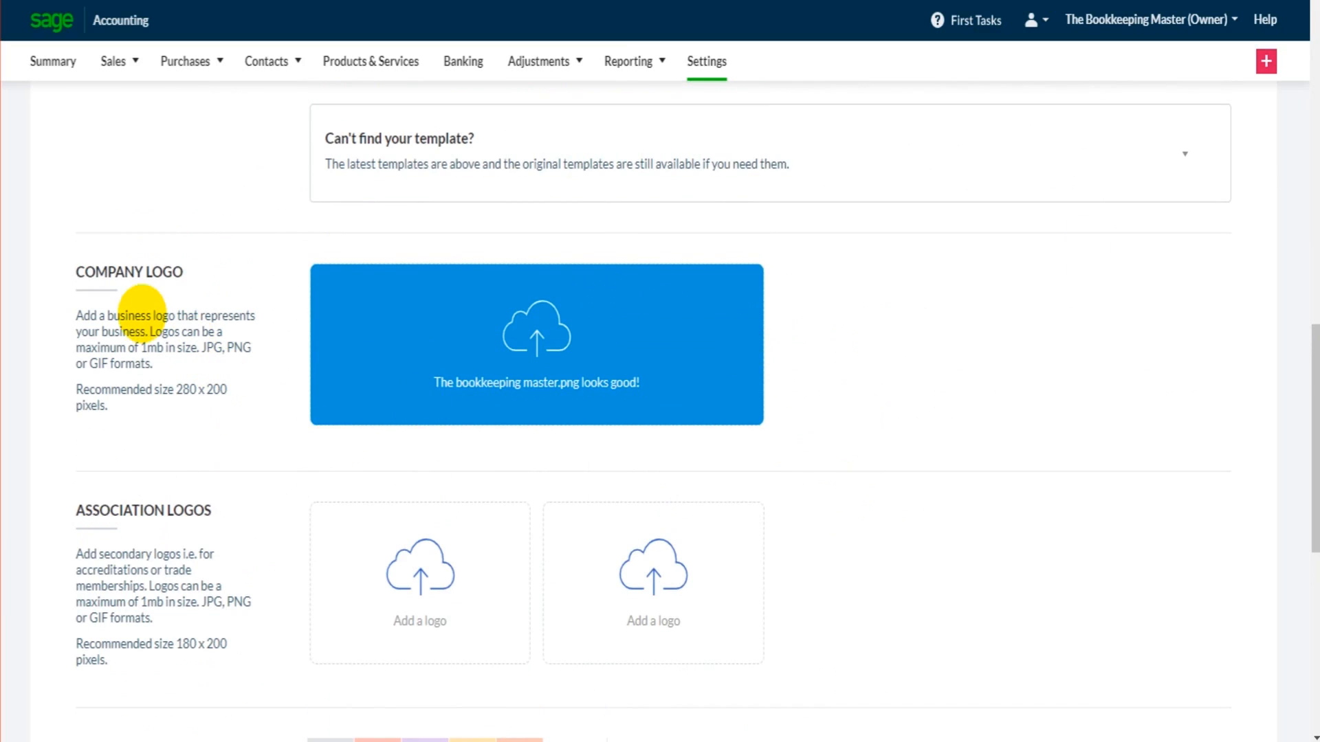
scroll(down, 3)
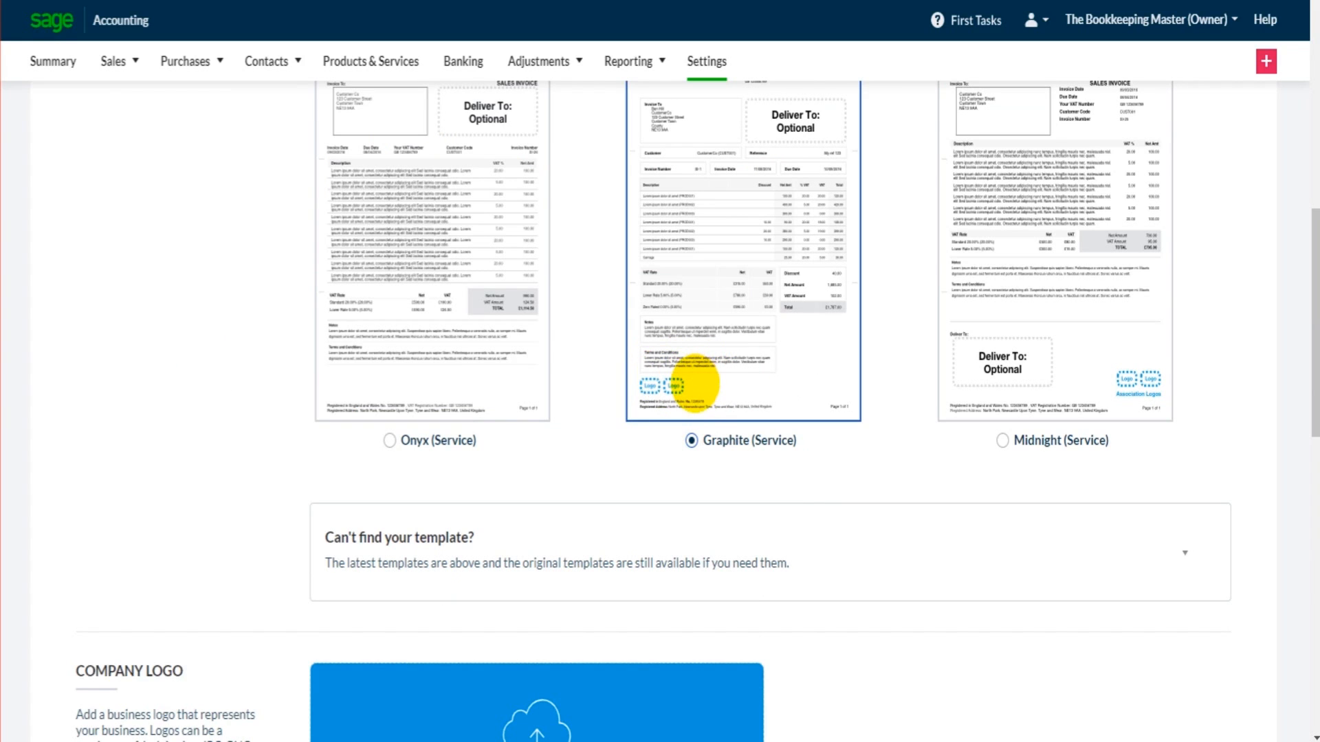
scroll(down, 3)
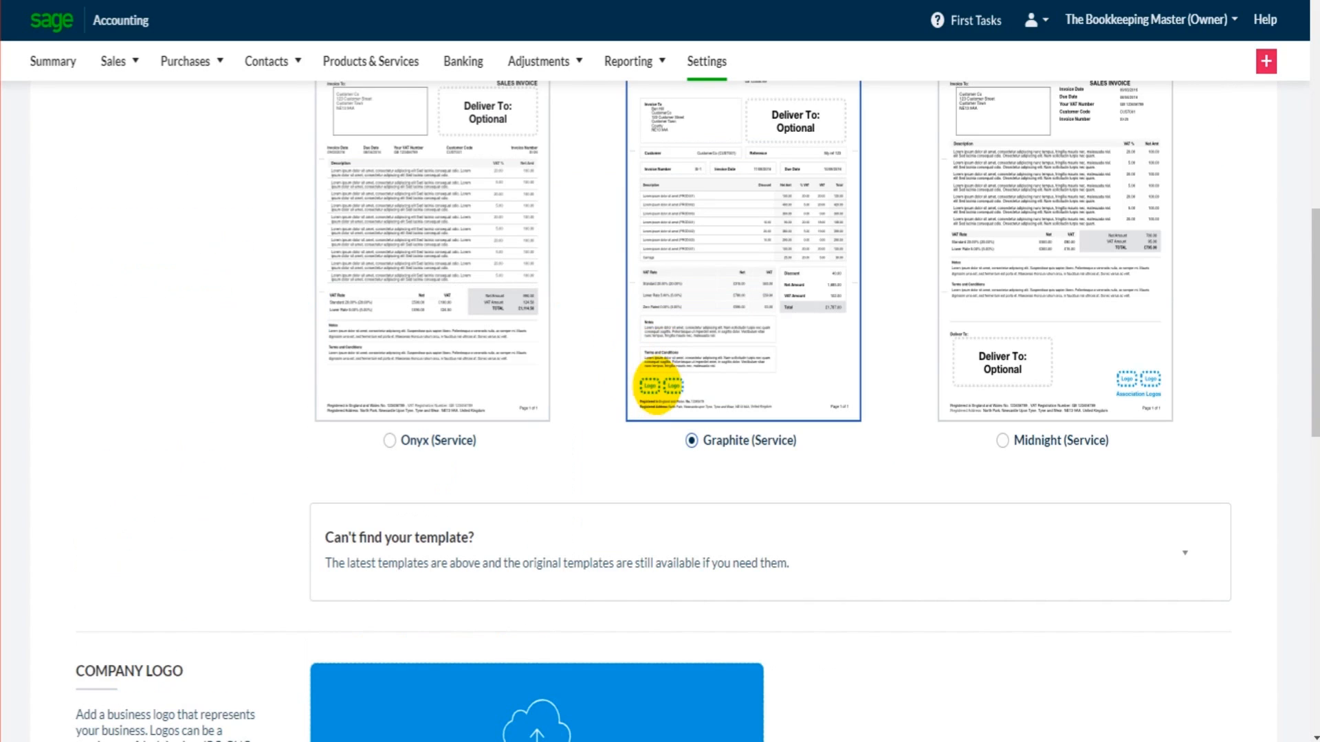
scroll(down, 3)
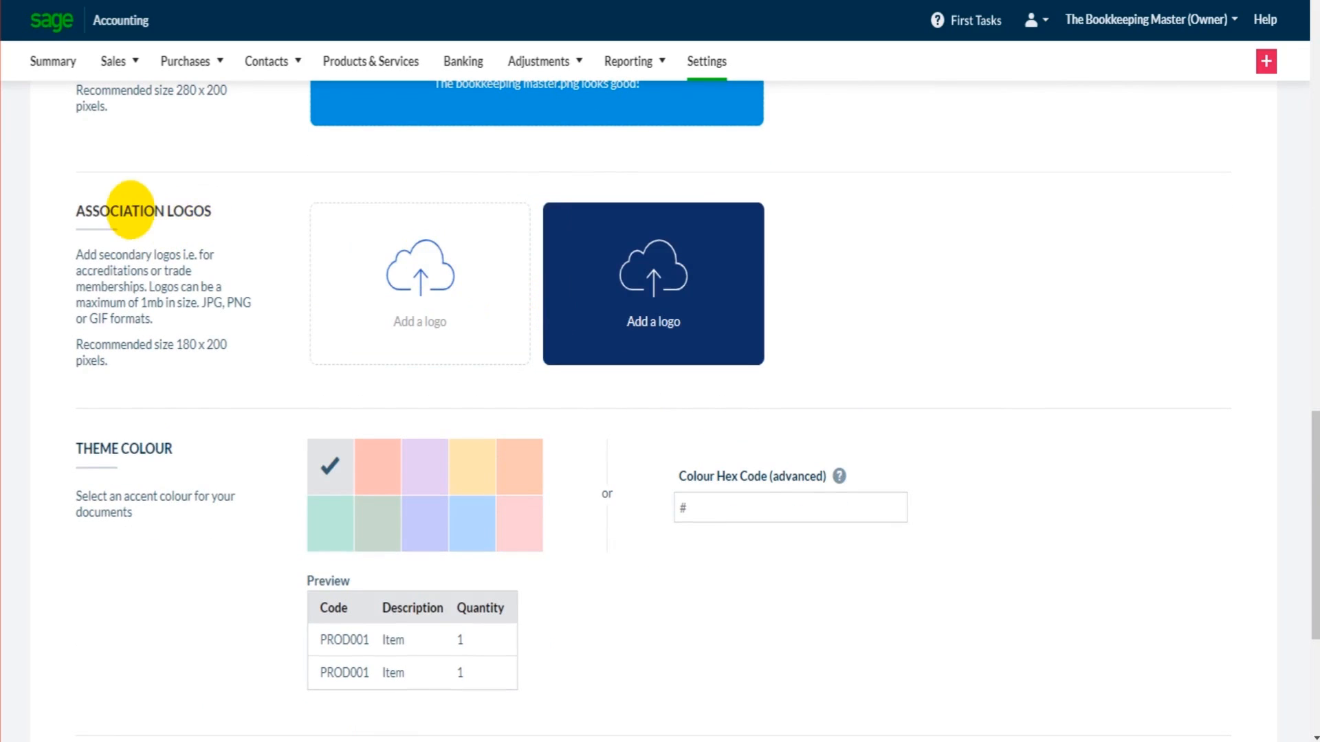
mouse_move(511, 294)
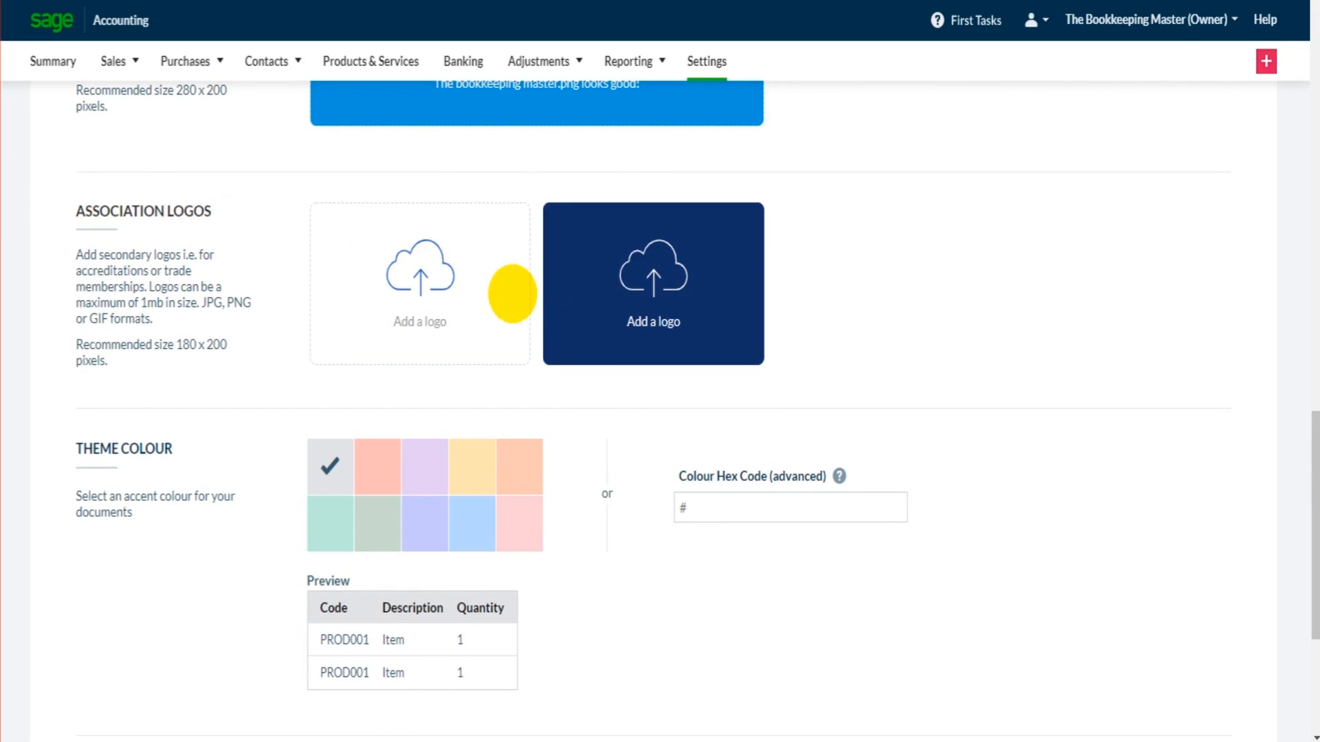
mouse_move(1135, 394)
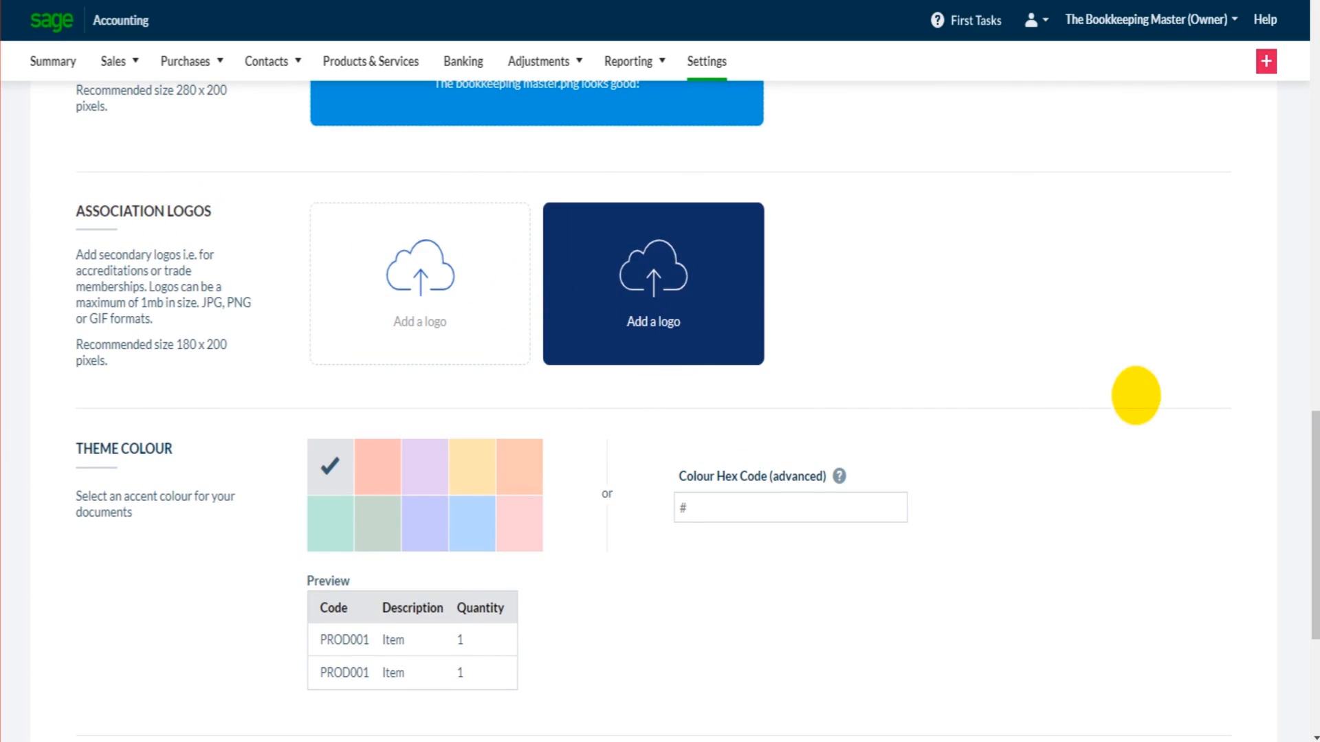
scroll(down, 3)
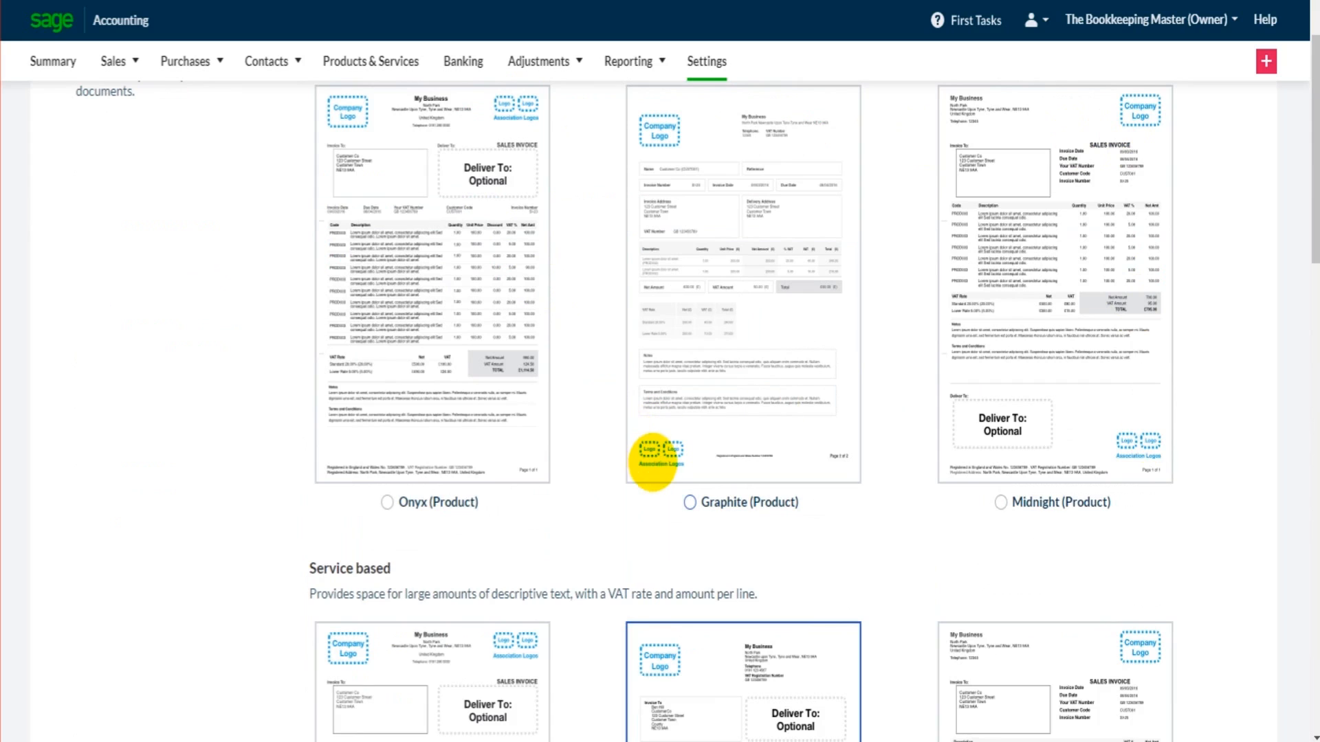
mouse_move(564, 469)
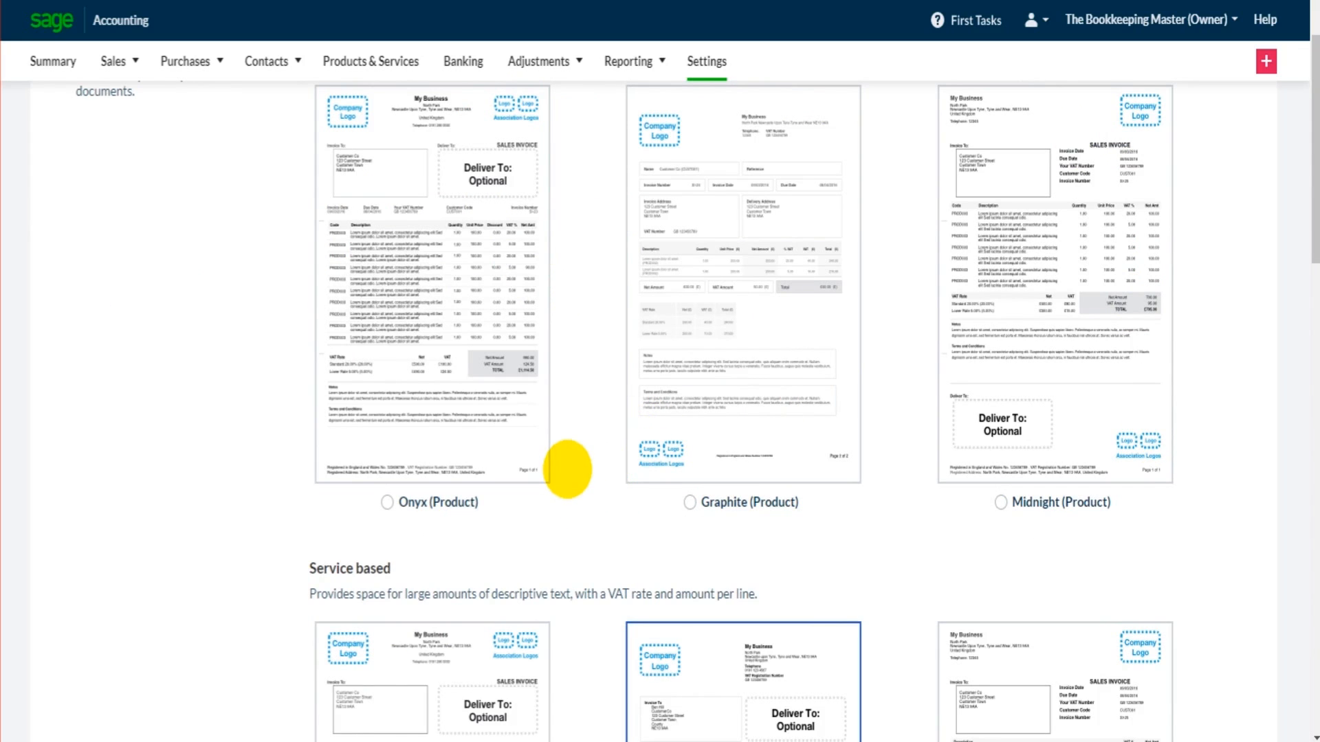
scroll(down, 3)
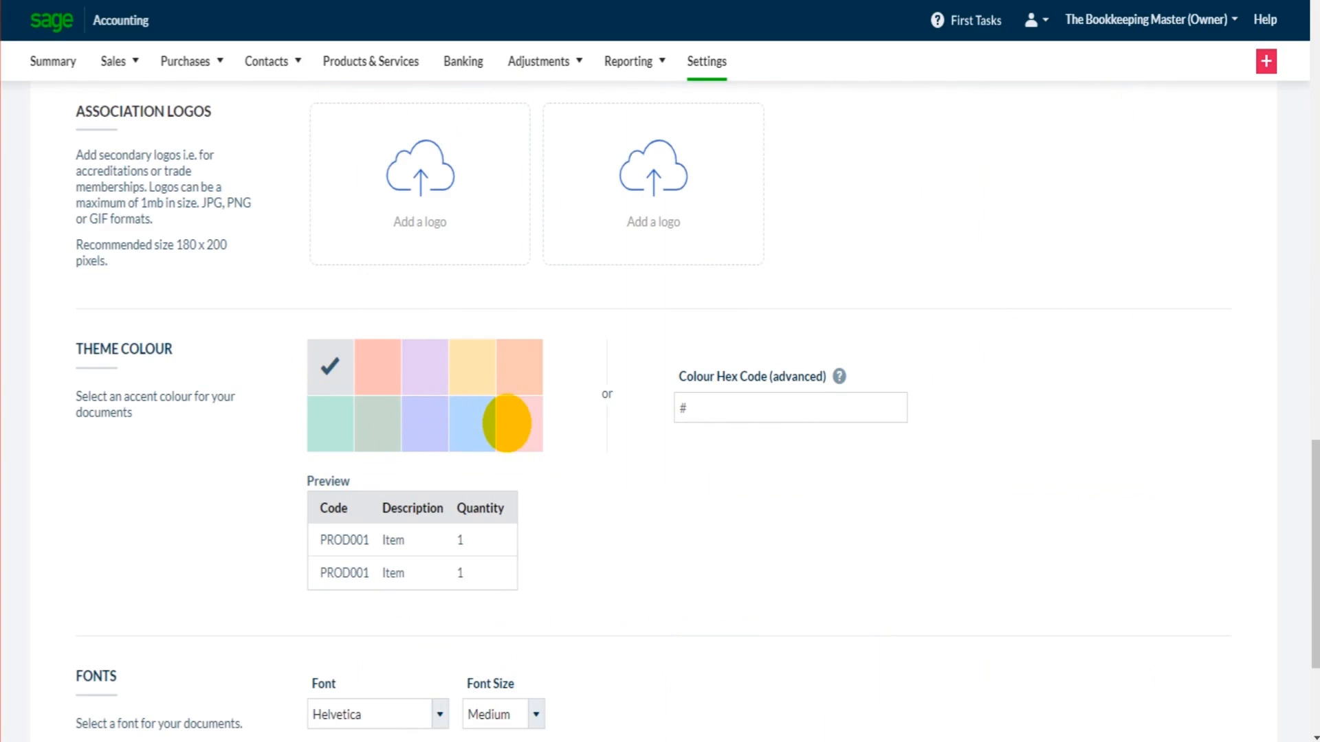
- Try the pink theme colour, revert to grey, and scroll to the font options
click(518, 423)
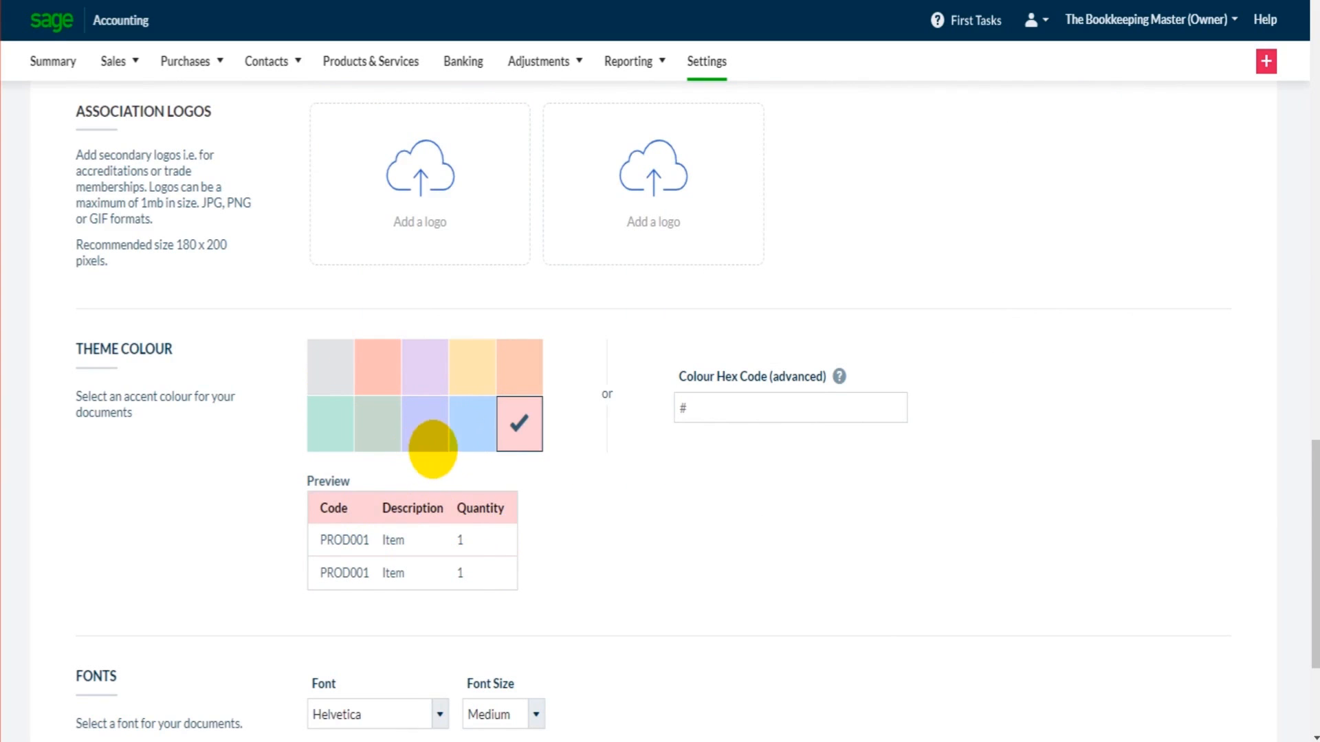
click(330, 366)
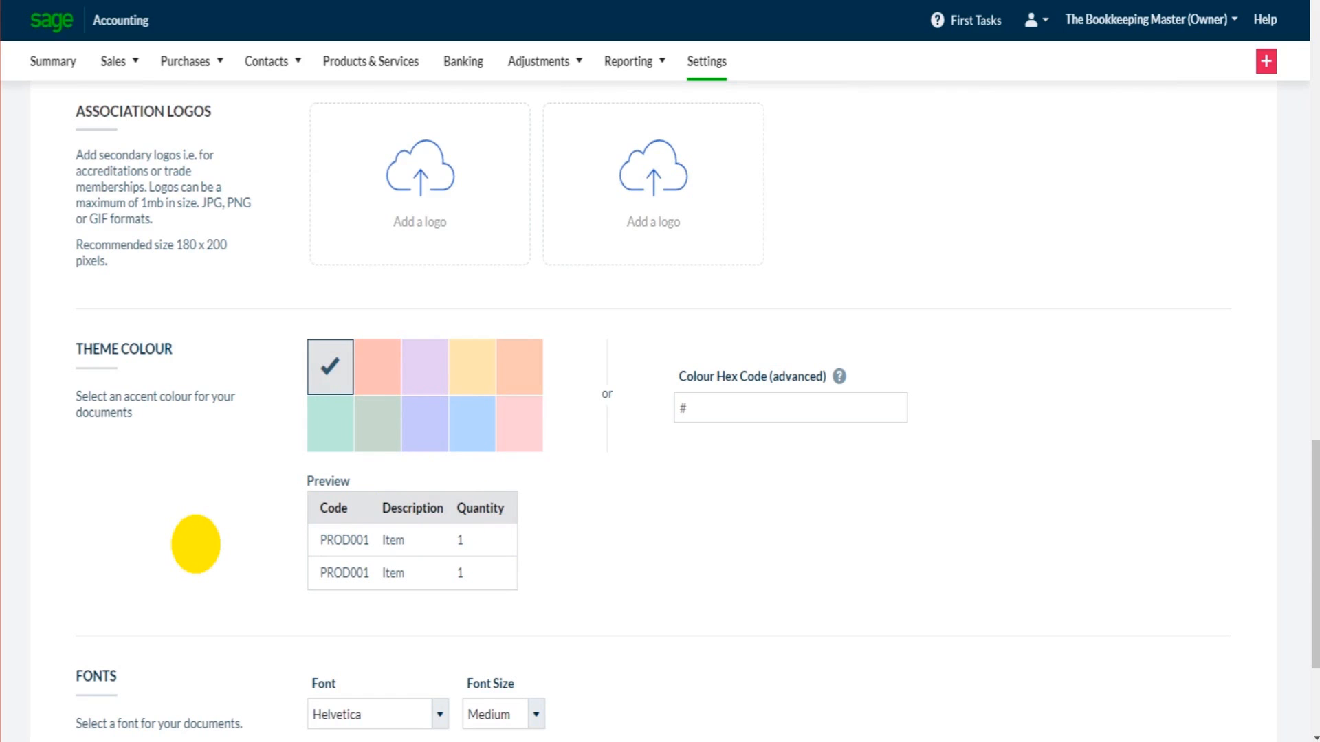
mouse_move(330, 365)
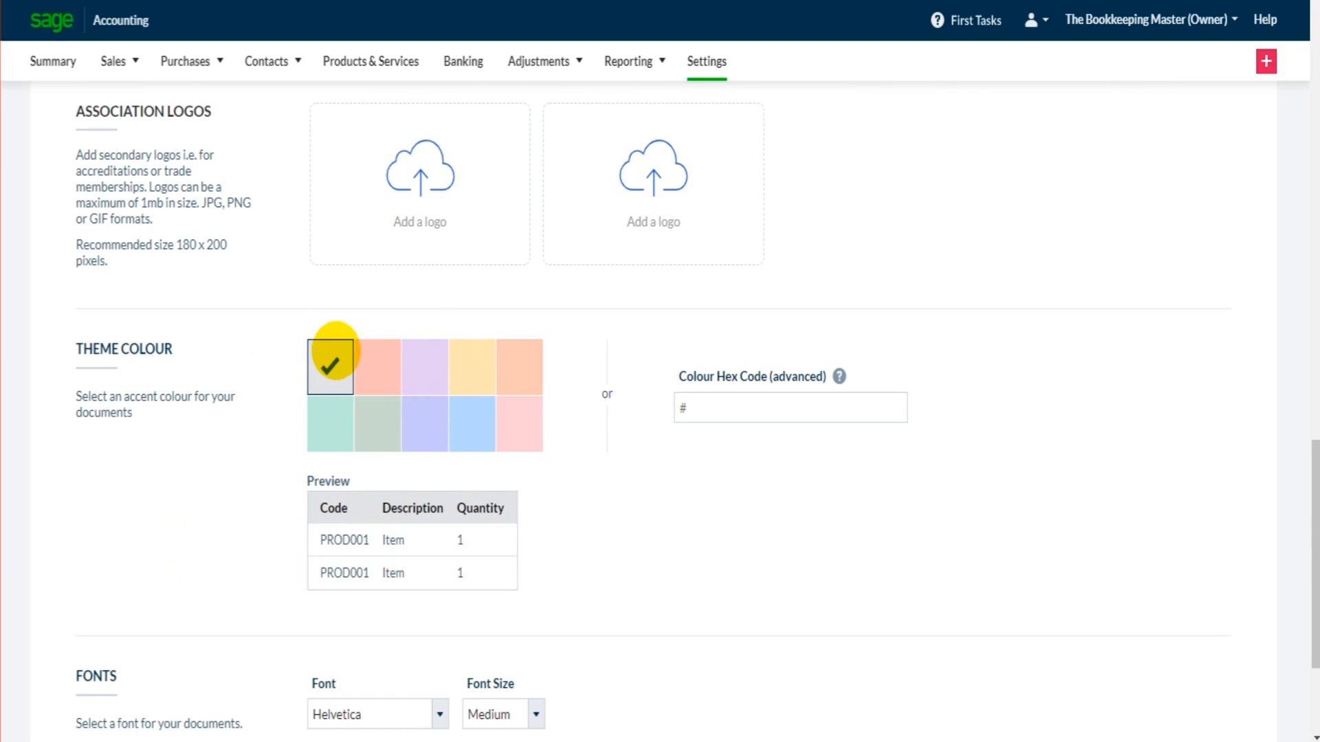
mouse_move(482, 448)
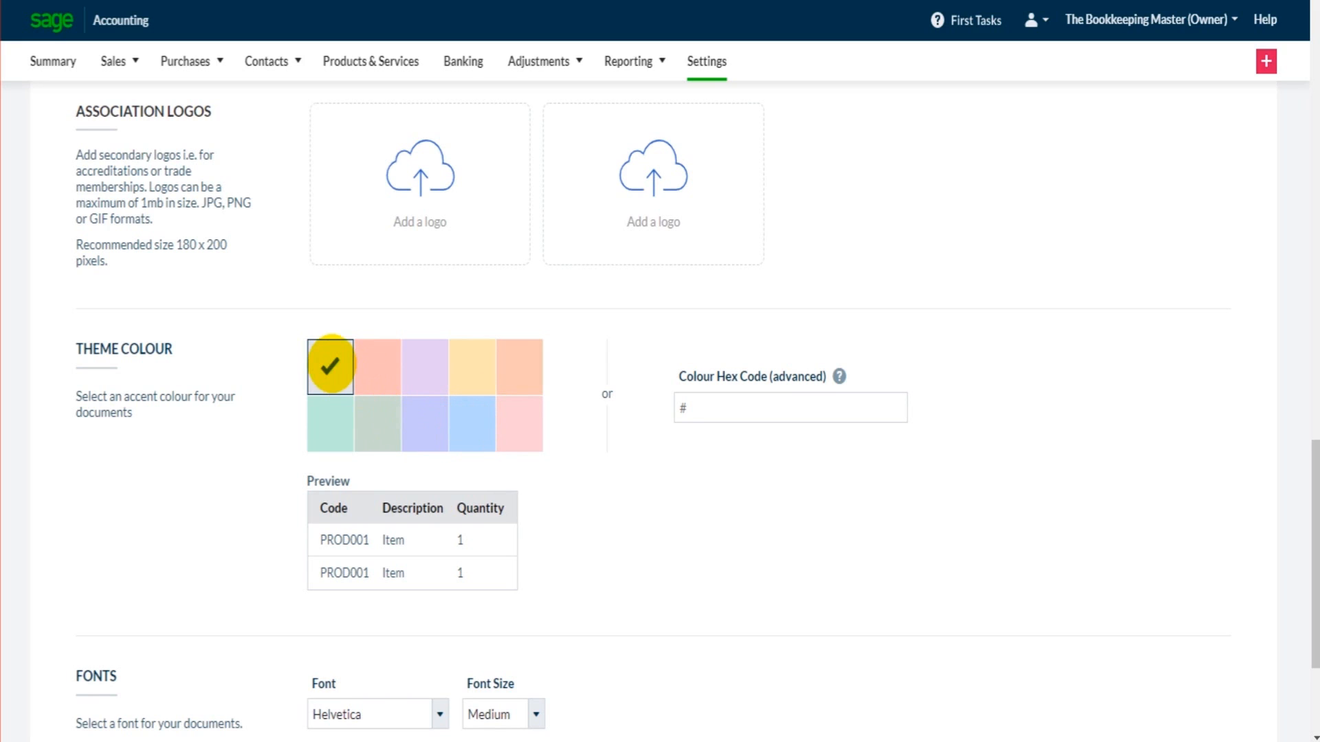
scroll(down, 3)
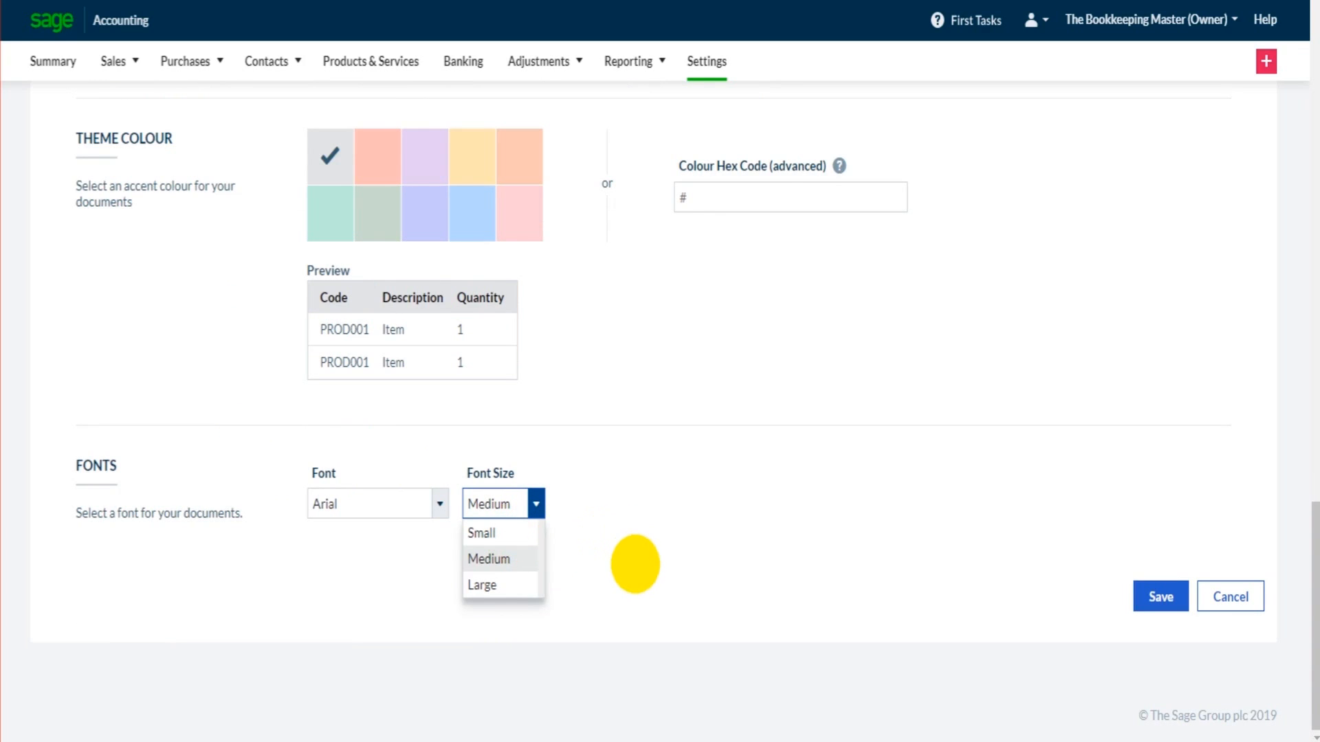
mouse_move(616, 374)
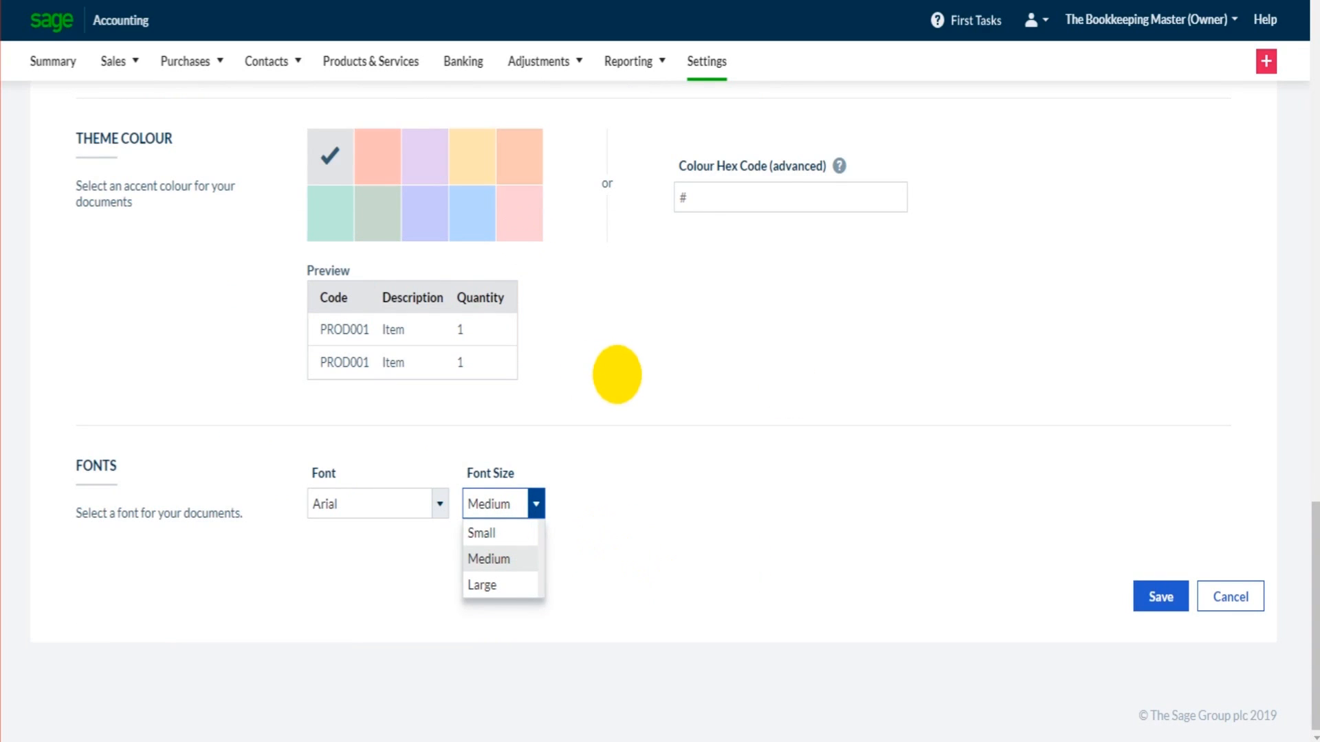
- Keep the font size at Medium and scroll through the rest of the template page
click(481, 532)
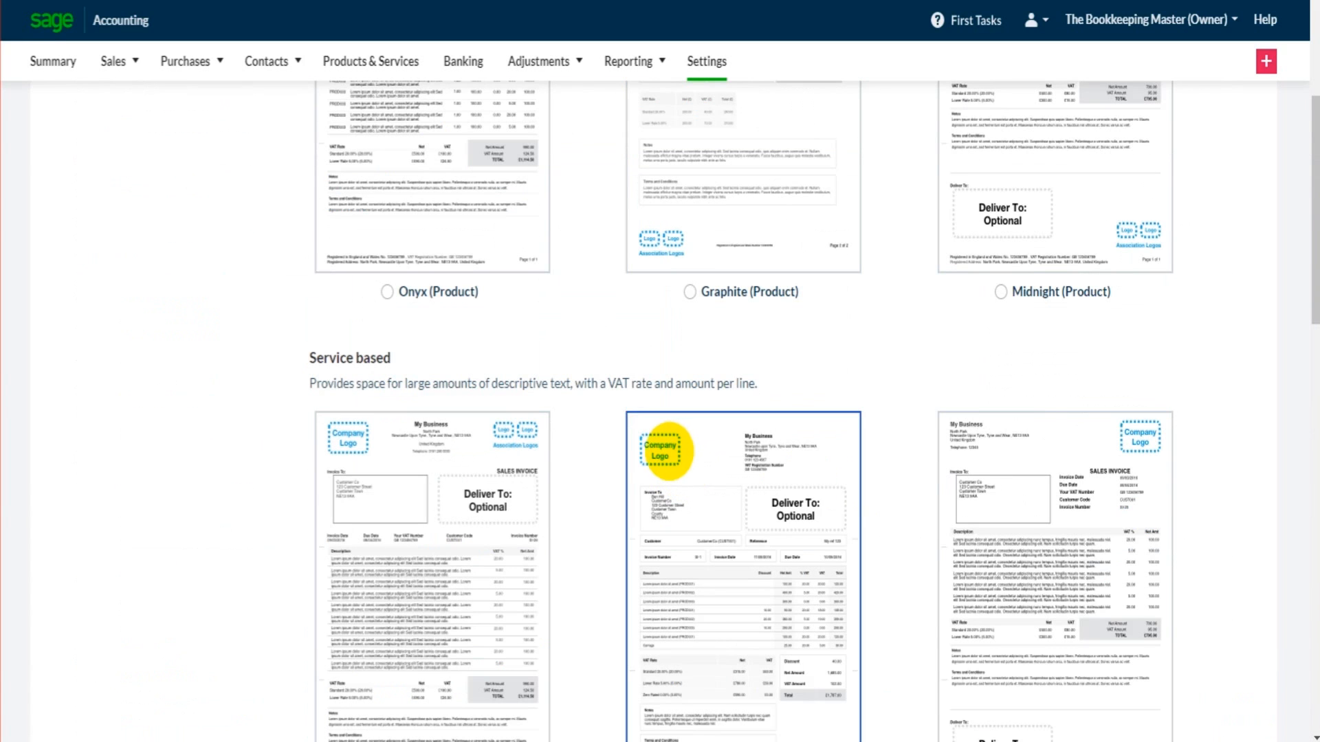
scroll(down, 3)
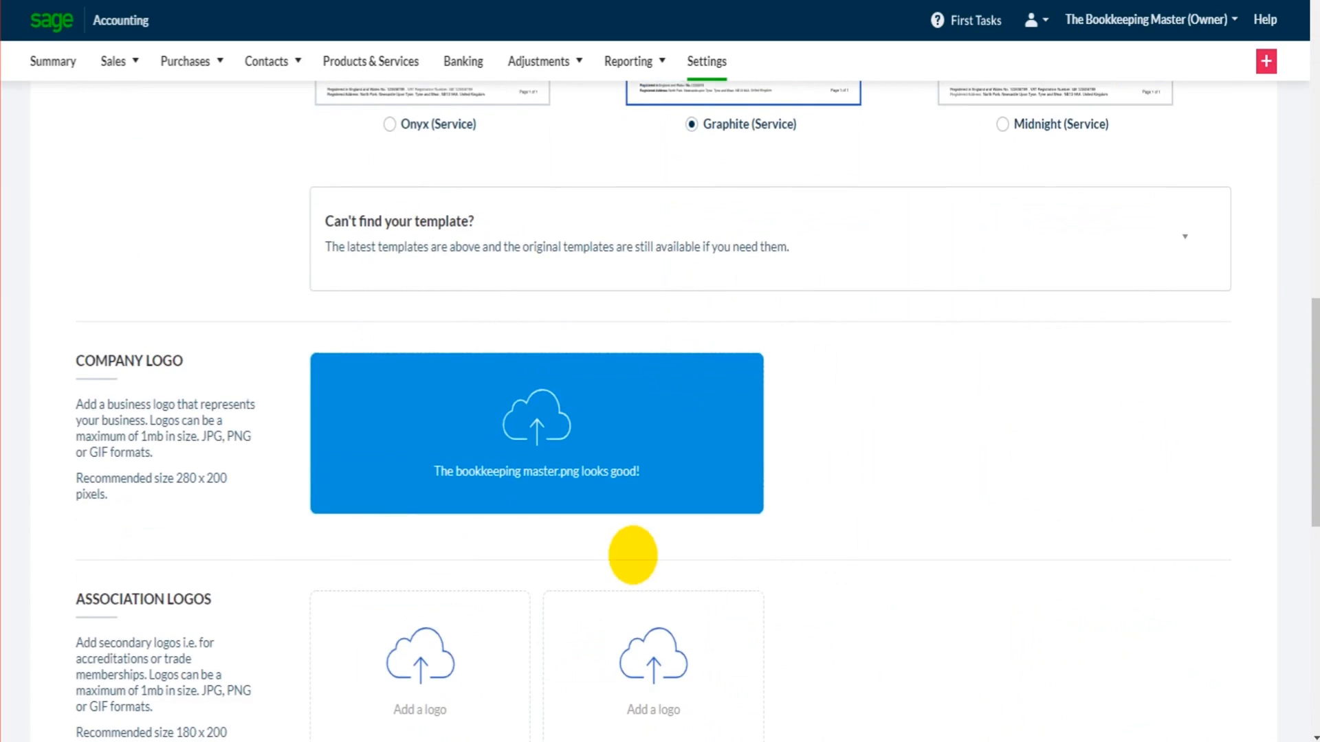
scroll(down, 3)
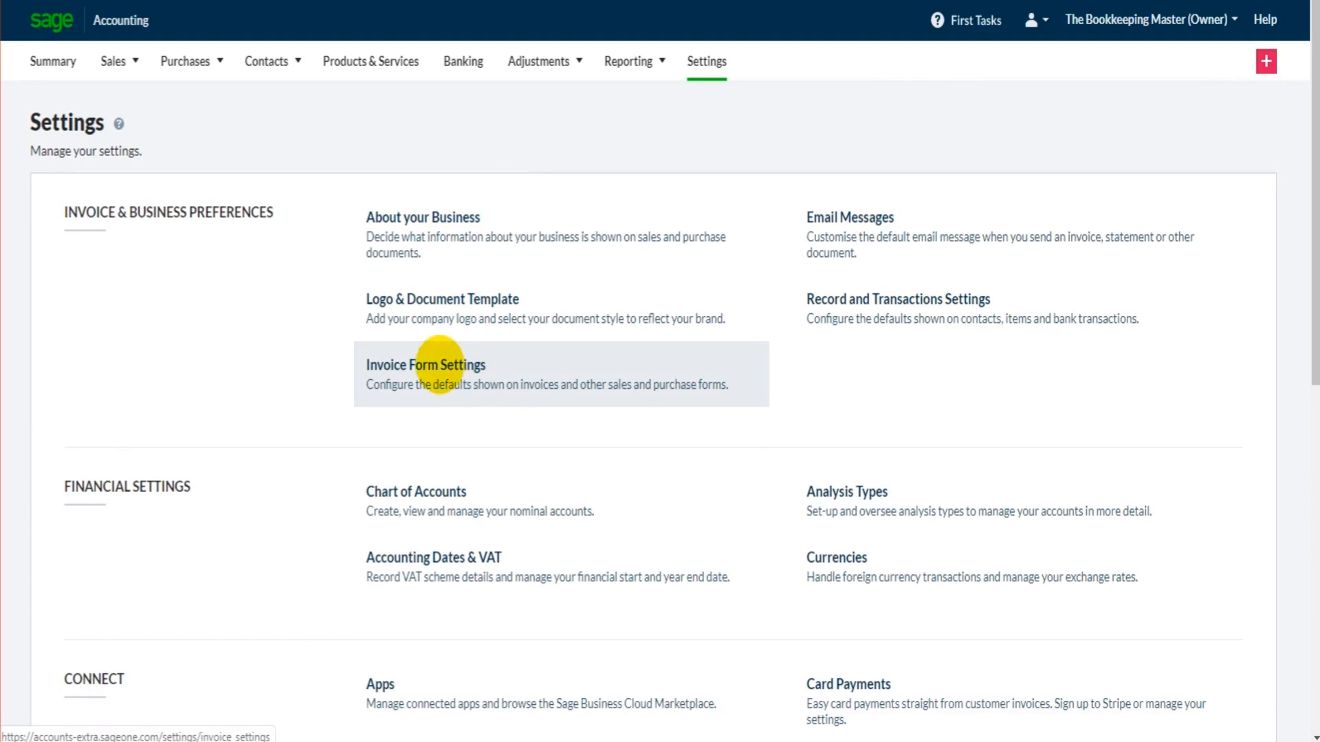
mouse_move(776, 208)
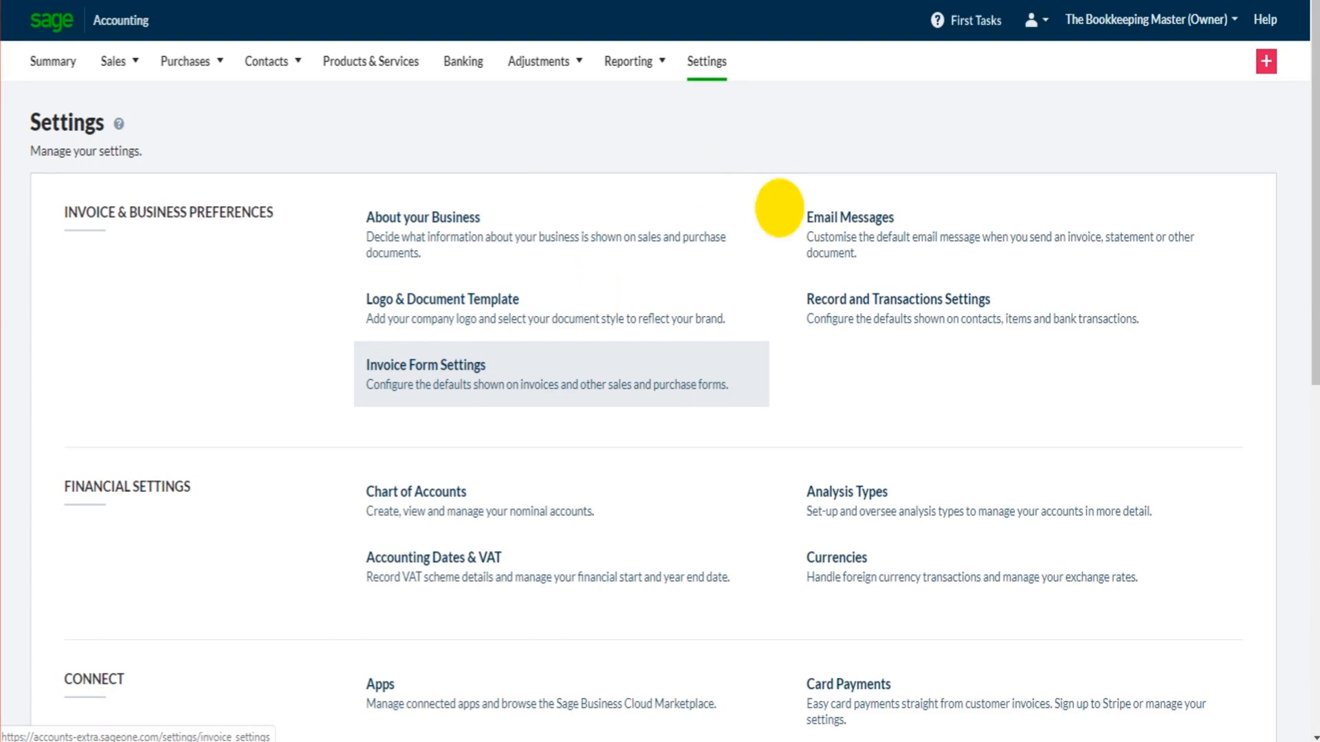
- Open Invoice Form Settings and rename the Sales Credit Note heading to 'Sales CN'
click(424, 364)
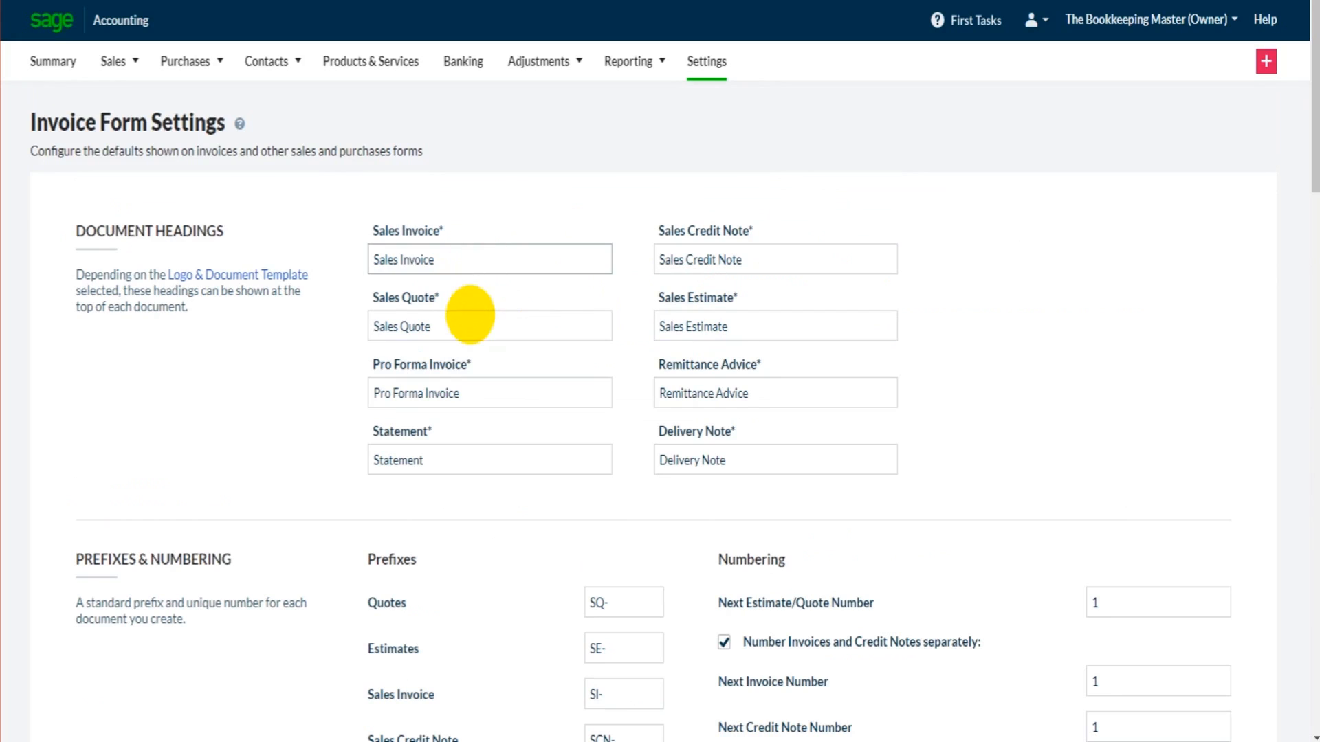
click(489, 326)
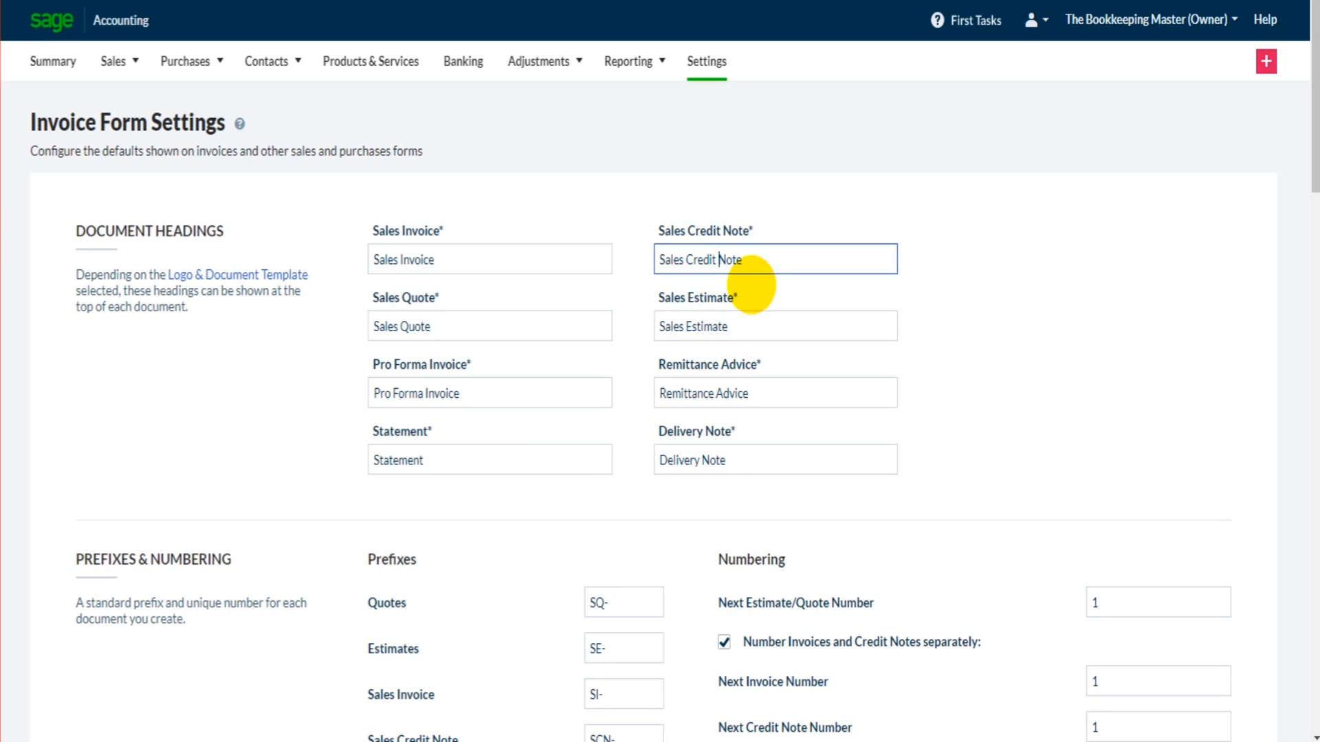
mouse_move(589, 327)
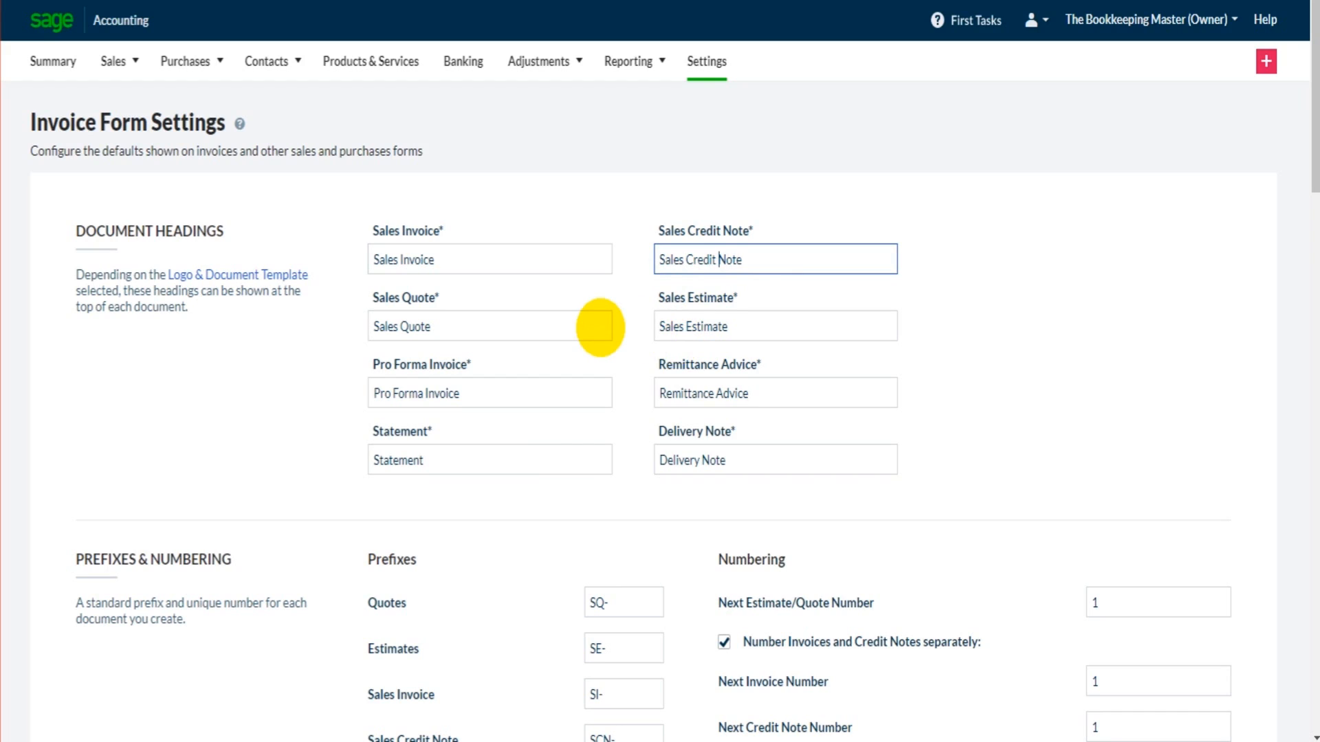
text(Sales CN)
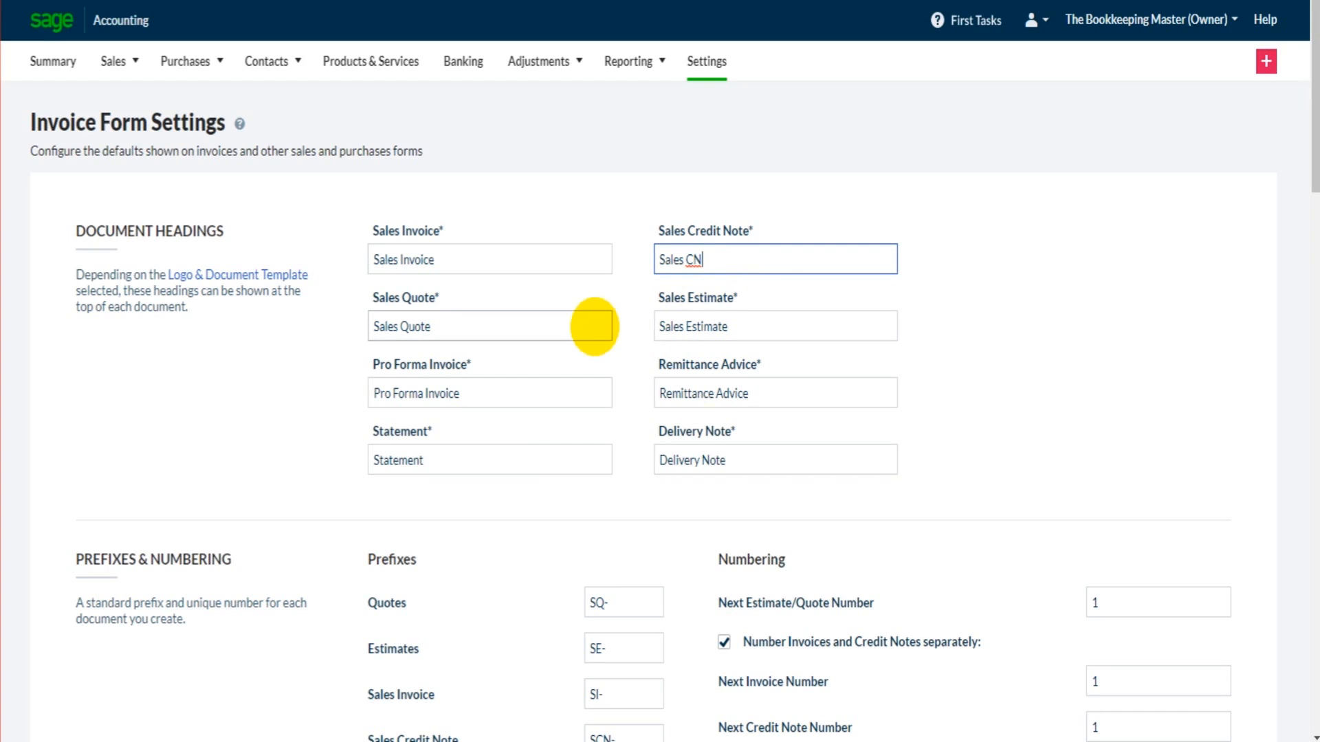
mouse_move(644, 315)
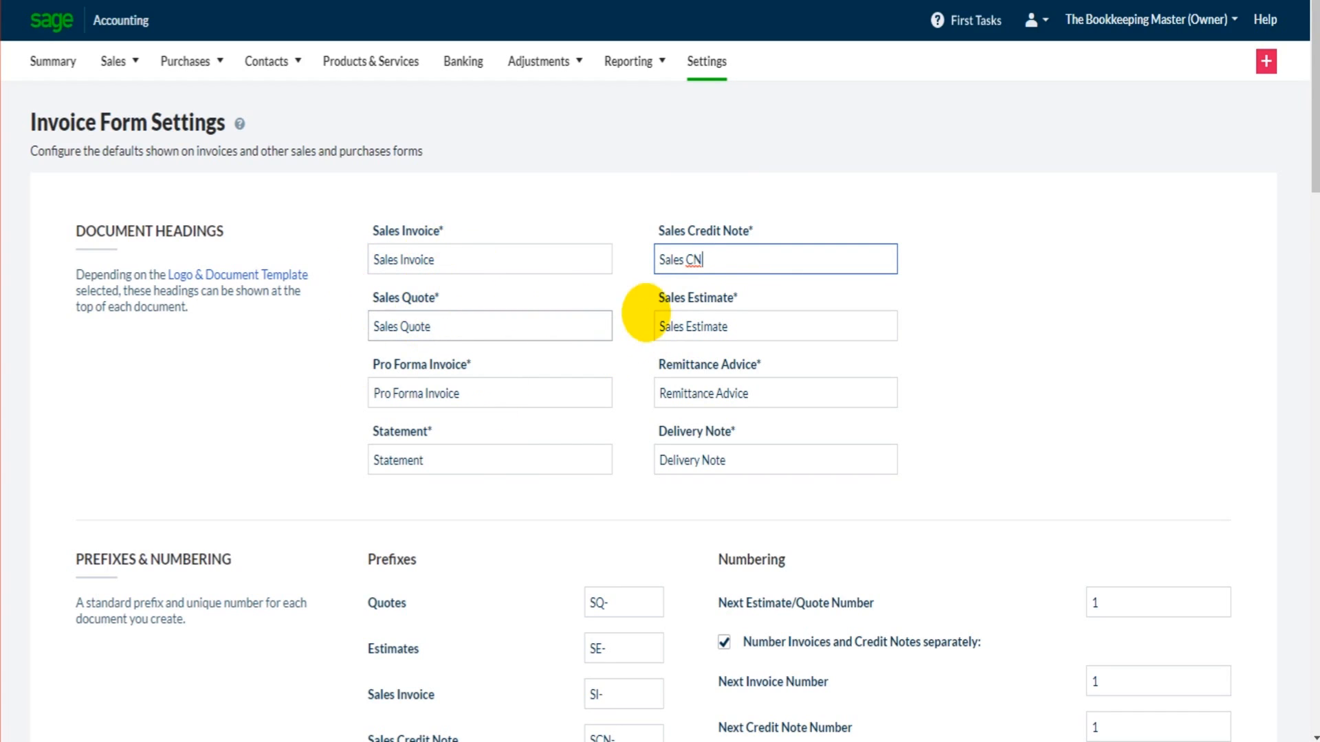
scroll(down, 3)
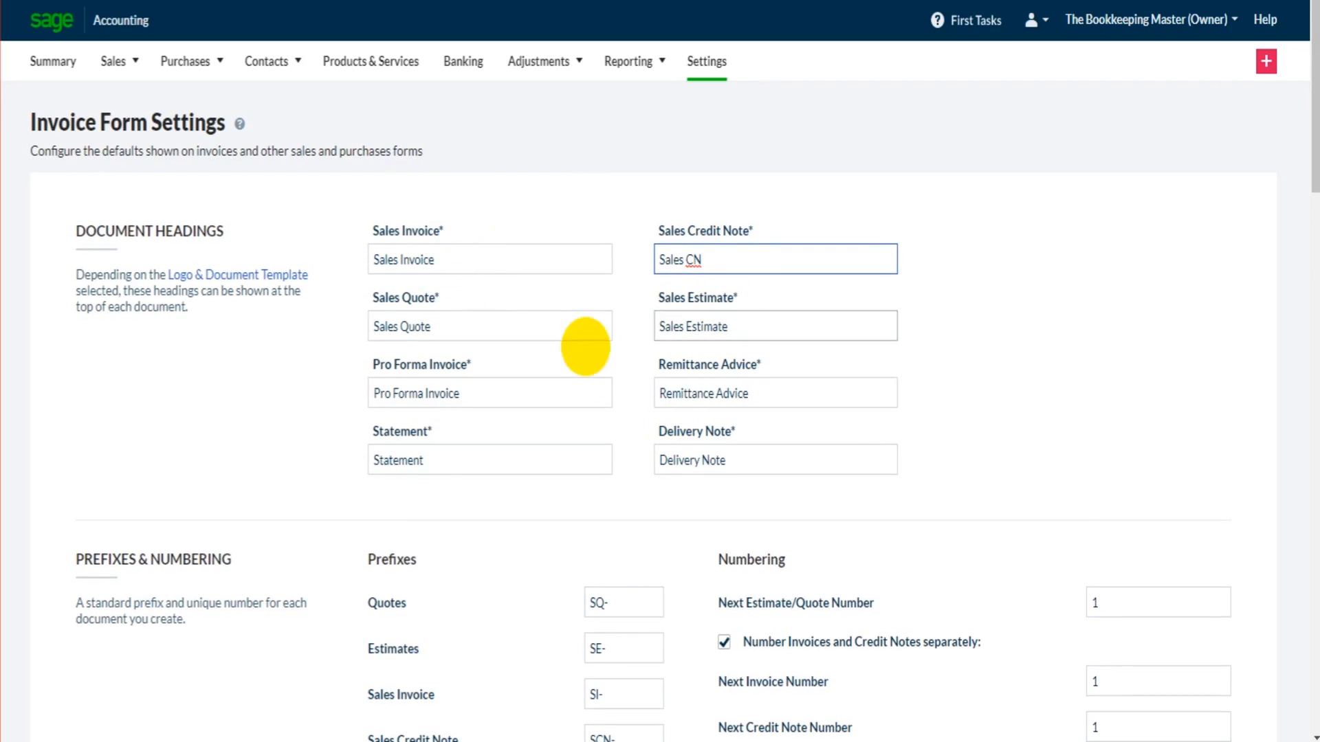
triple_click(191, 290)
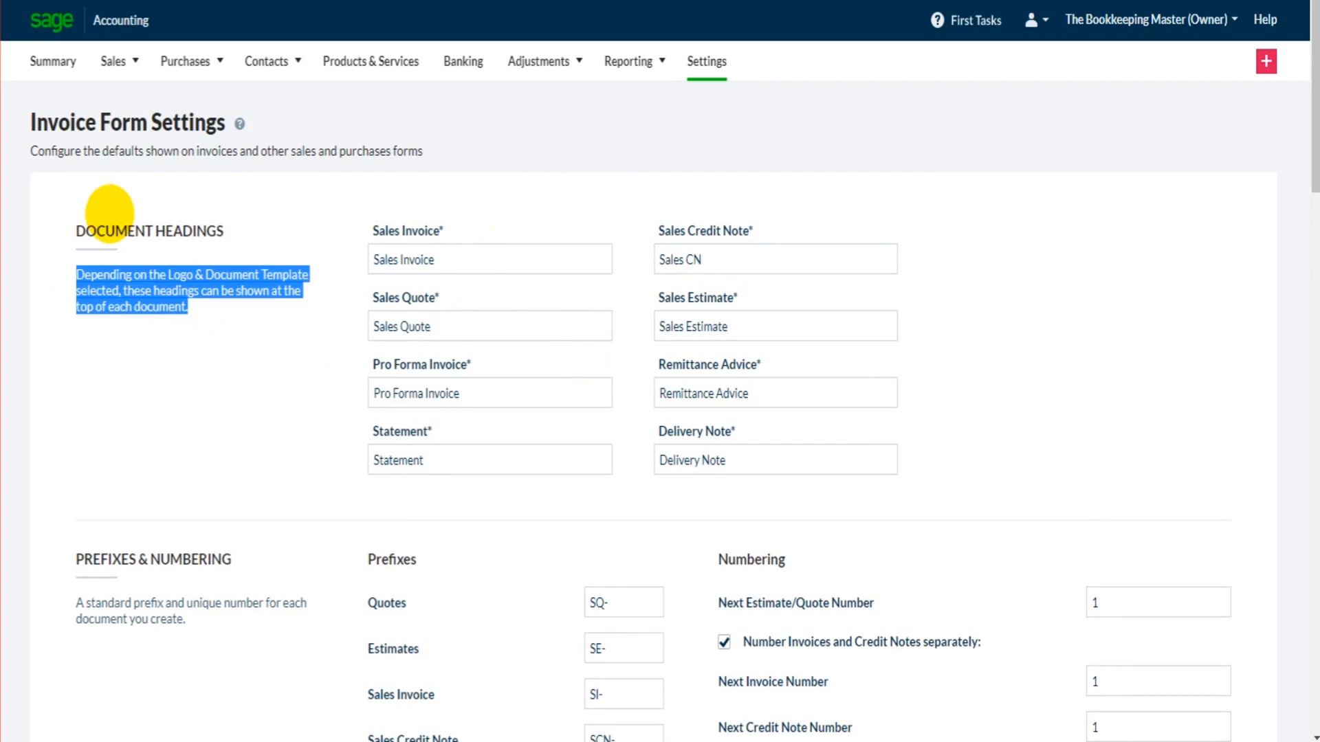
- Scroll to Prefixes & Numbering and clear the SI- Sales Invoice prefix
scroll(down, 3)
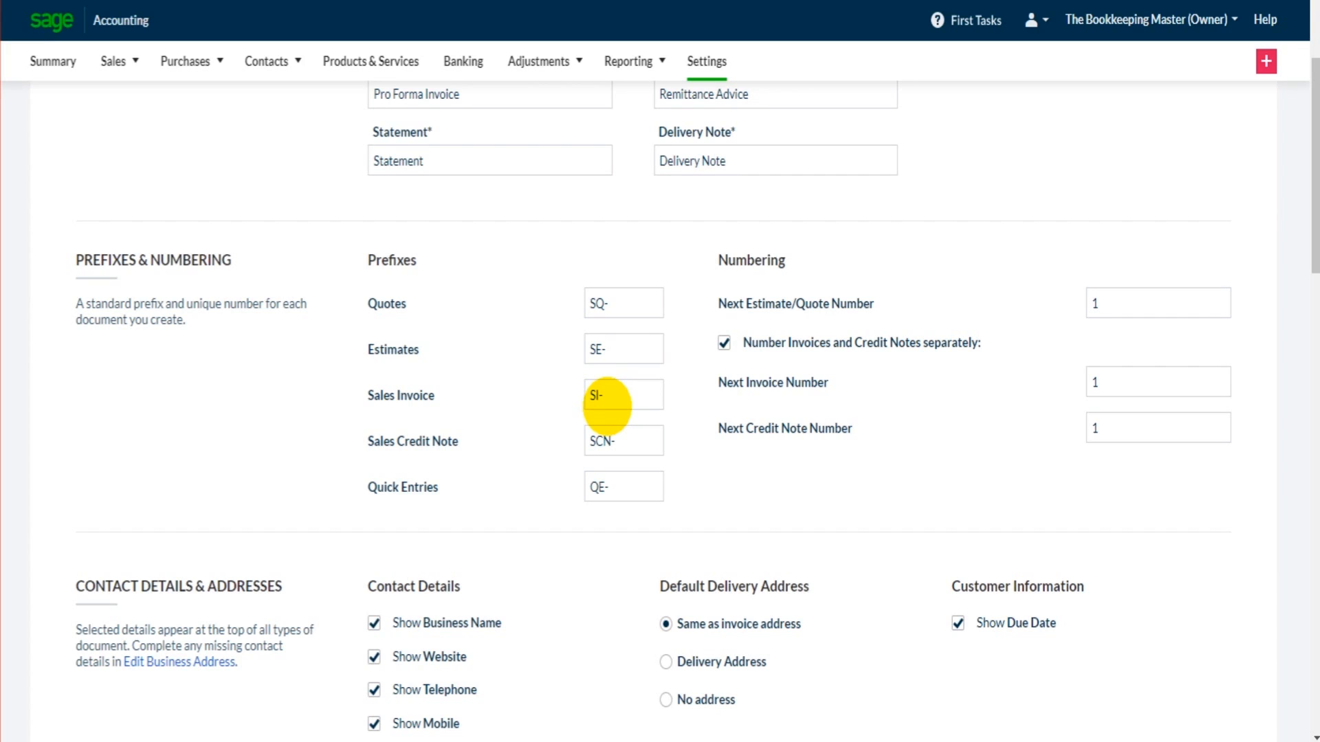
mouse_move(623, 349)
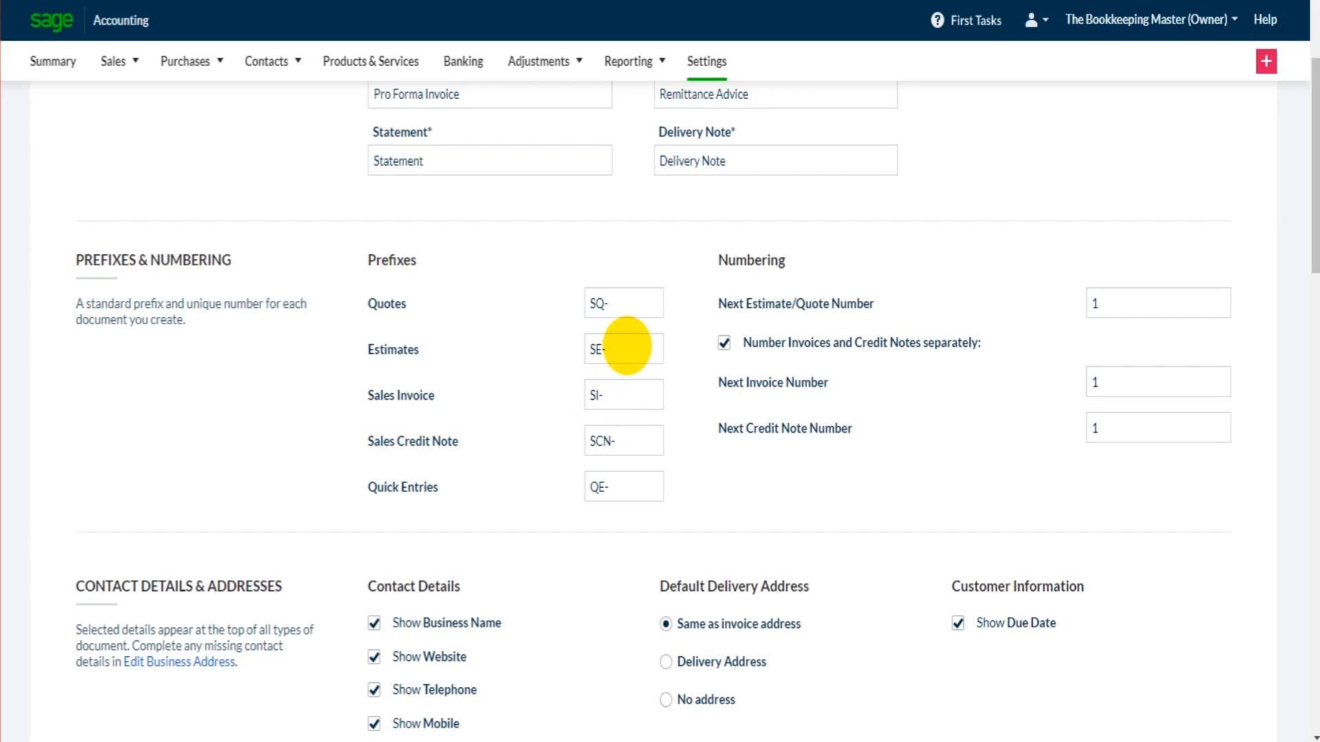
click(623, 348)
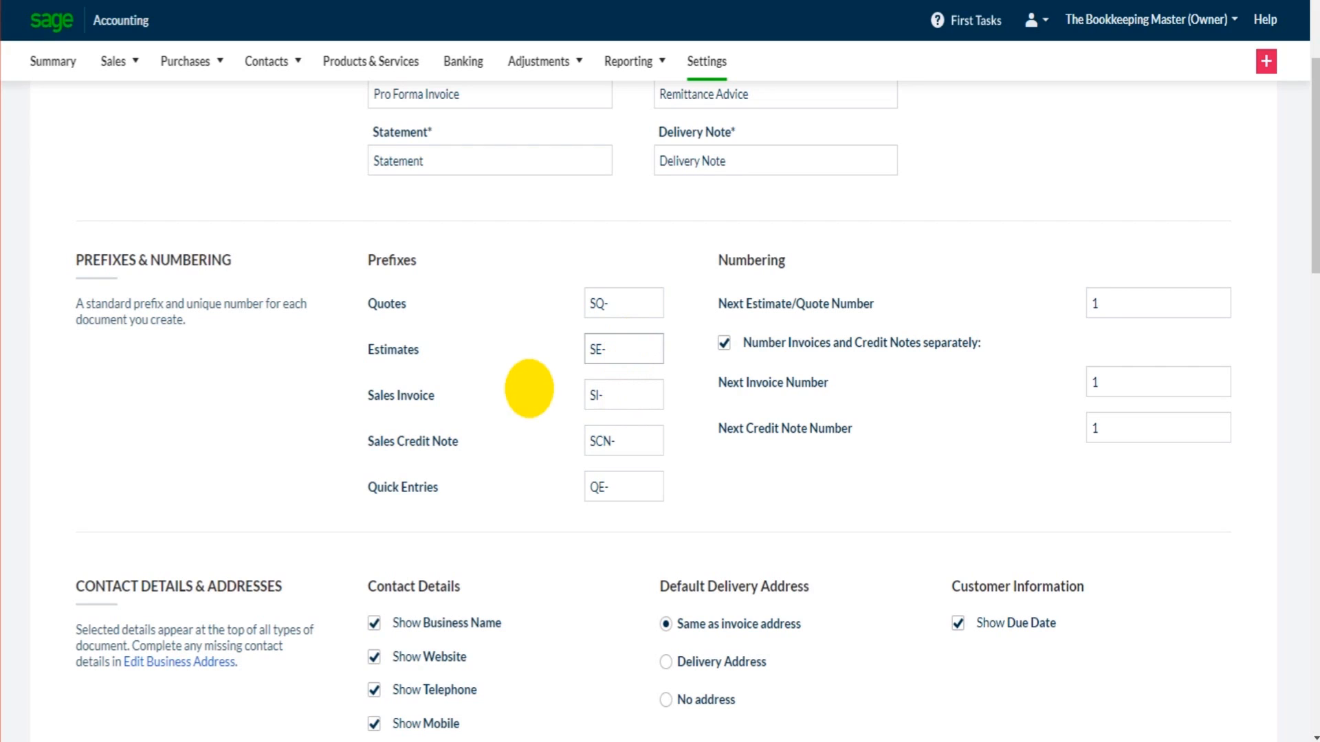
click(623, 394)
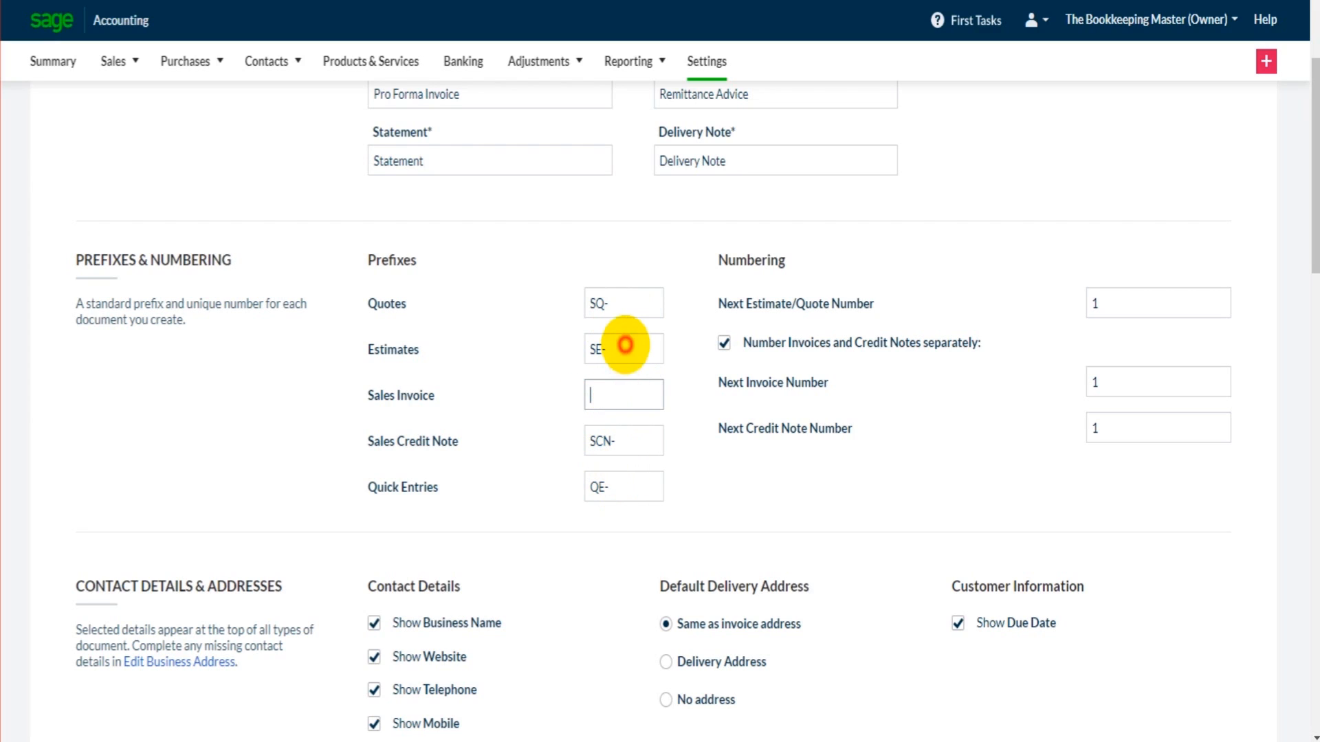
mouse_move(622, 441)
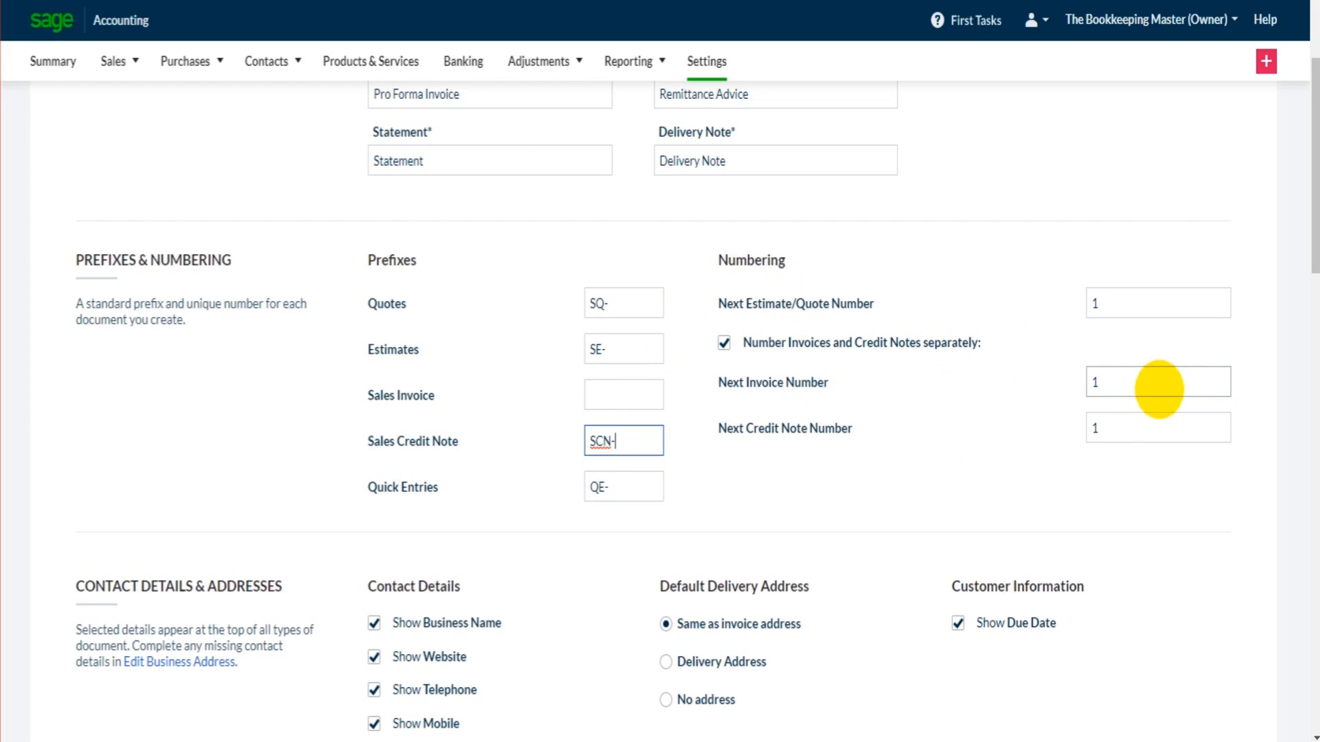
- Replace the Next Invoice Number 1 with 1547, leaving estimate and credit note numbers
click(1157, 381)
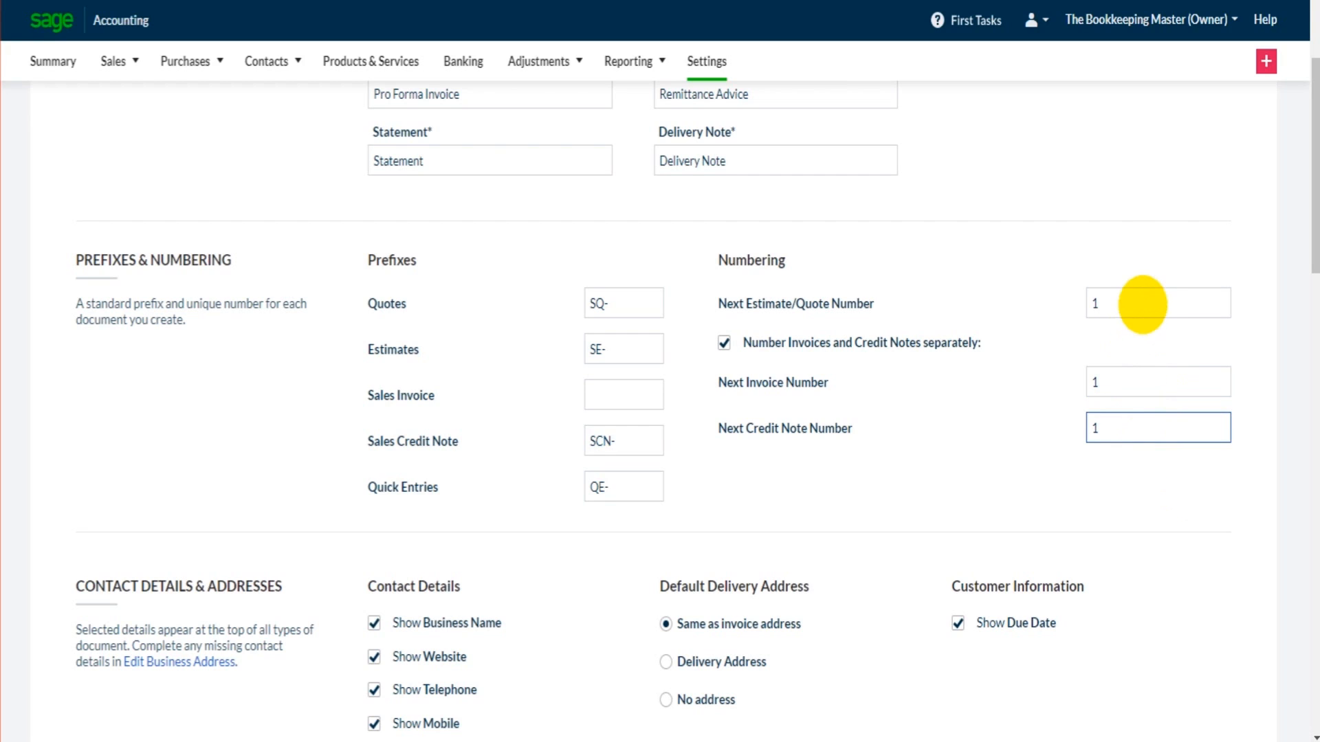
click(1157, 303)
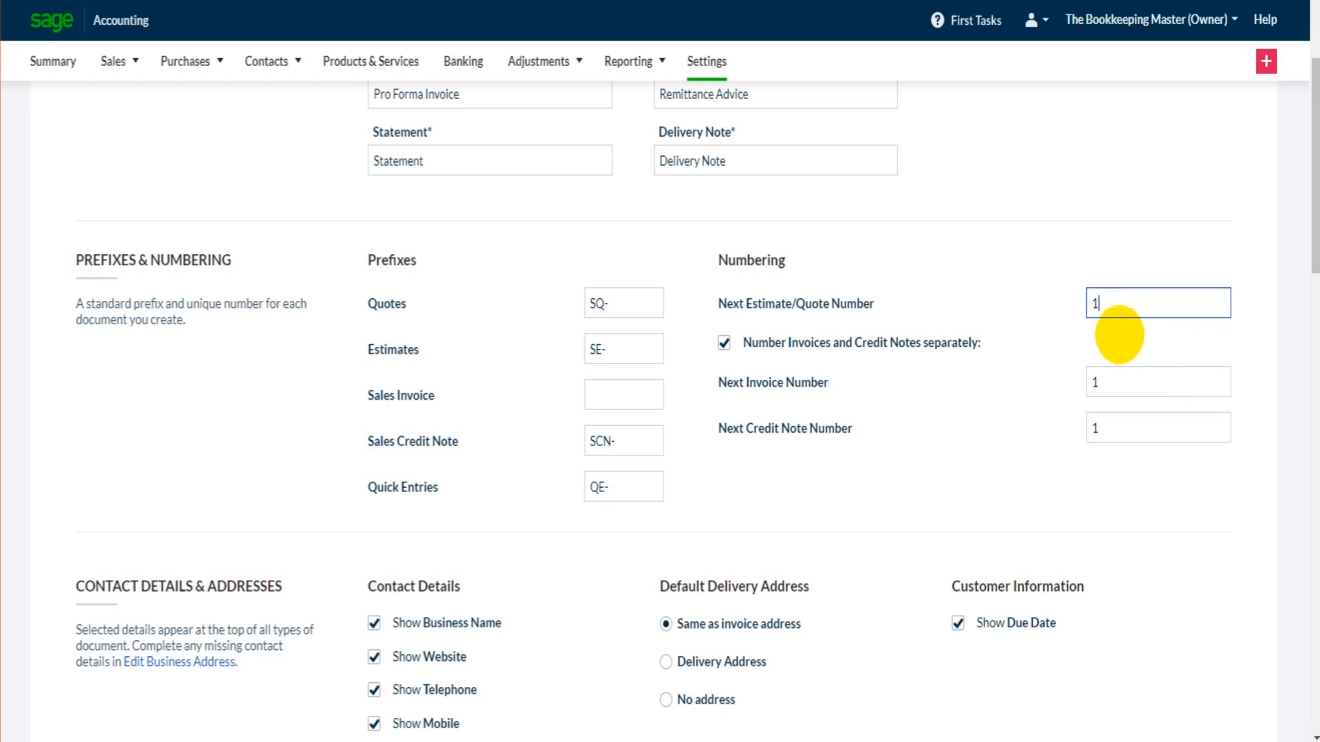
mouse_move(1119, 341)
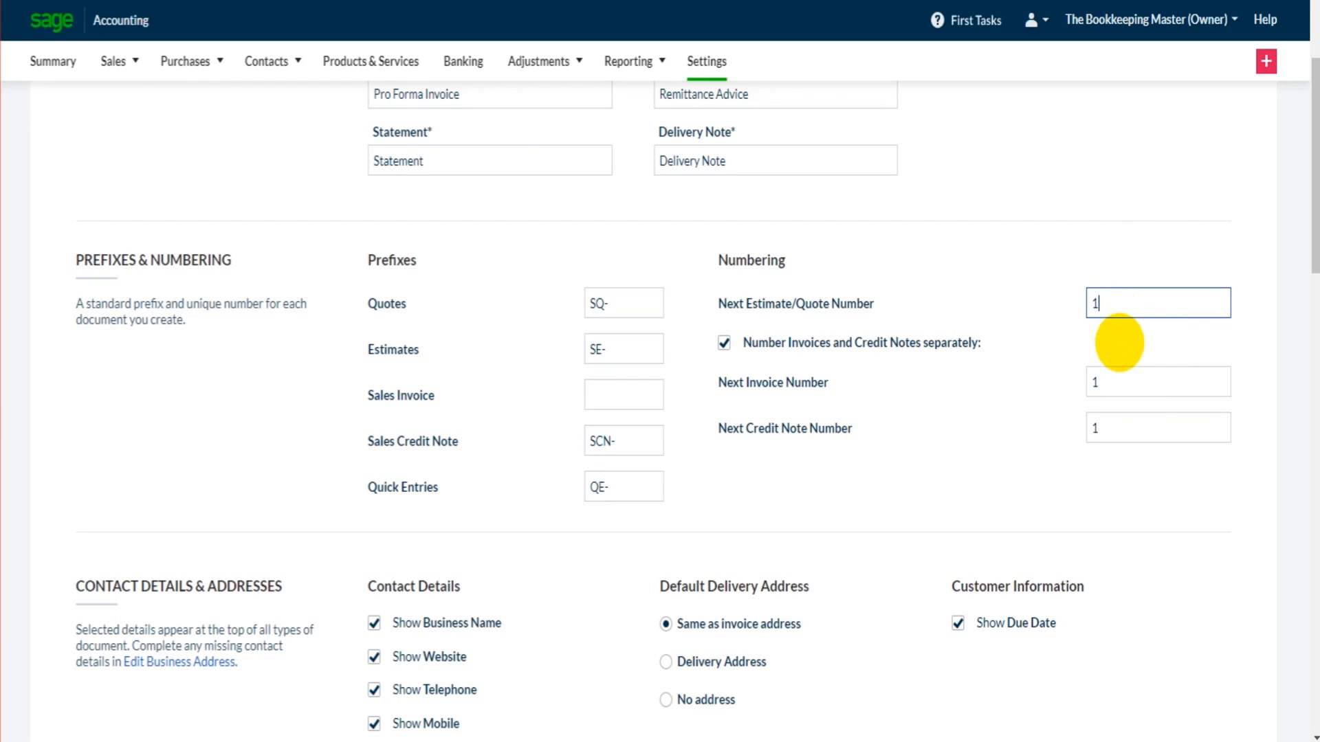
mouse_move(1031, 381)
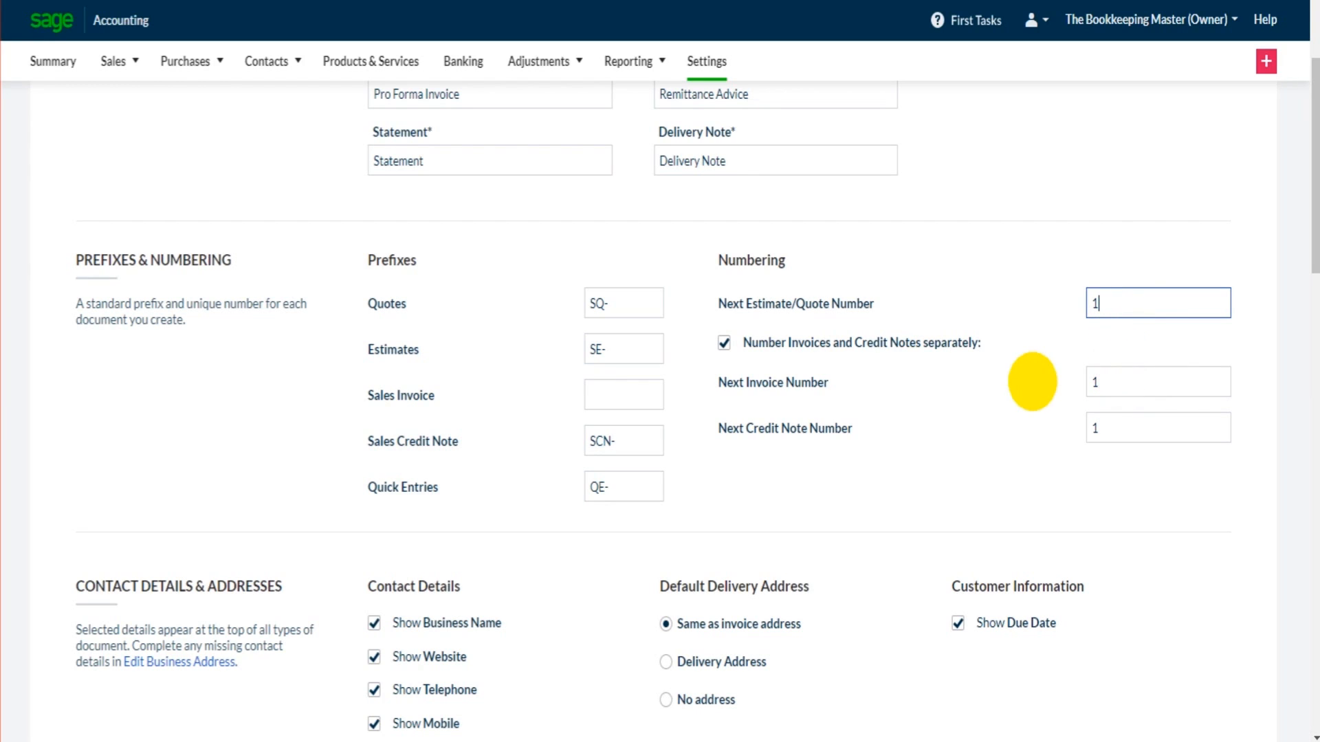
click(1157, 381)
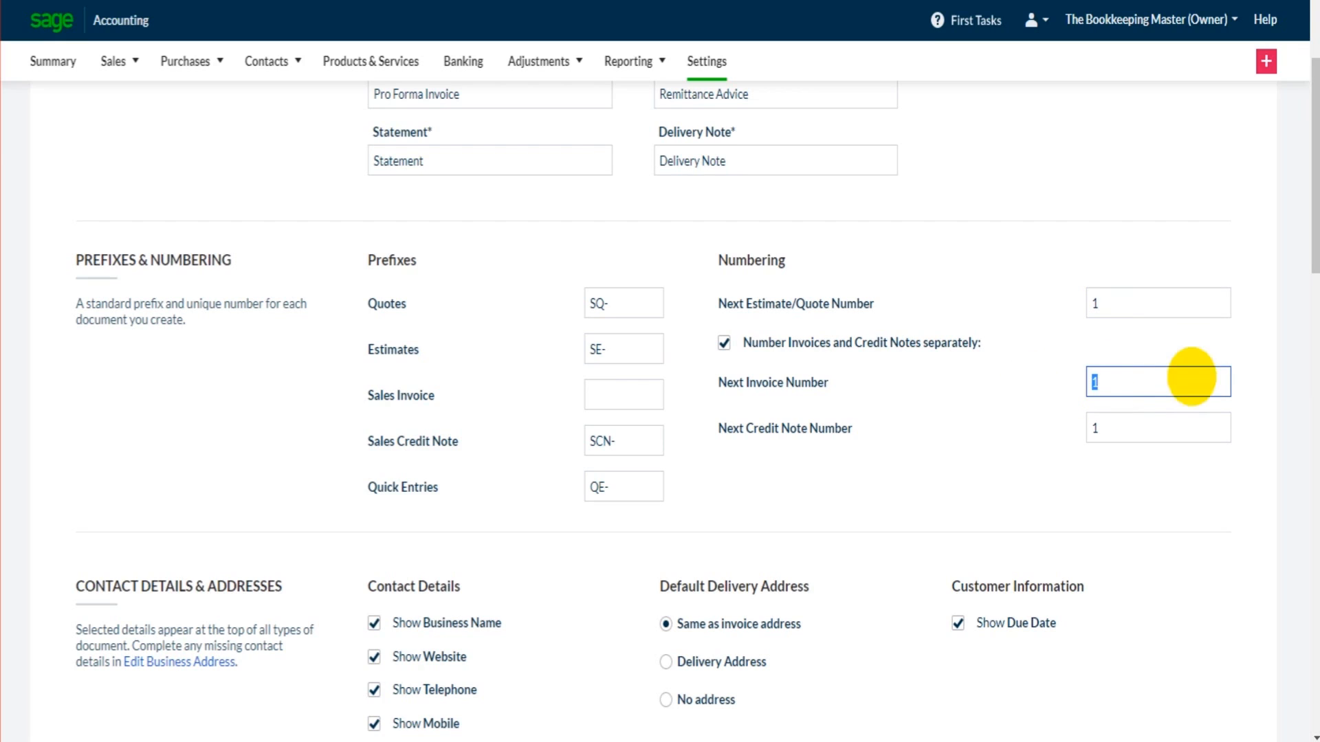
text(1547)
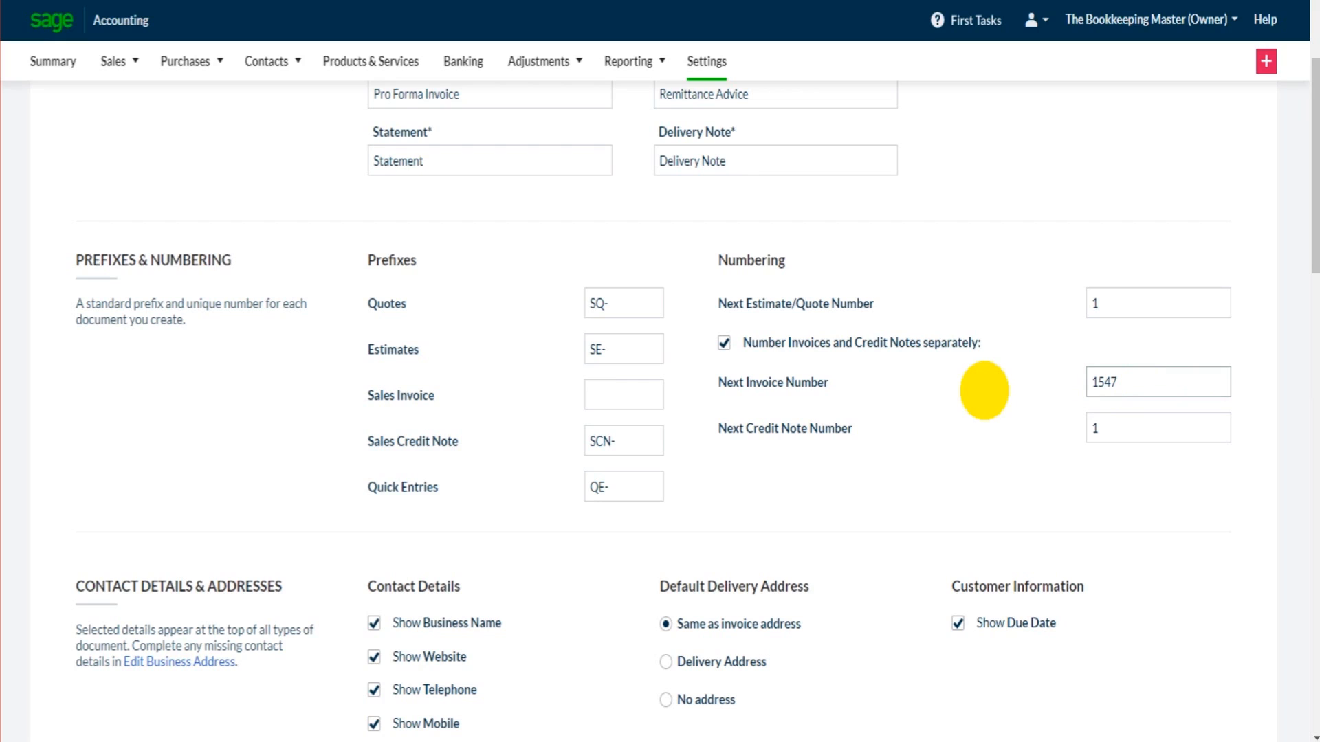
mouse_move(1044, 371)
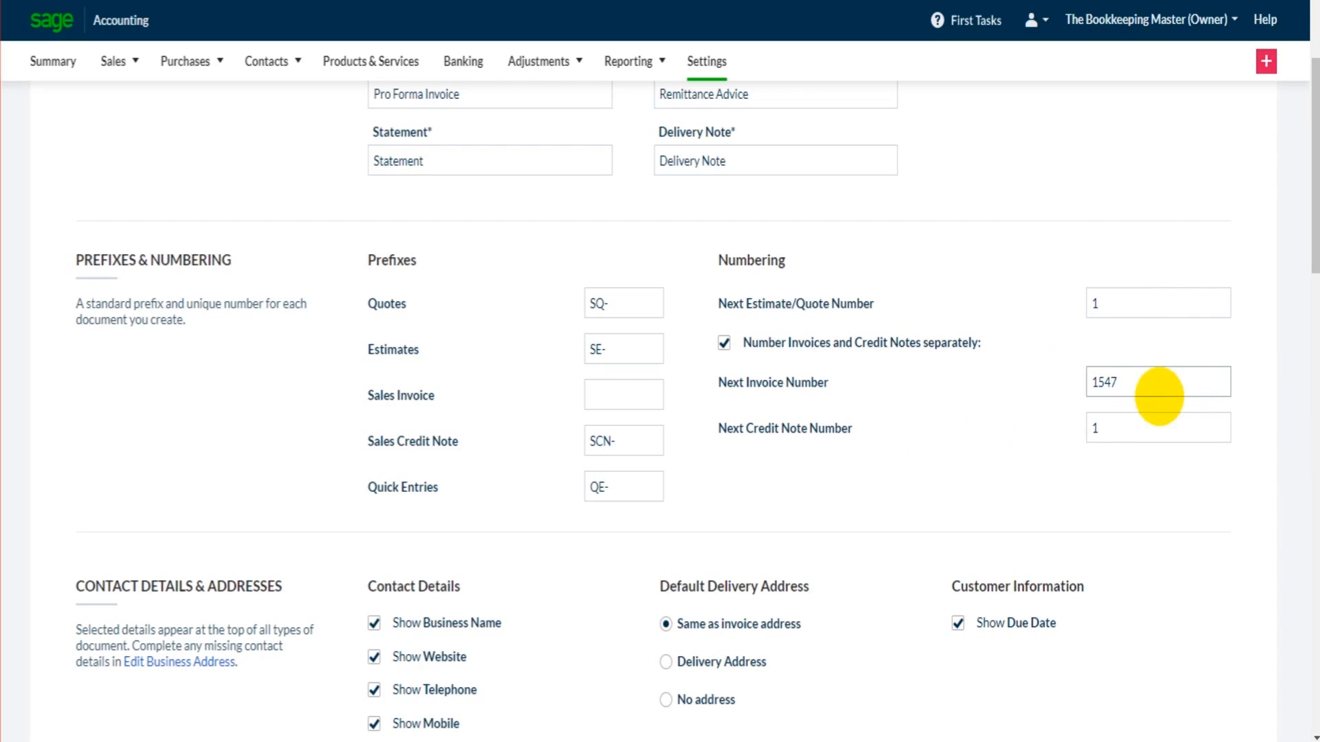
click(1157, 381)
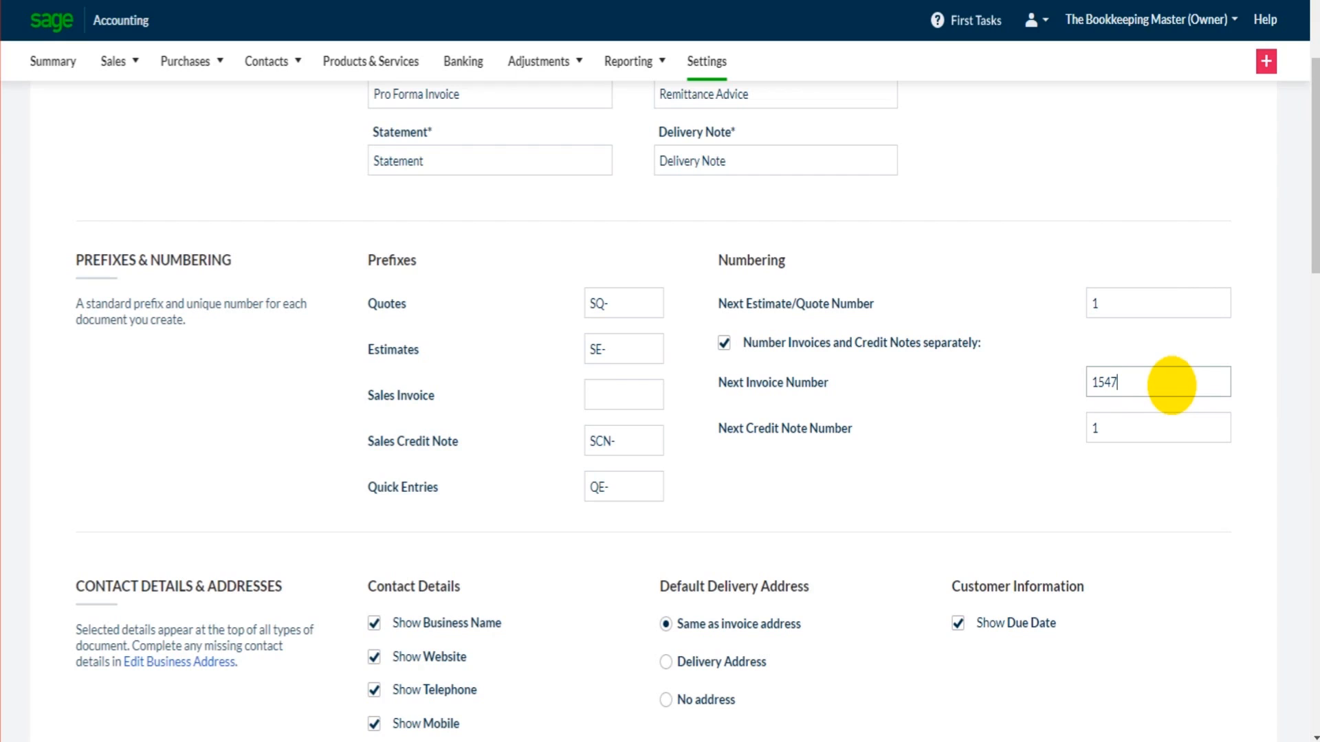
mouse_move(1157, 427)
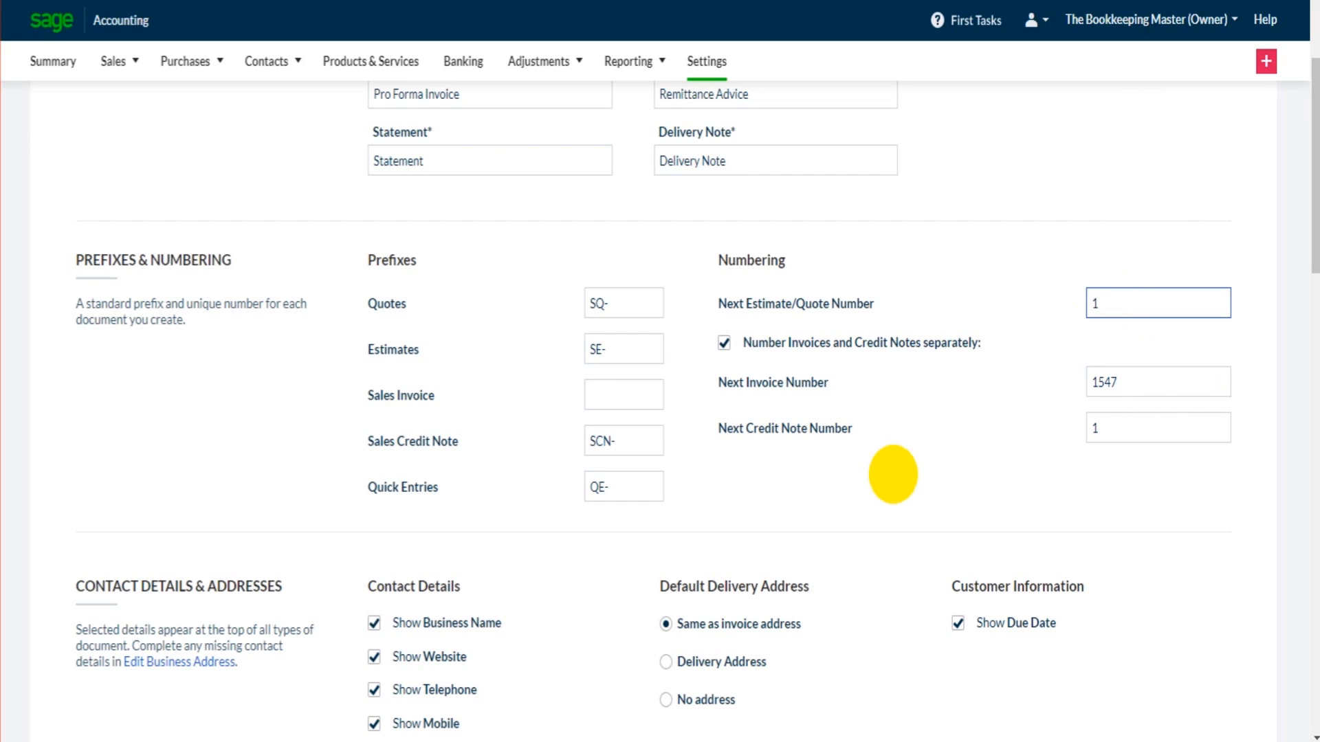
mouse_move(534, 328)
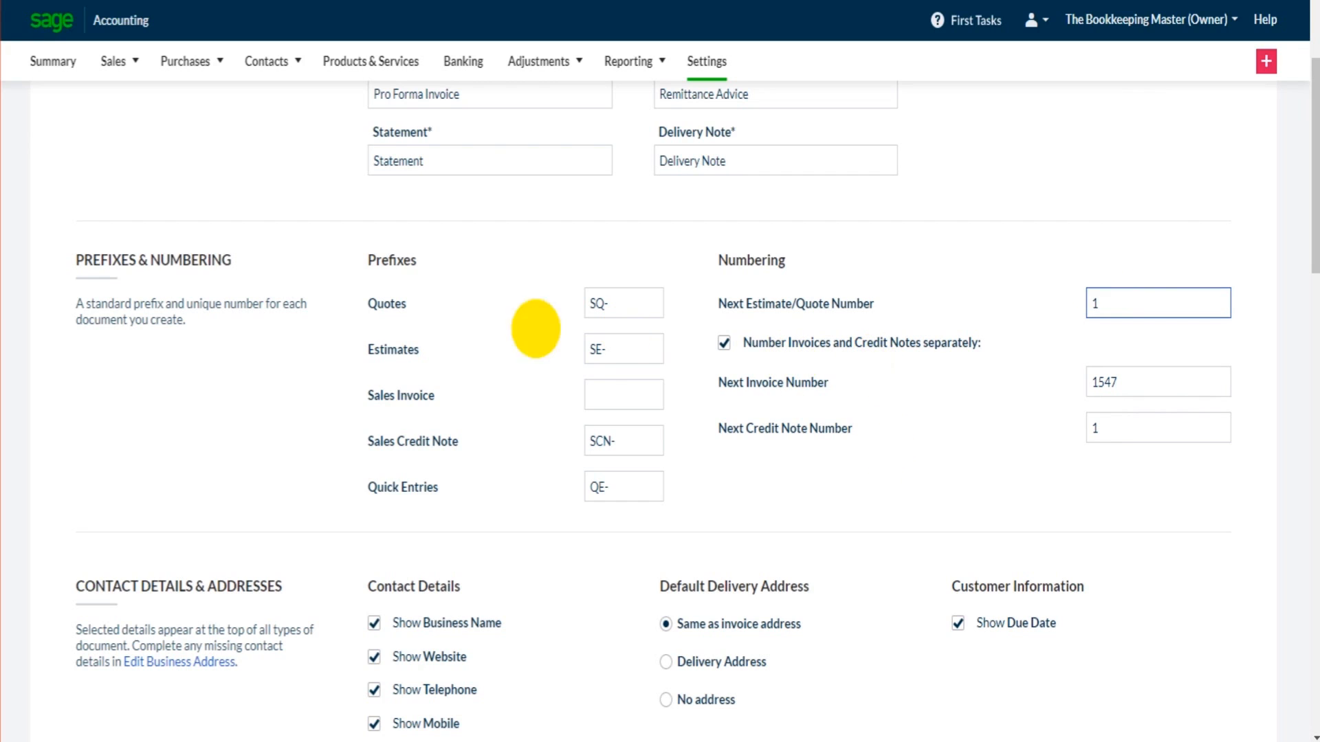
mouse_move(405, 450)
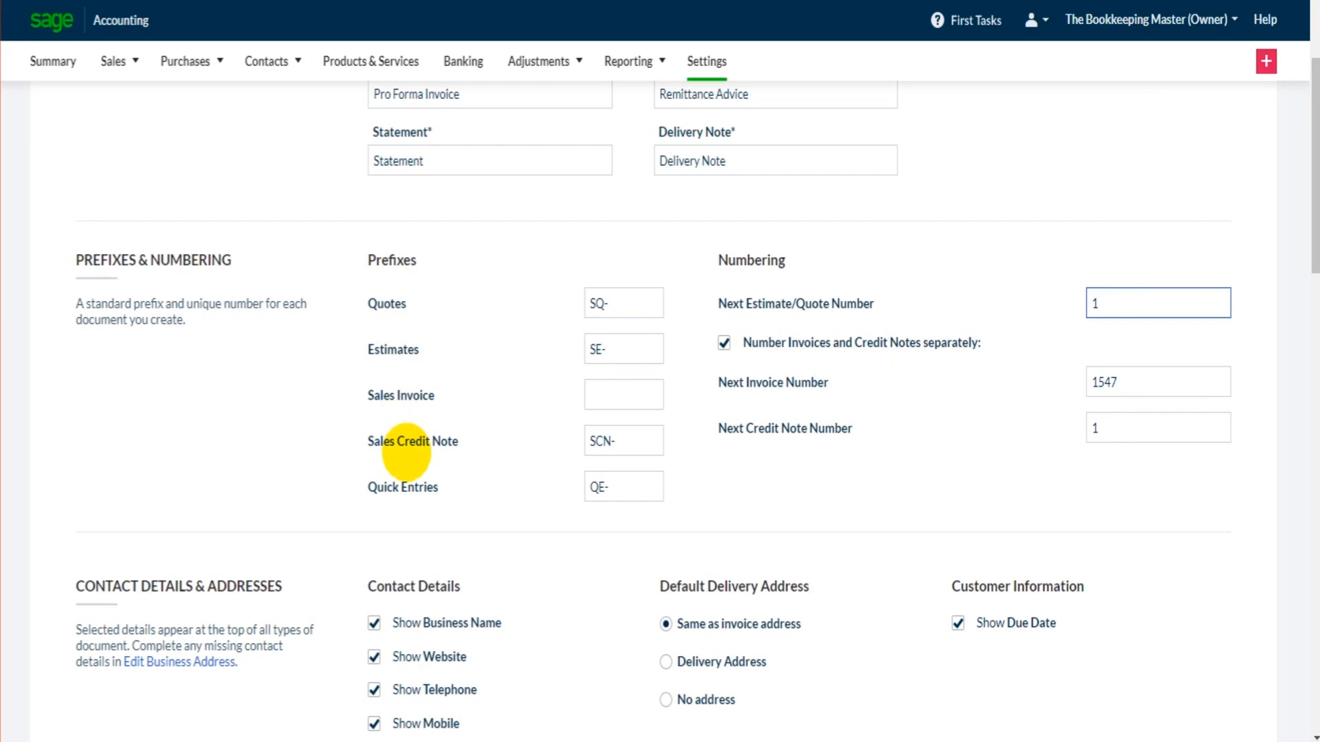
- Scroll past Line Items to the empty footer columns and 30-day Terms & Conditions
scroll(down, 3)
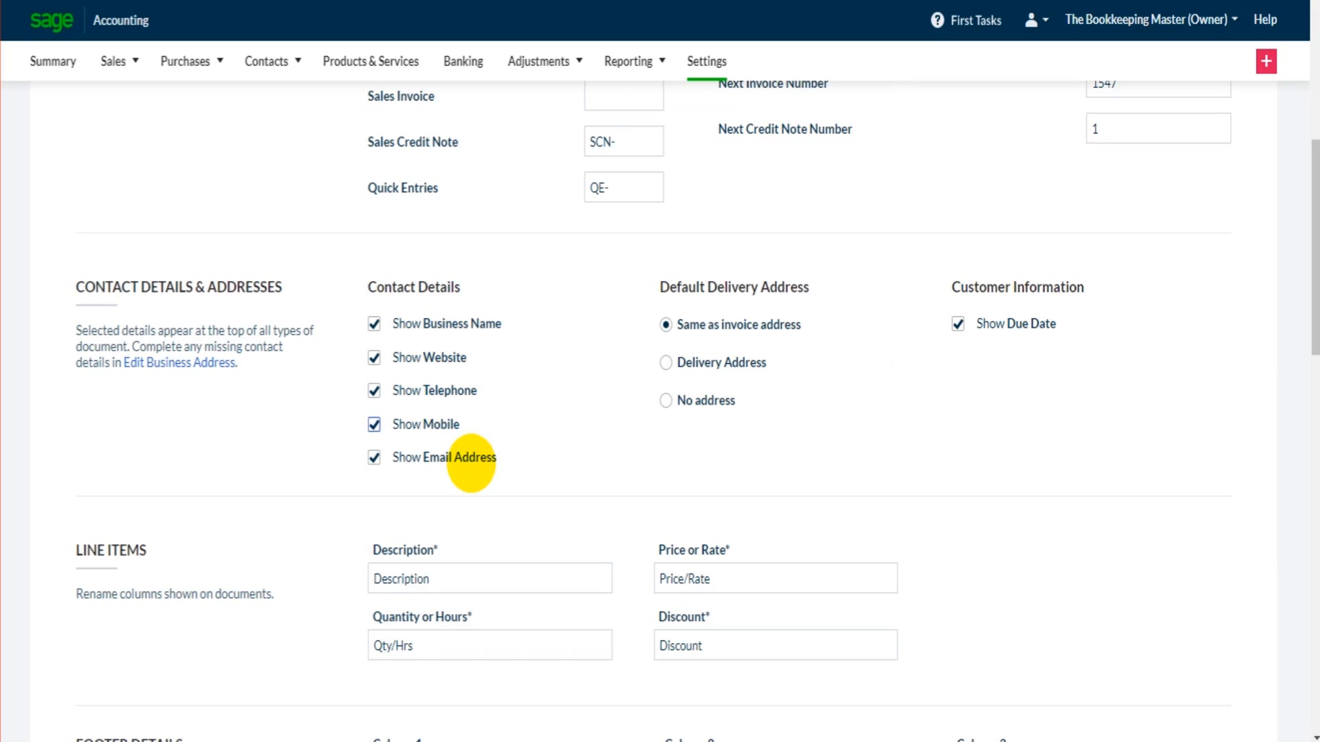
mouse_move(840, 499)
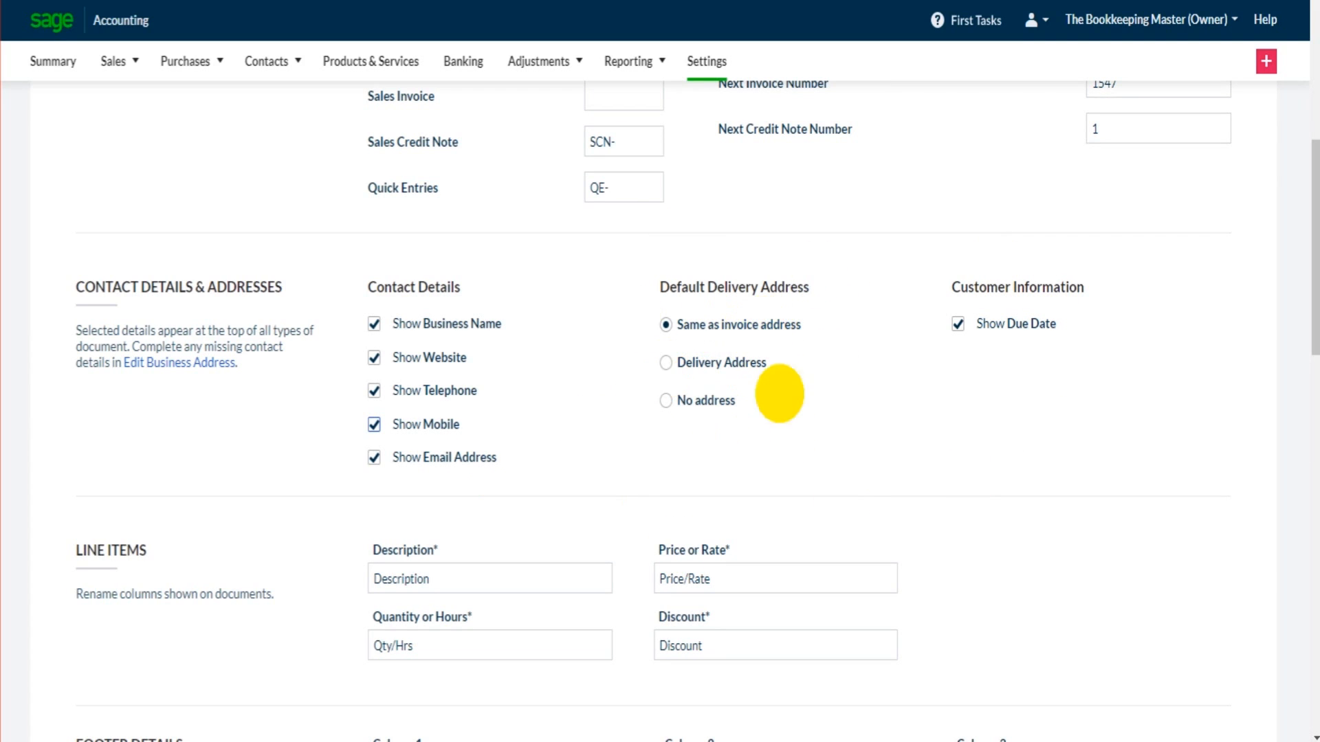
scroll(down, 3)
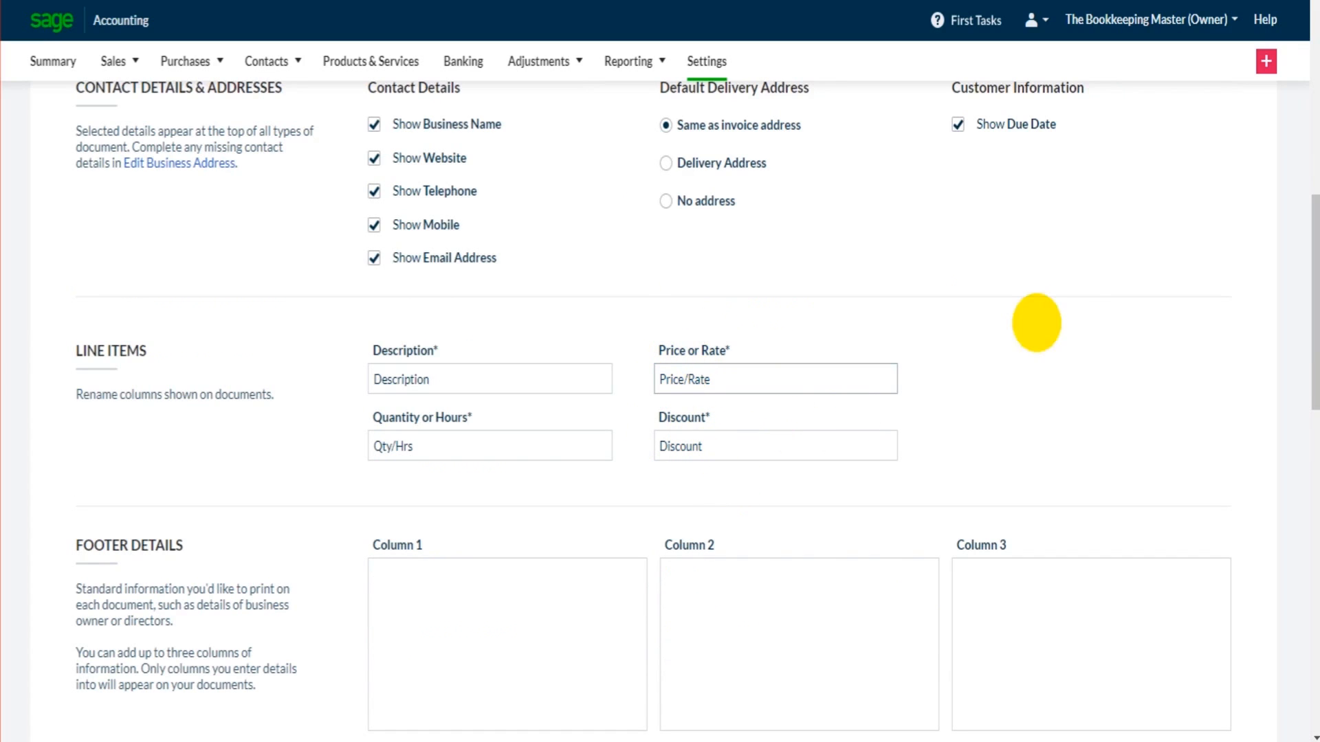
scroll(down, 3)
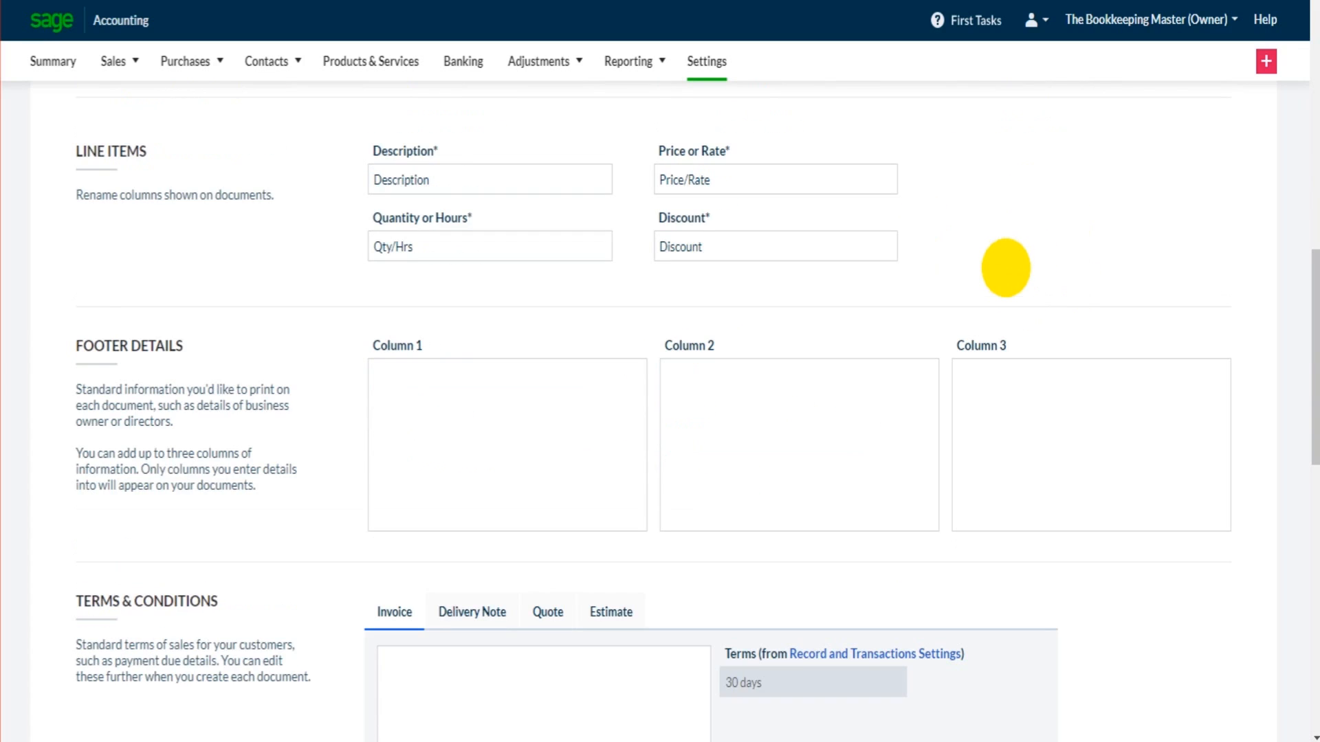
scroll(down, 3)
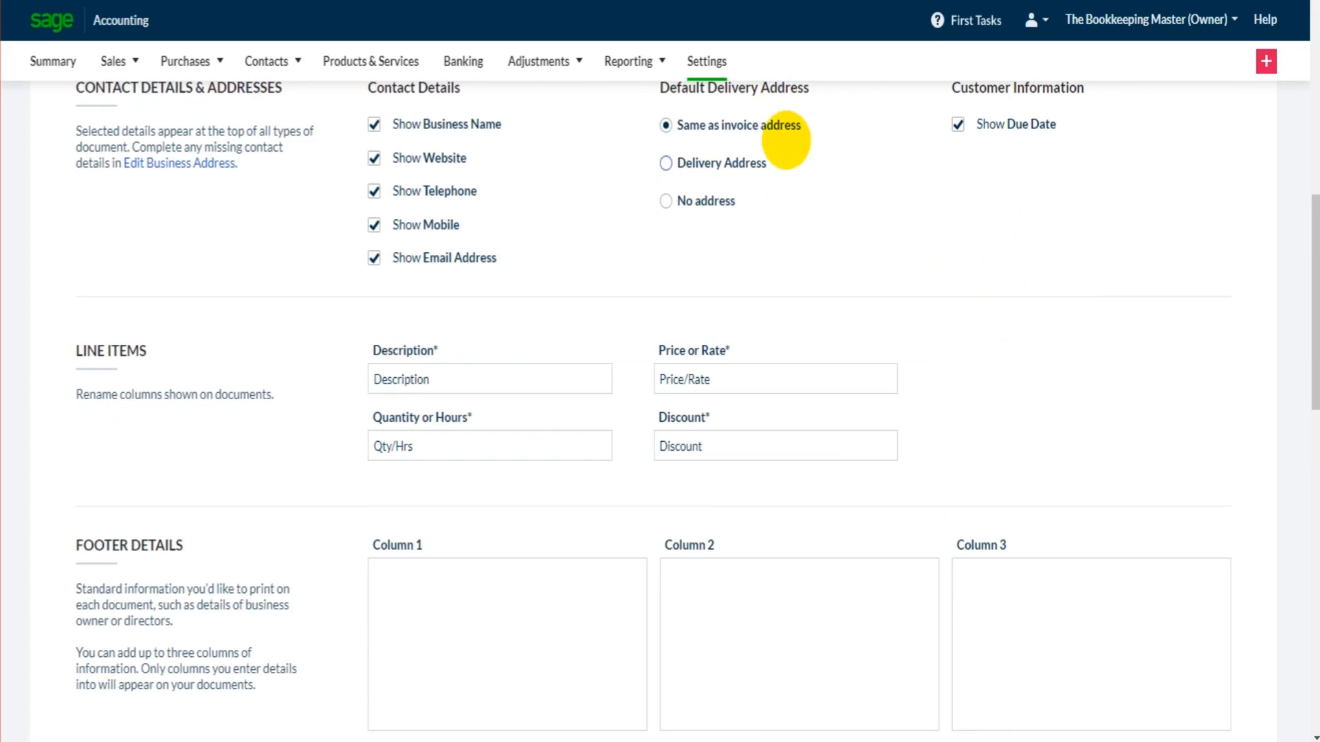
scroll(down, 3)
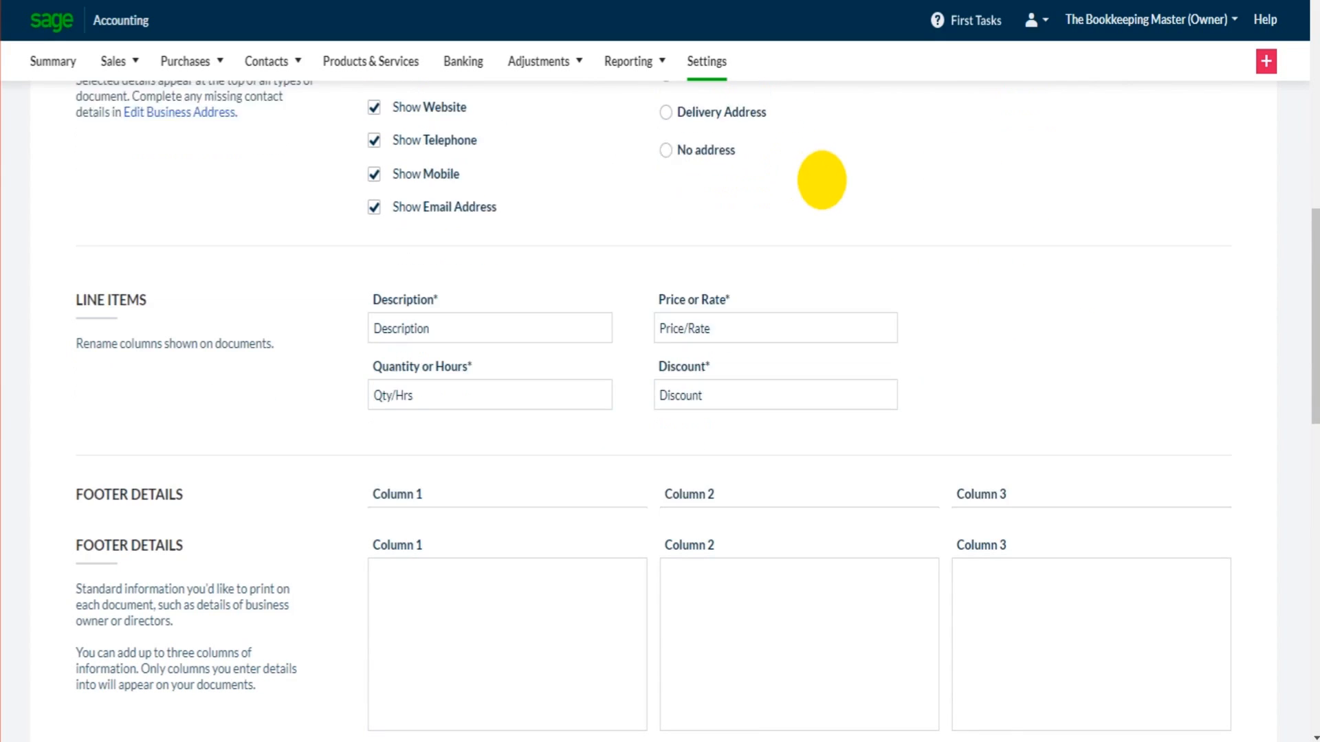
scroll(down, 3)
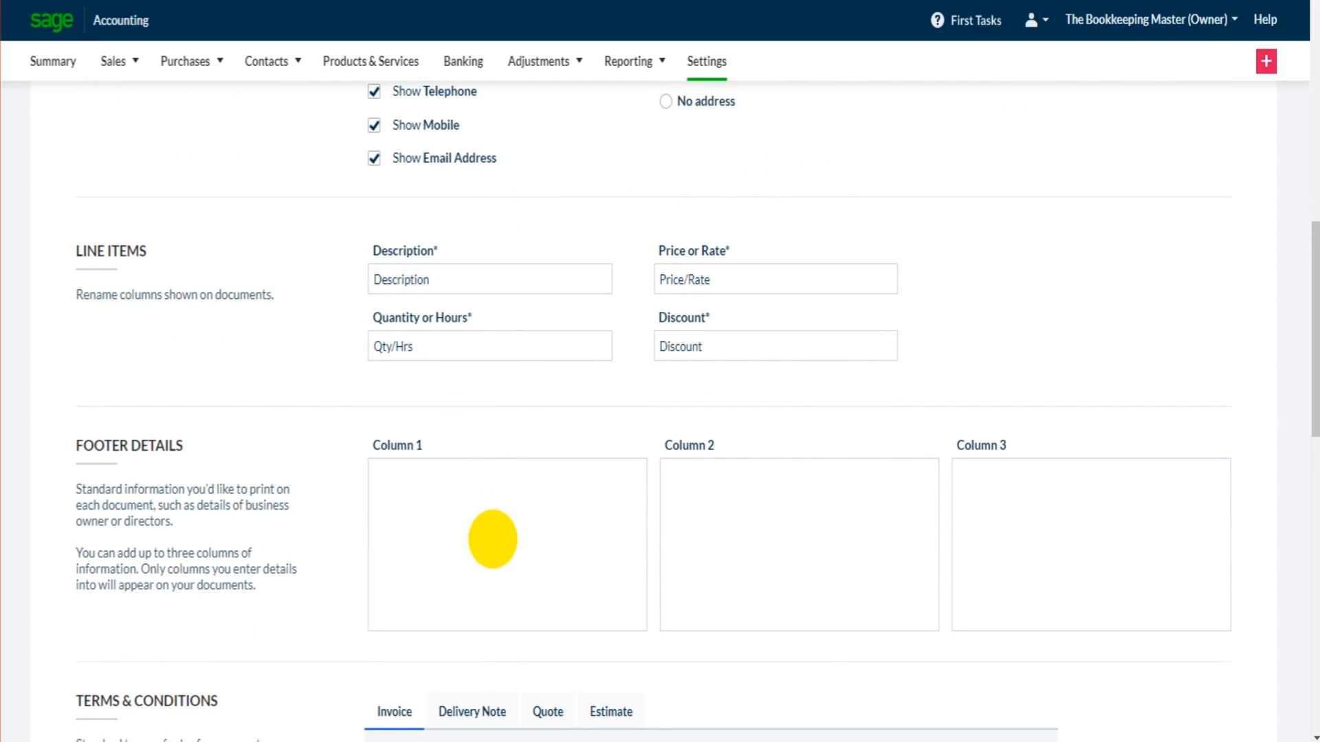
scroll(down, 3)
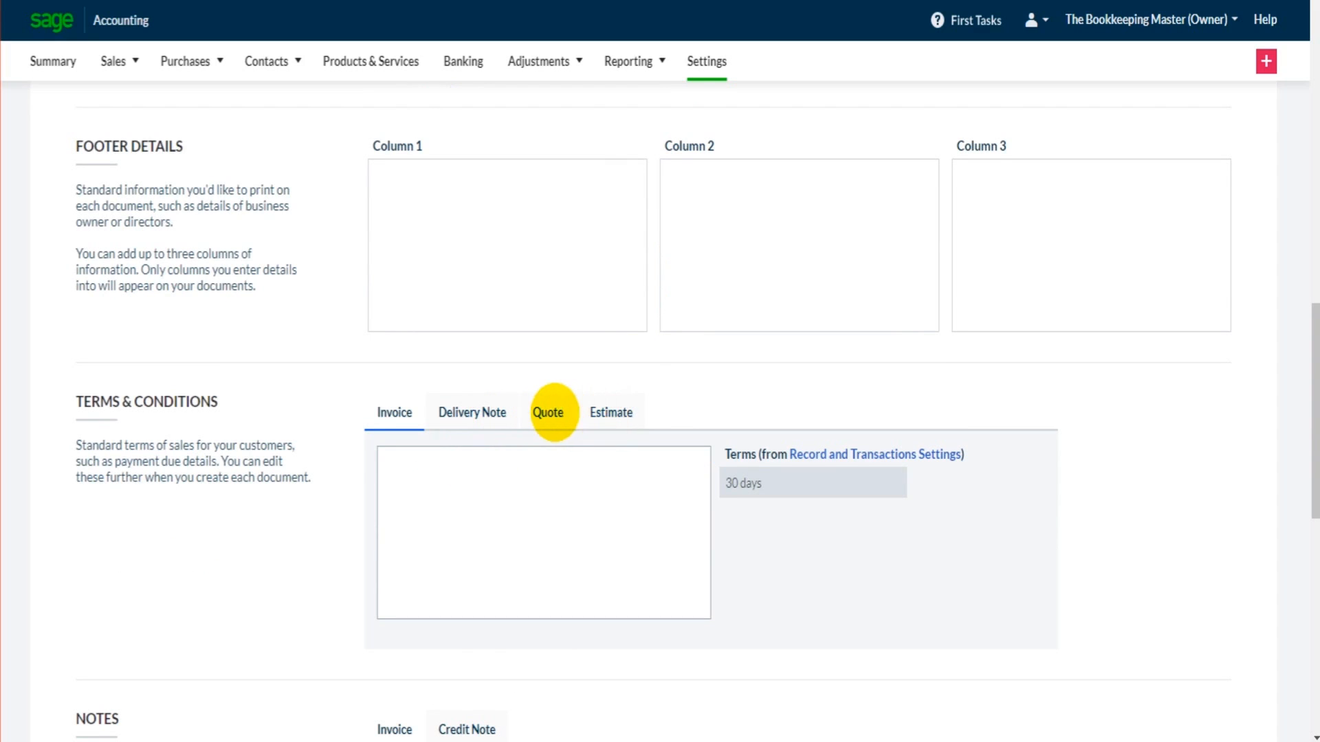
click(473, 413)
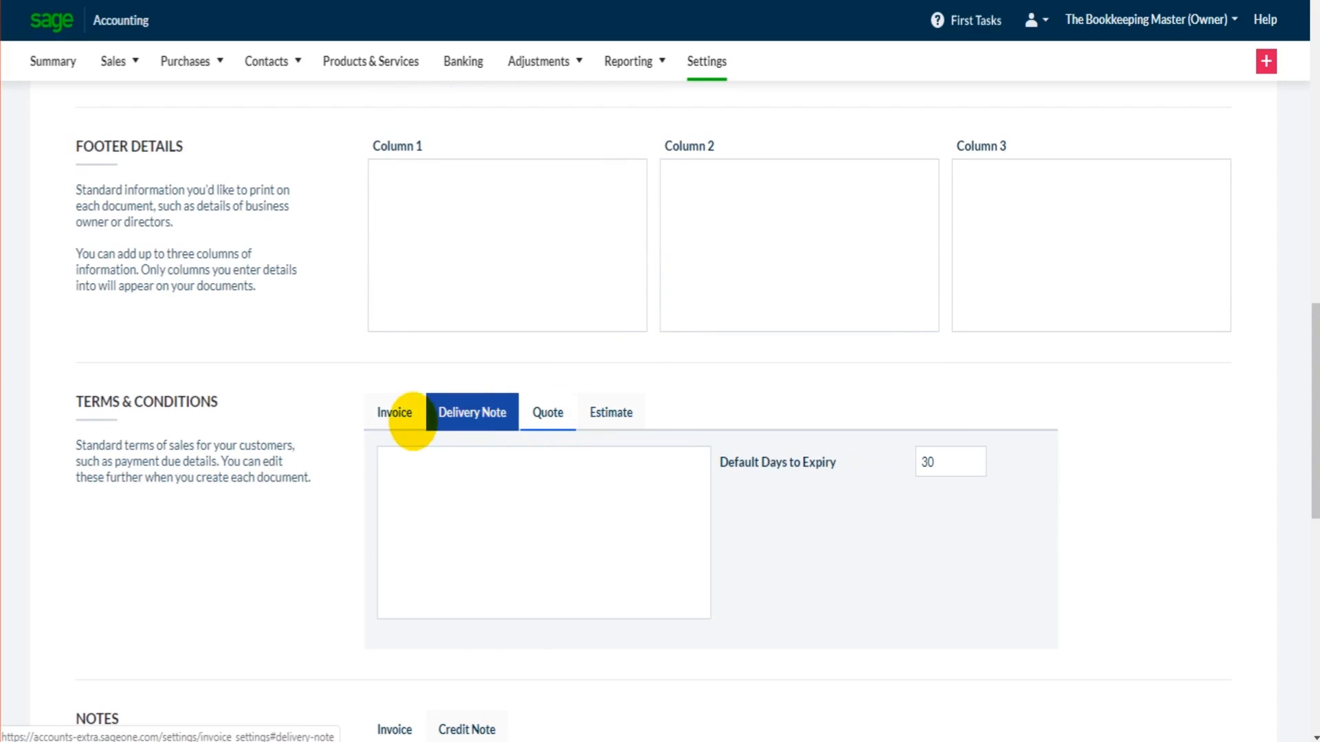
click(393, 412)
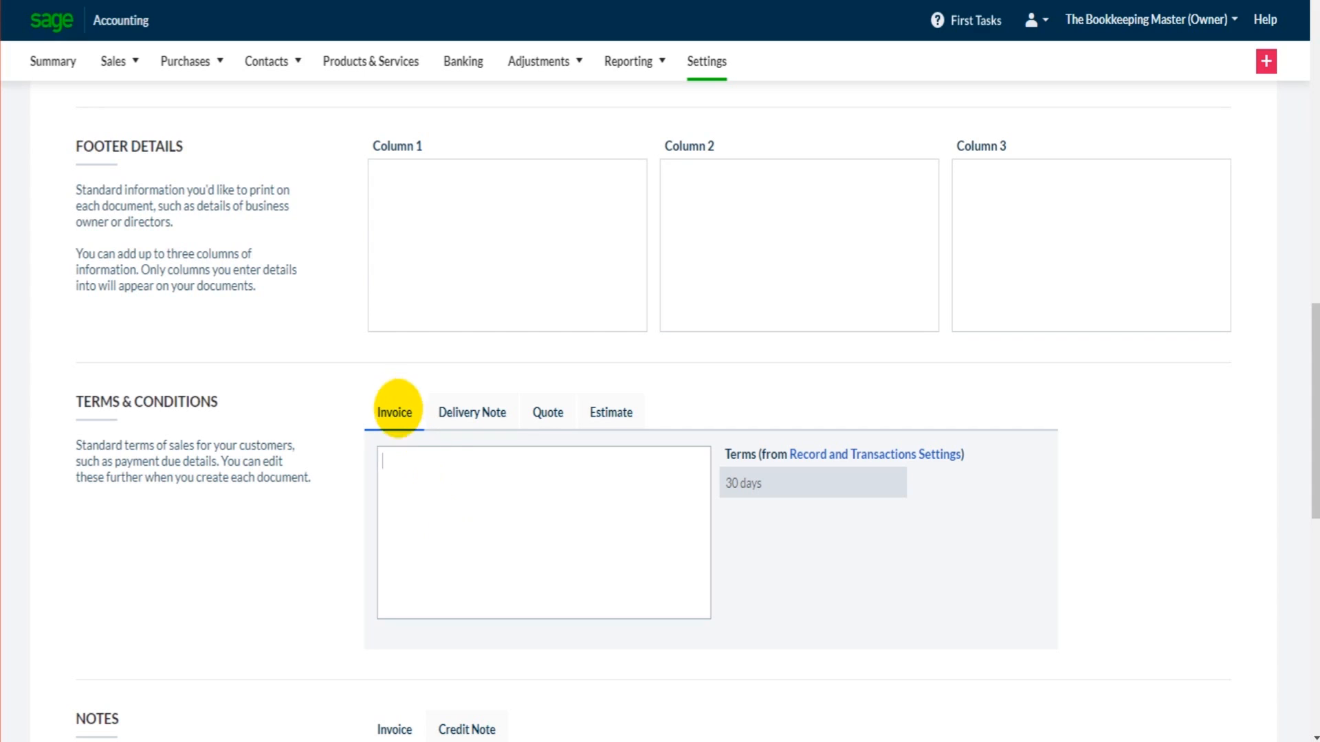
click(472, 412)
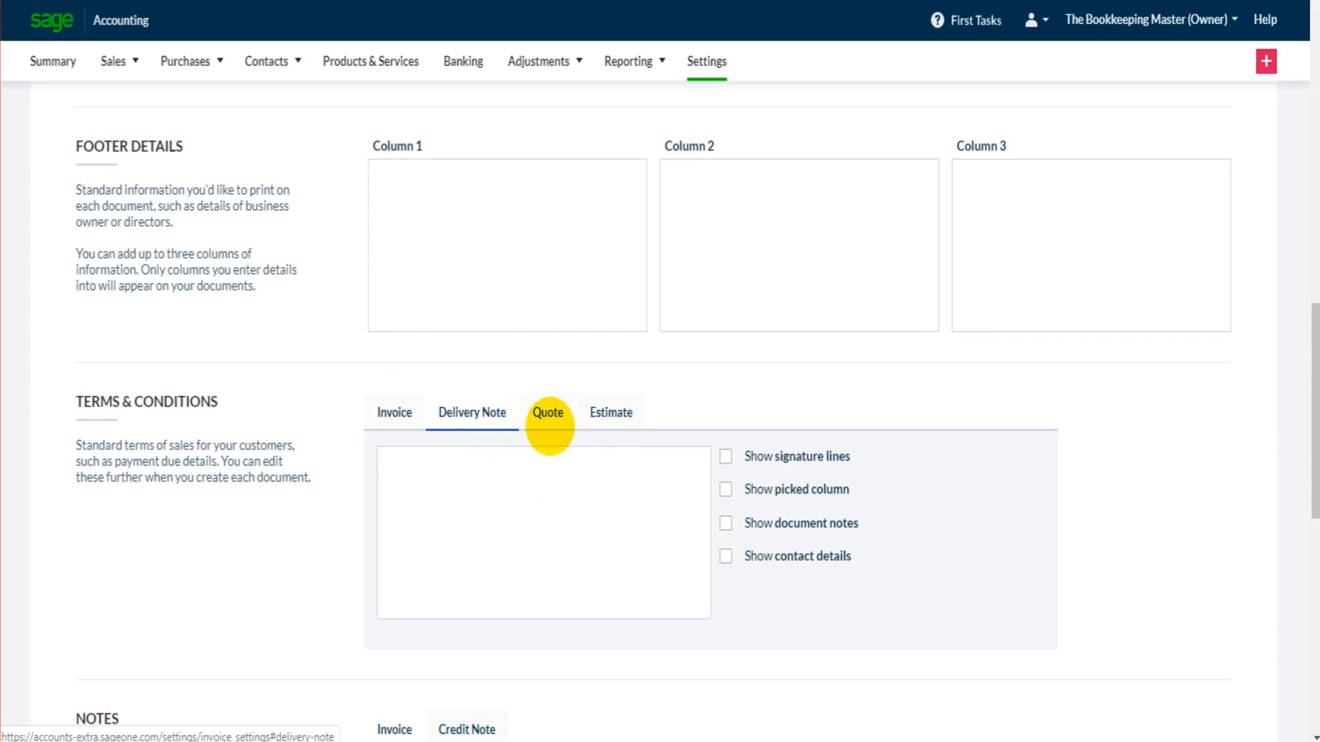
click(393, 413)
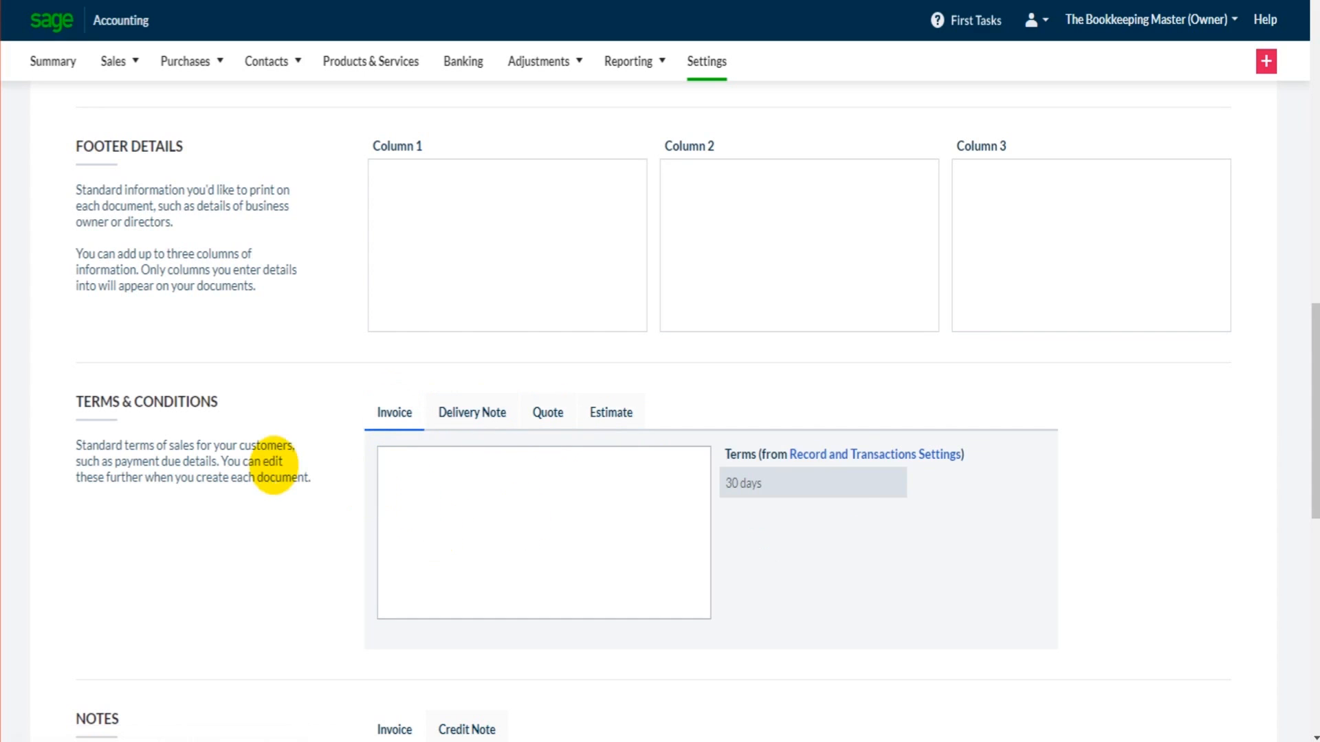
click(475, 562)
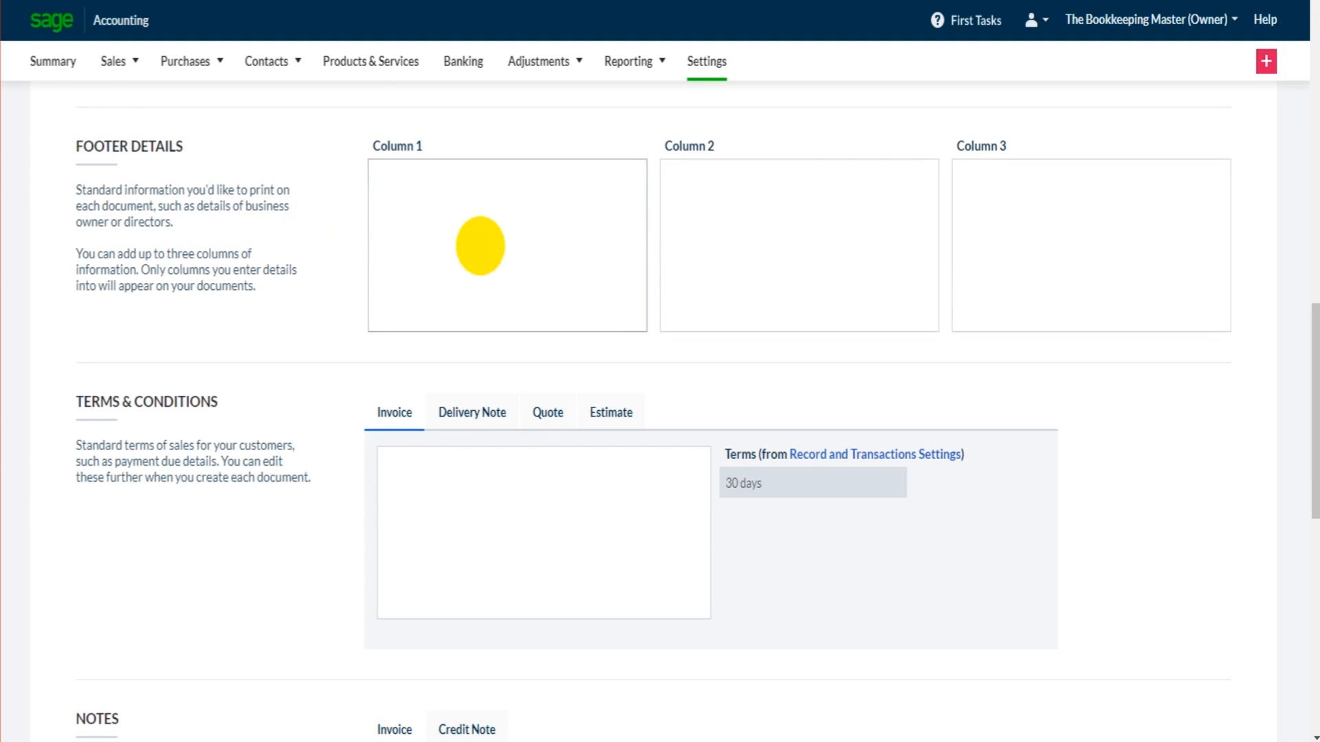
- Enter the bank details 'Account: 123456789' in footer Column 1
text(Bank)
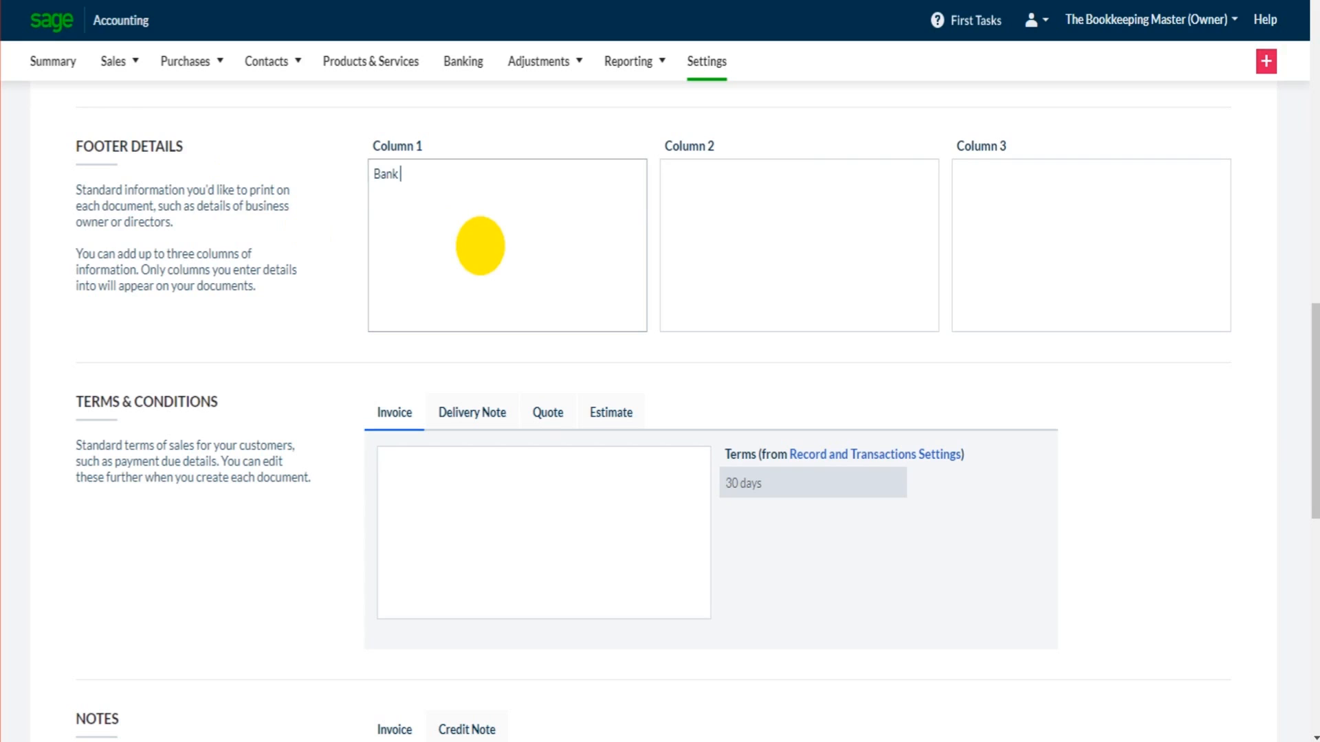
key(Backspace)
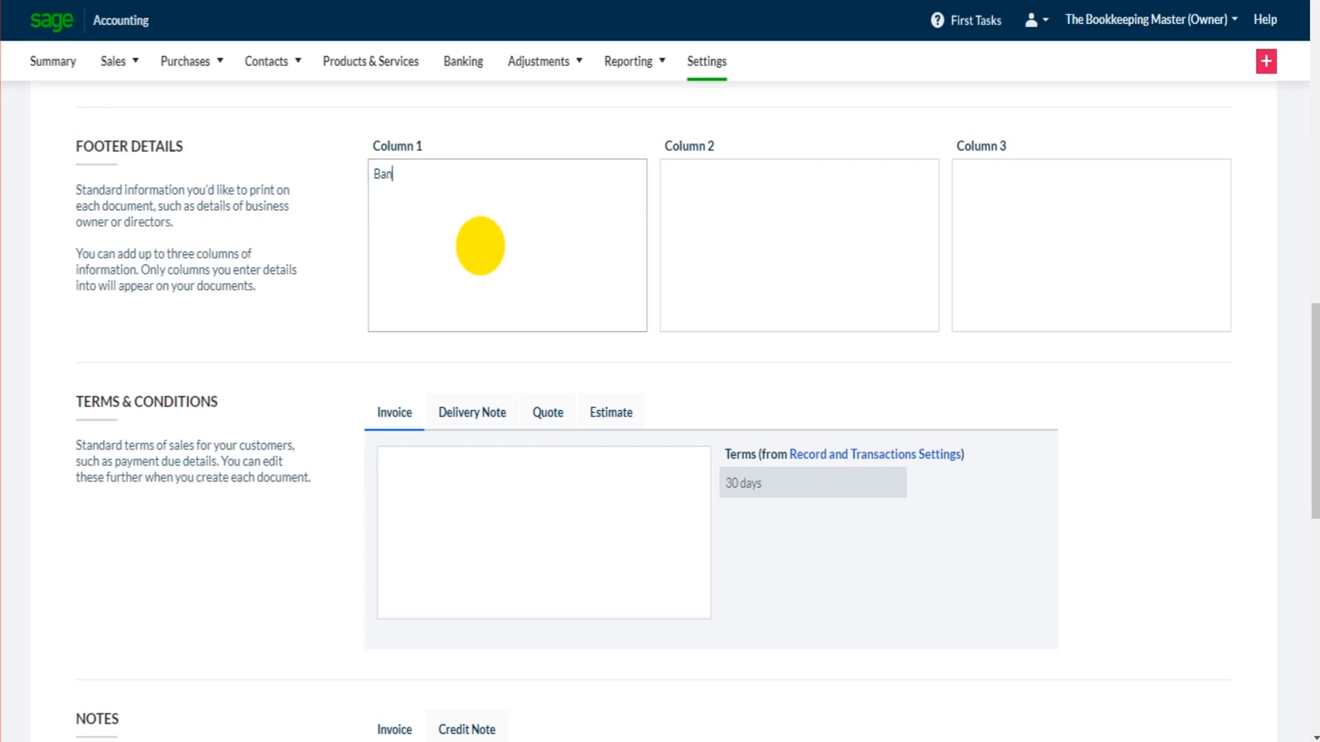
key(Backspace)
text(BACS Preferred)
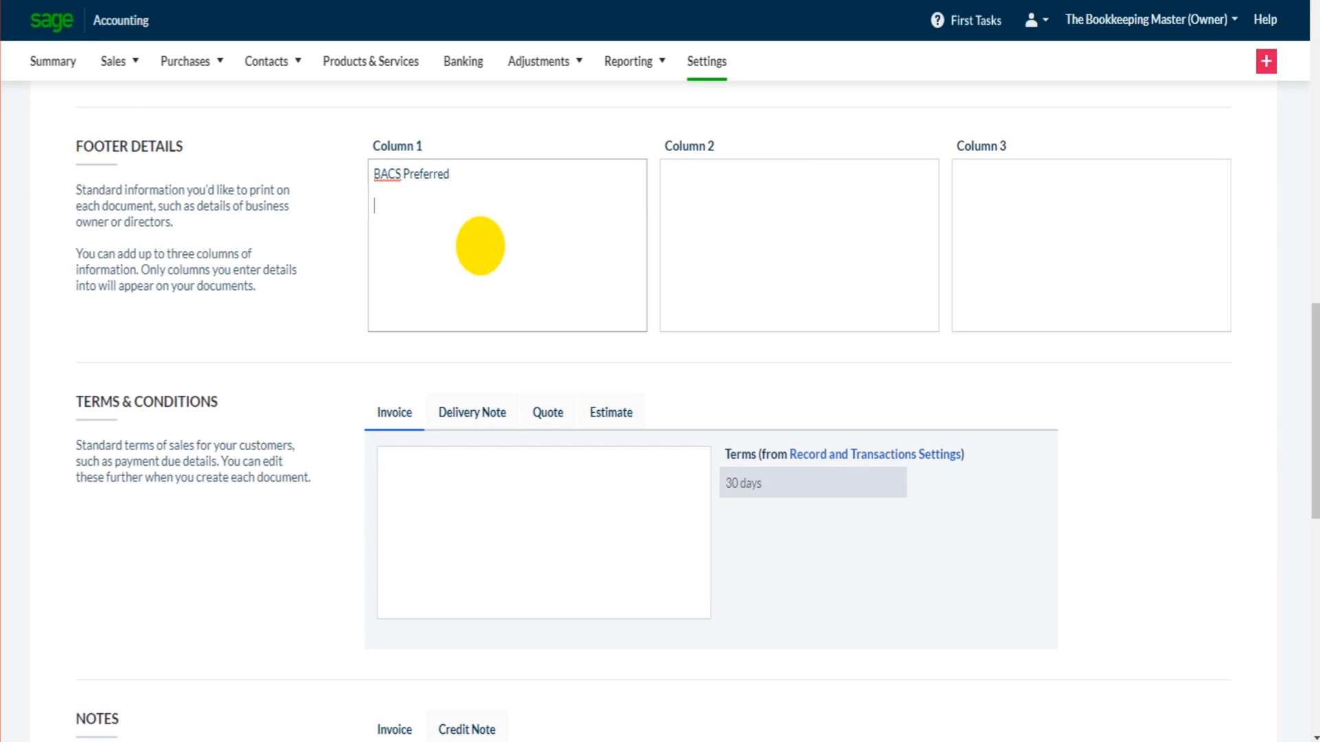
text(A)
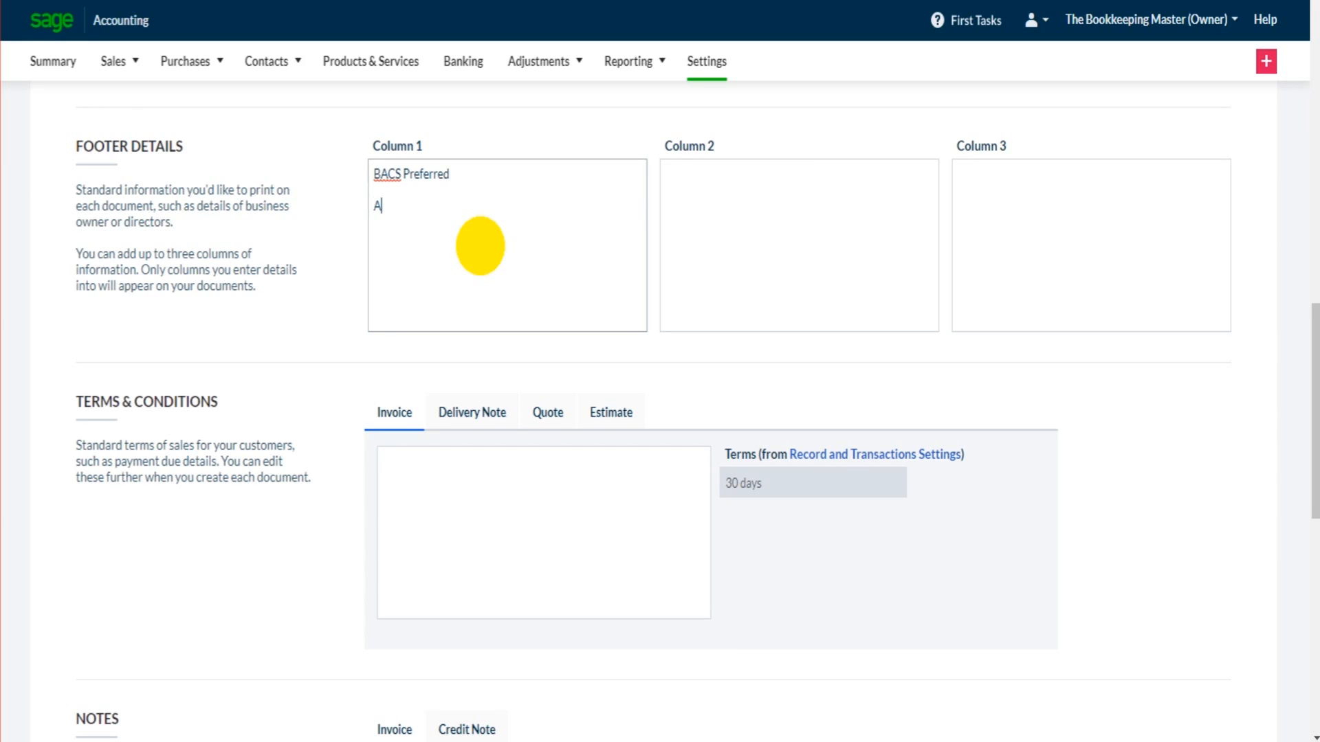
text(ccount: 123456789)
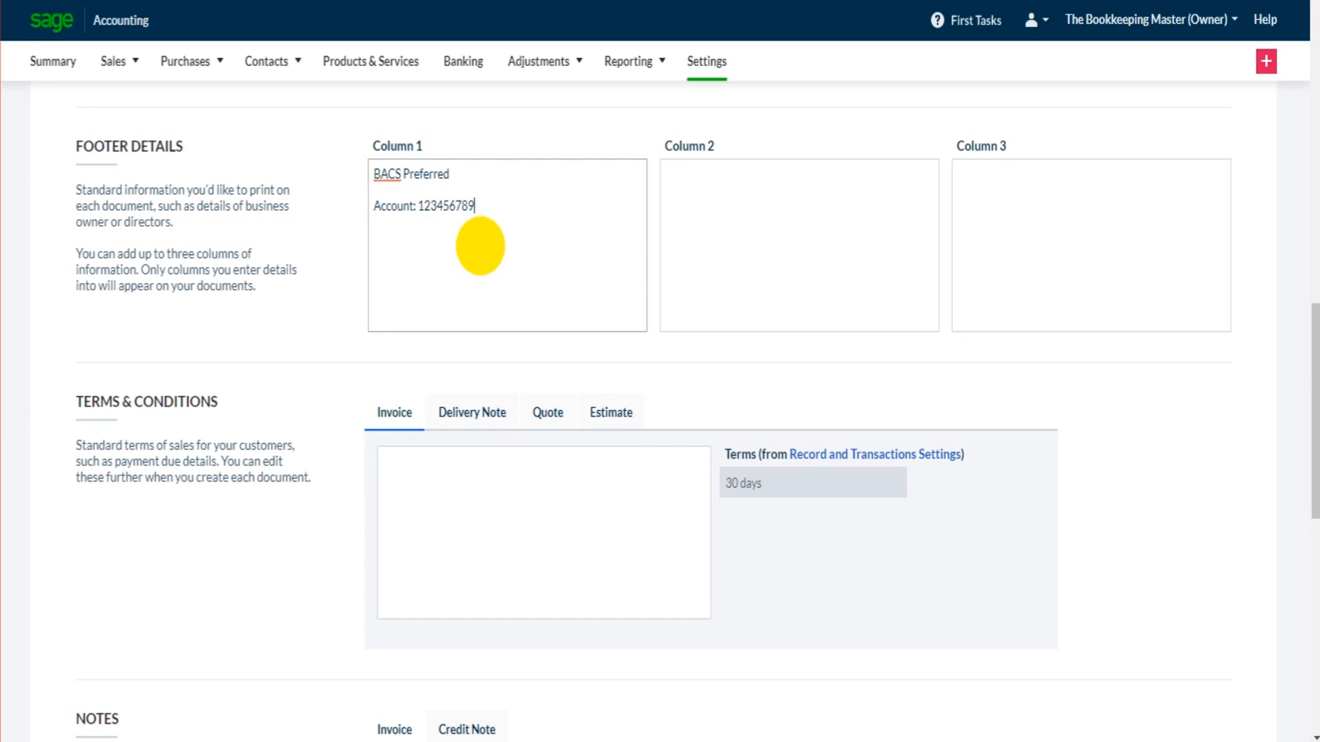
mouse_move(659, 222)
text(Sort Code: 123456)
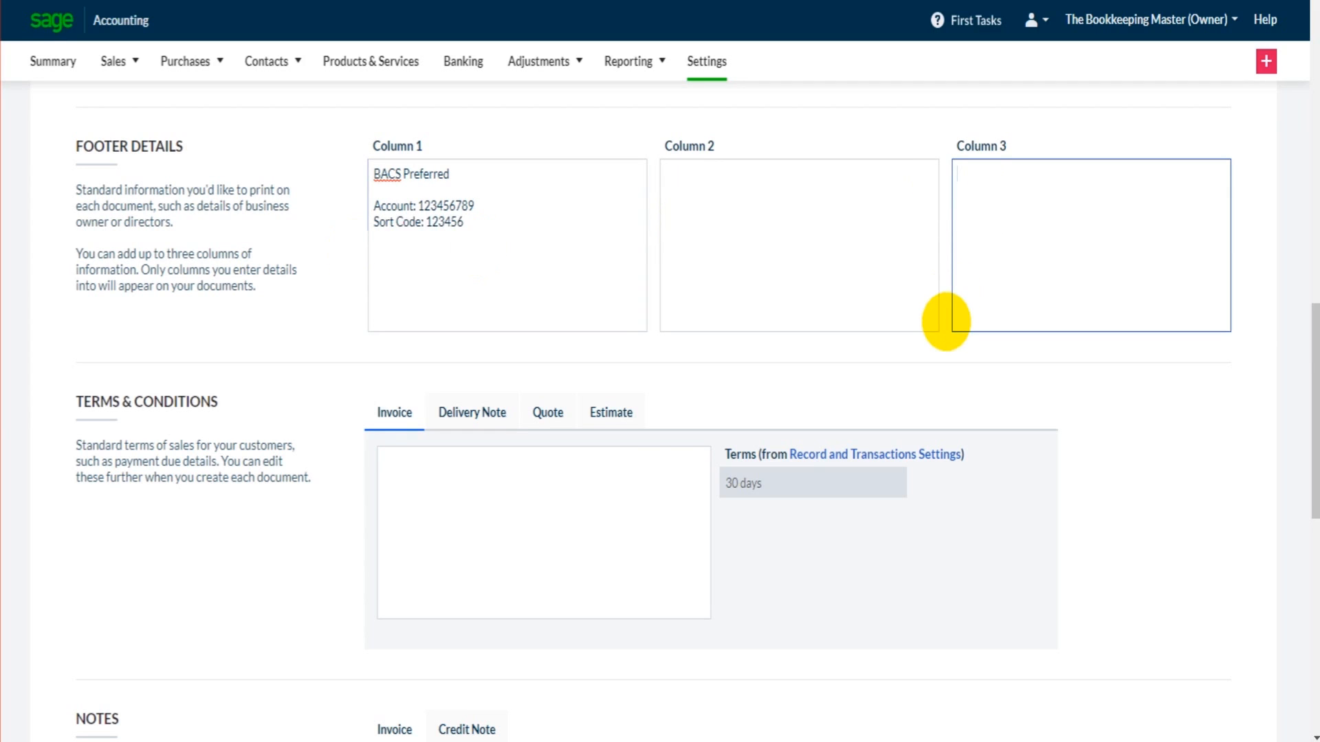
- Add 'International Payments' and 'Thank you for your business!' to the other footer columns
text(Internatio)
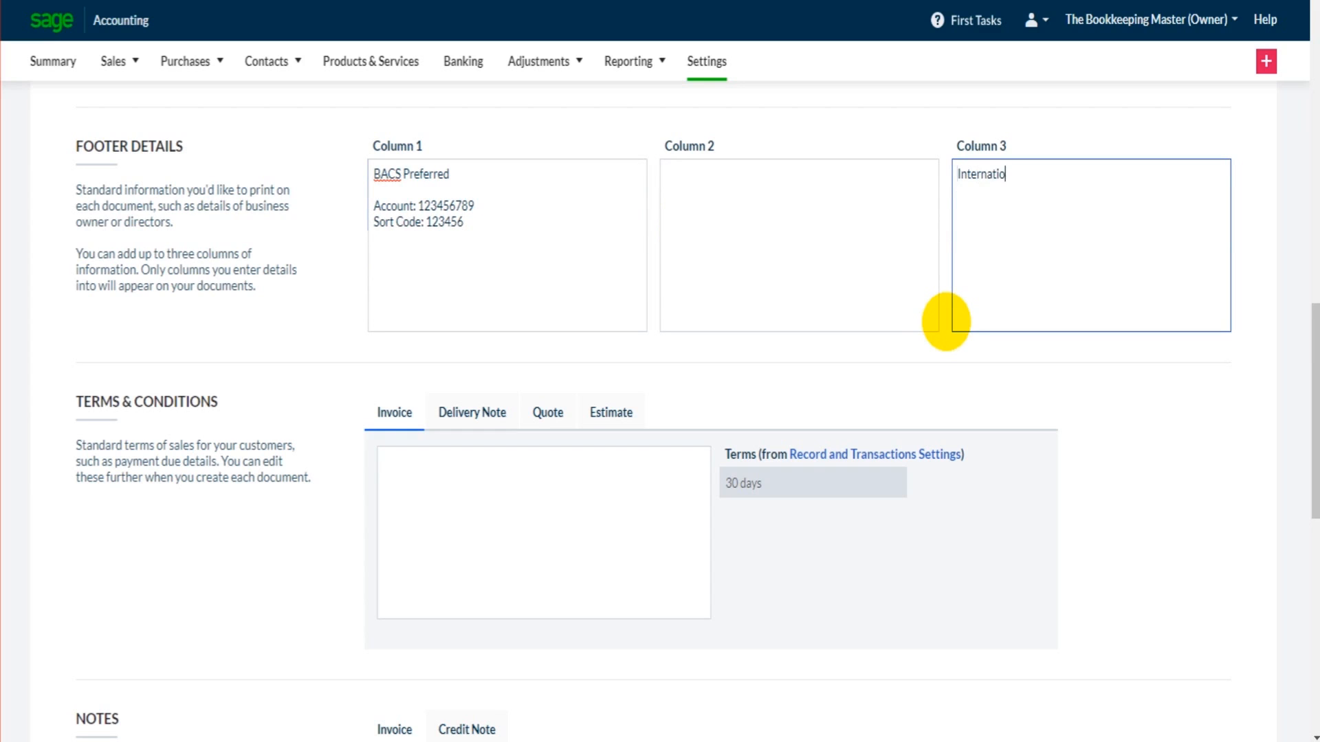
text(nal)
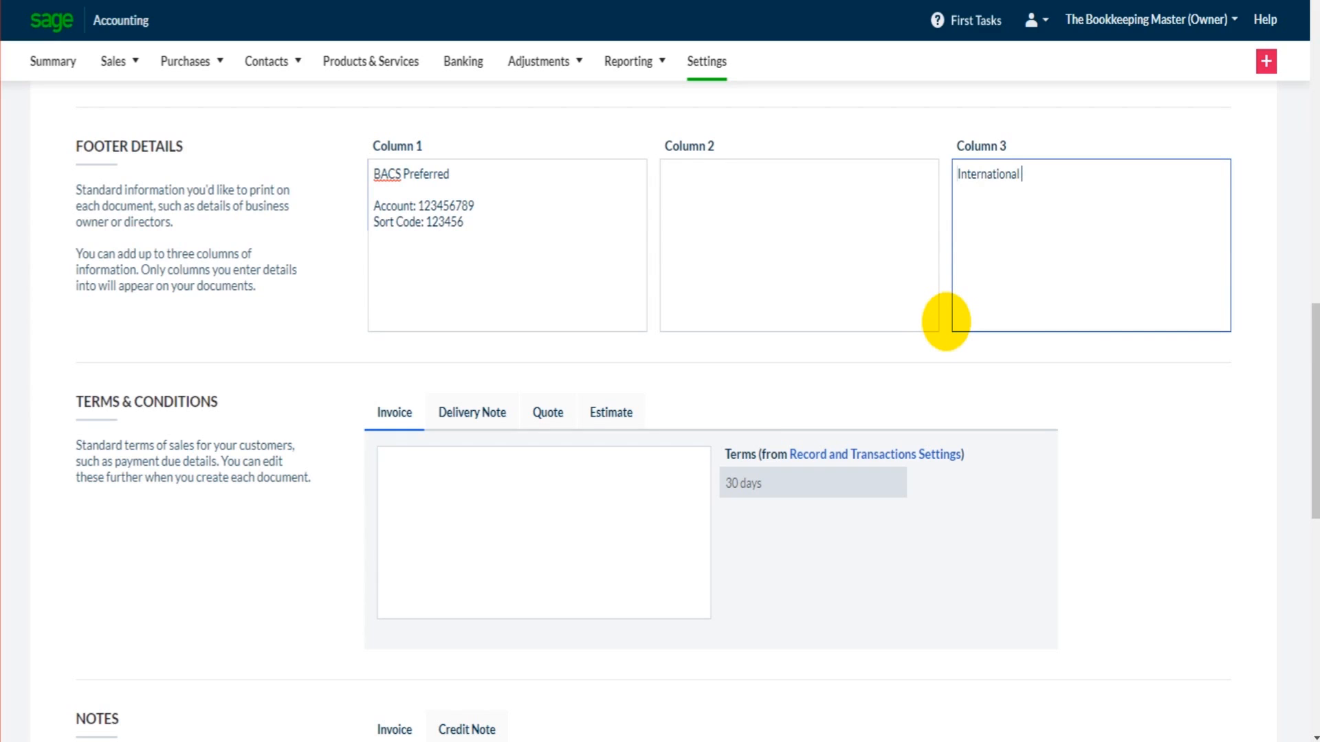
text(Payments)
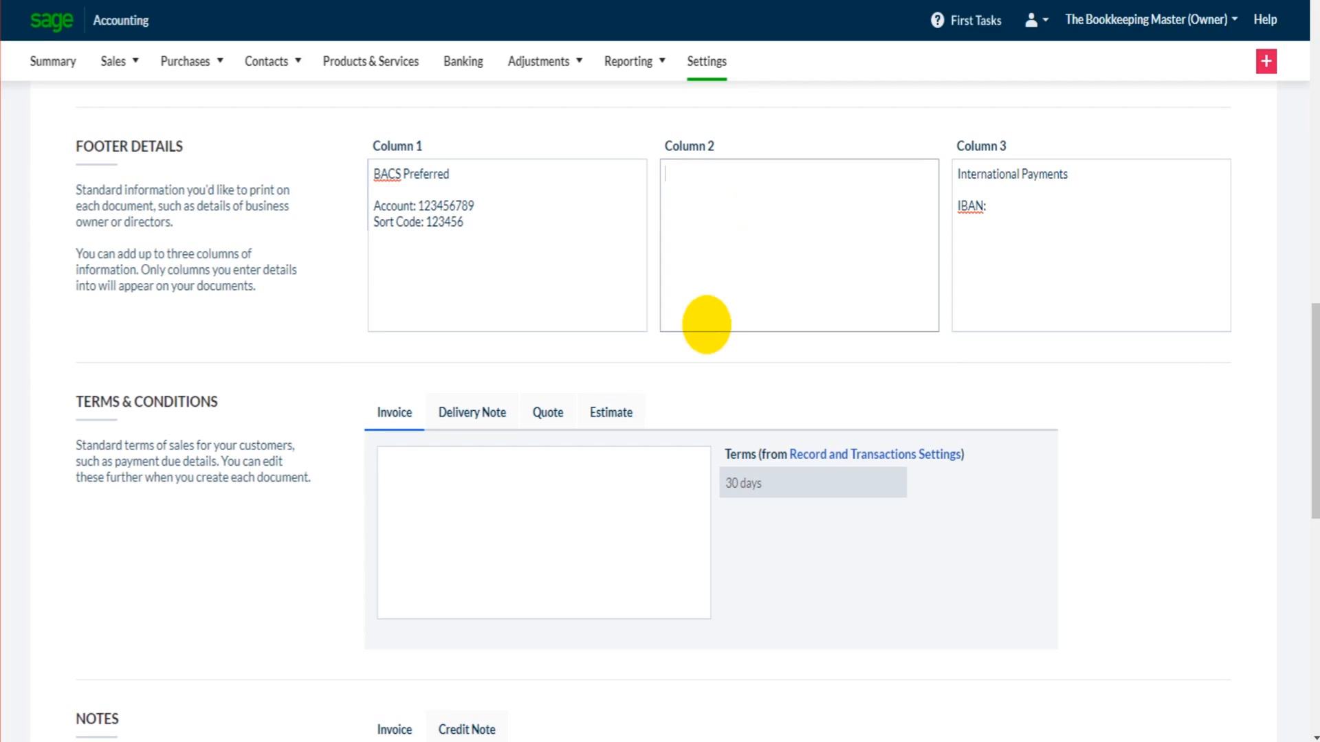
text(Thank you for your business!)
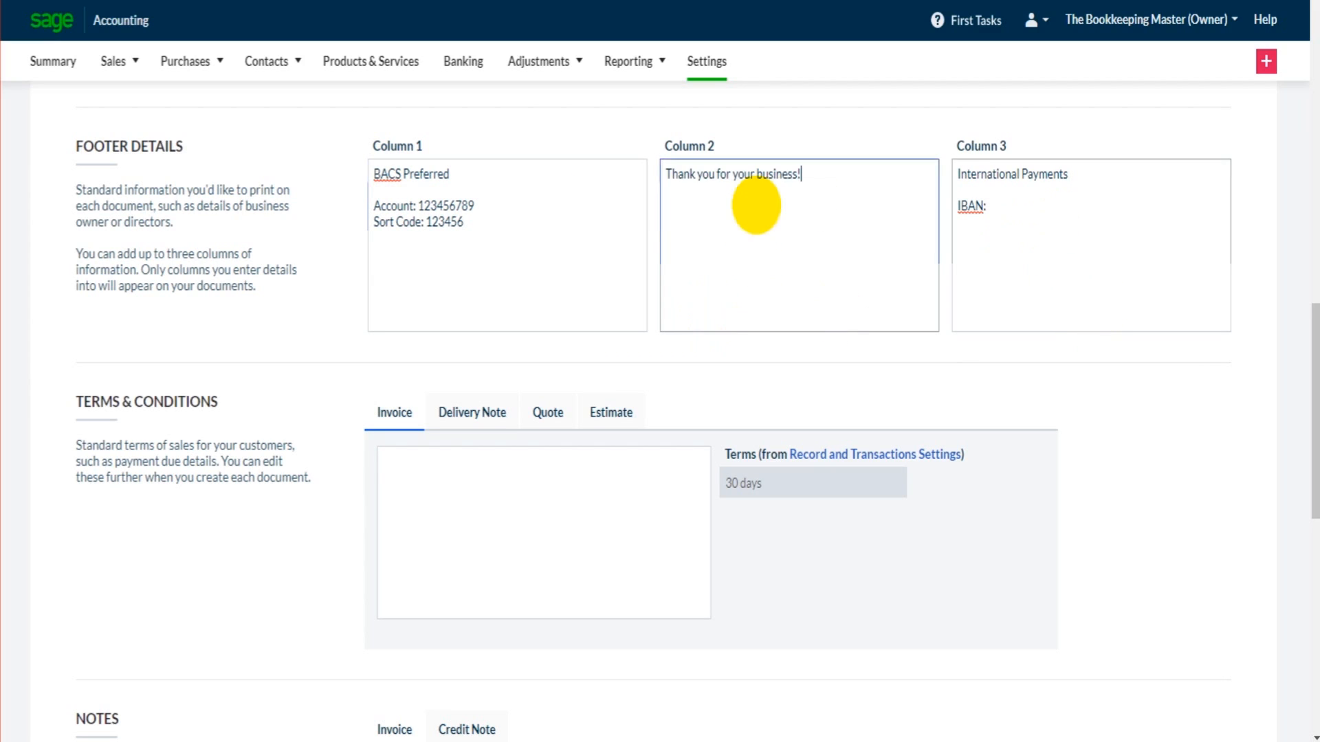
scroll(down, 3)
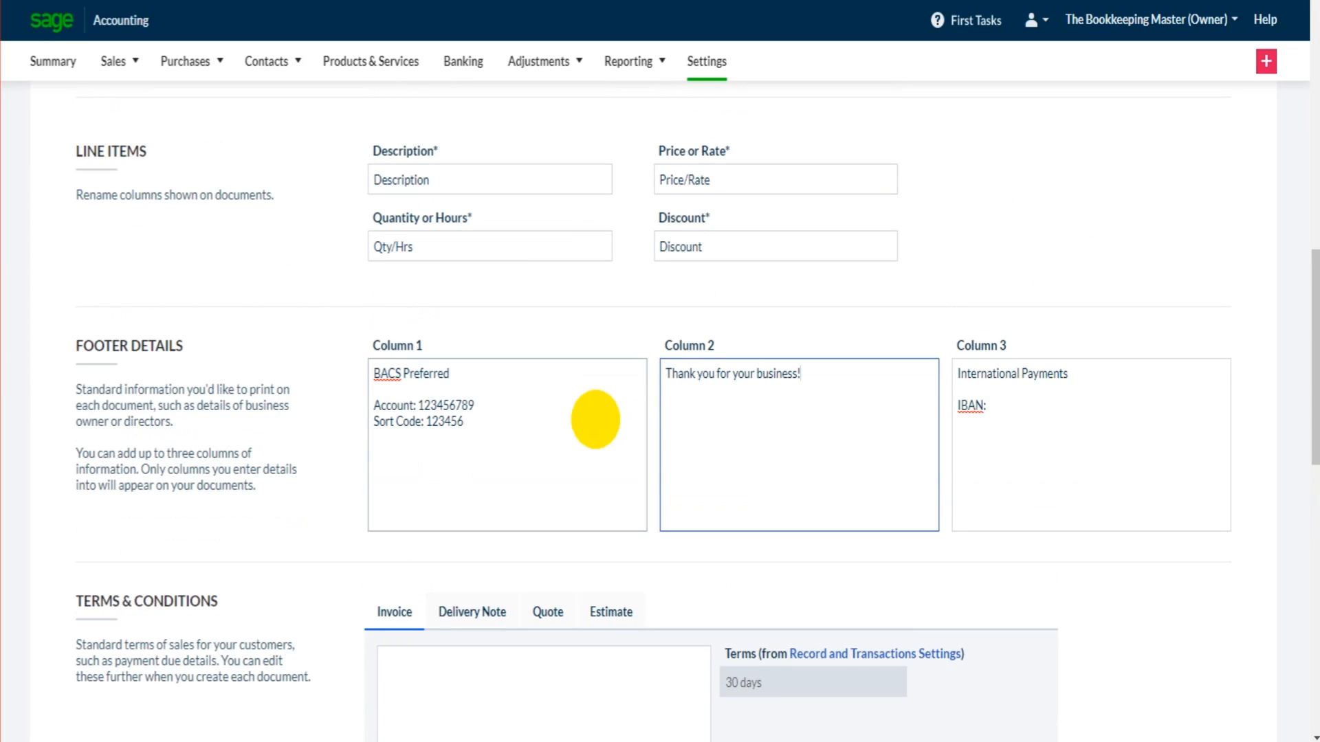
mouse_move(492, 439)
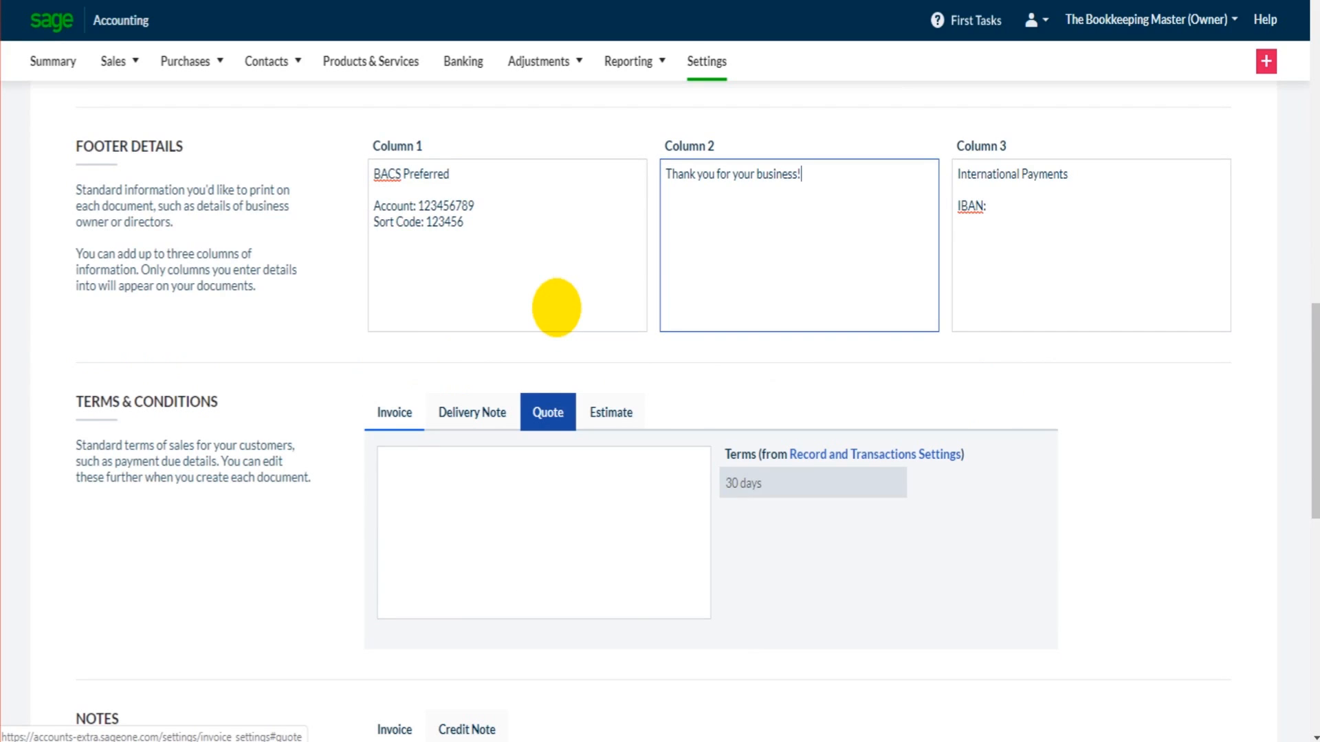
scroll(down, 3)
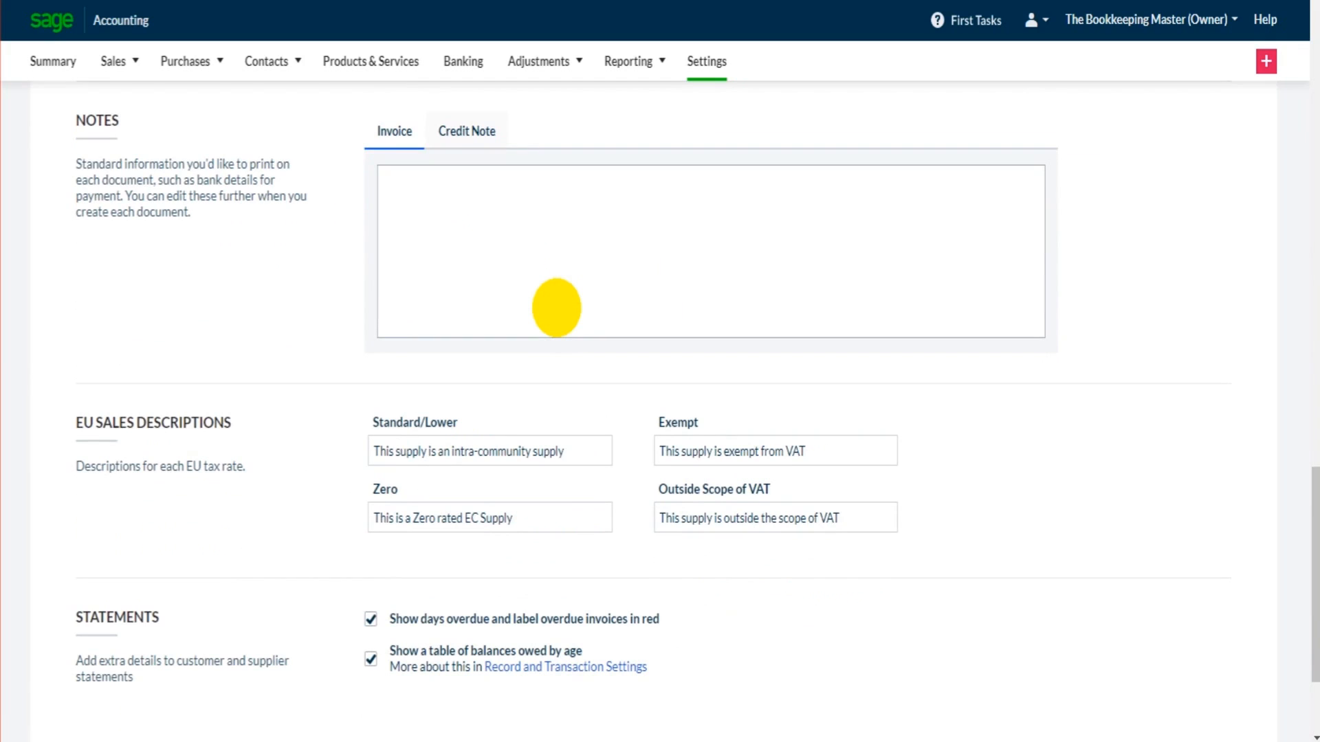
mouse_move(543, 311)
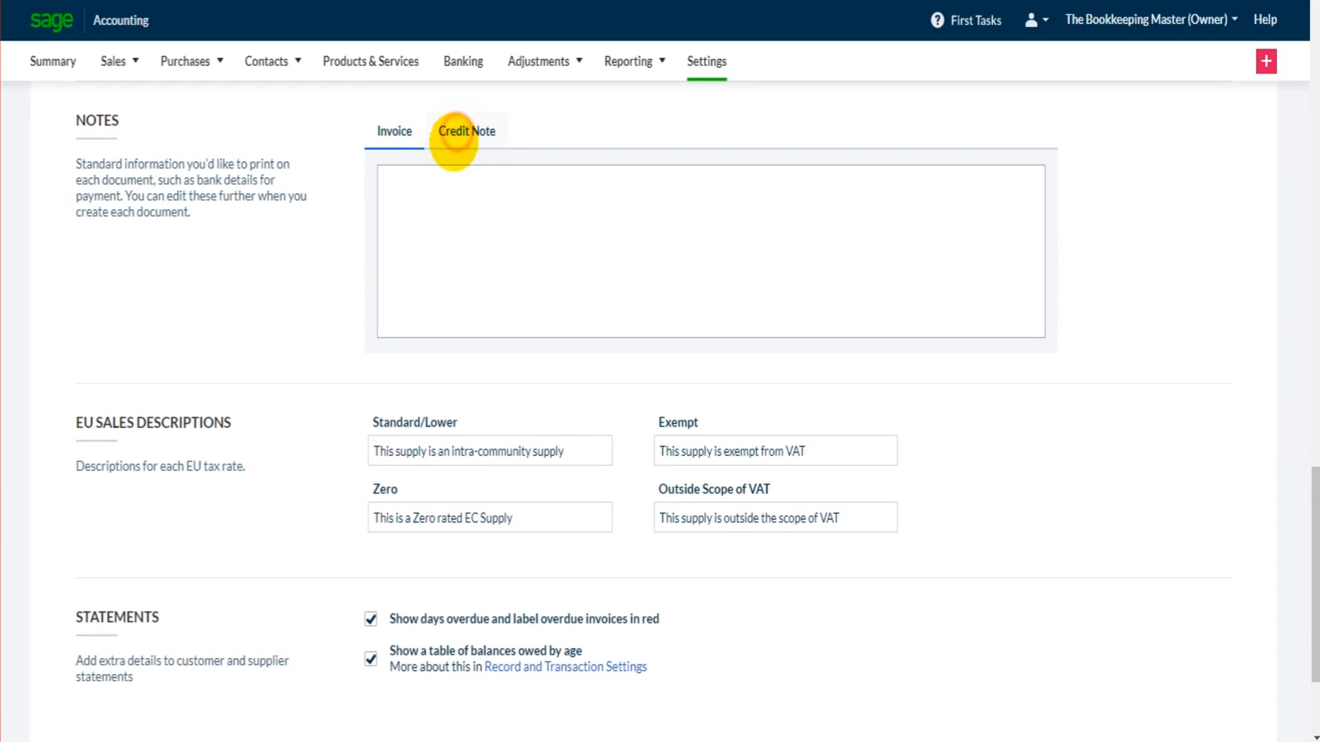
click(394, 131)
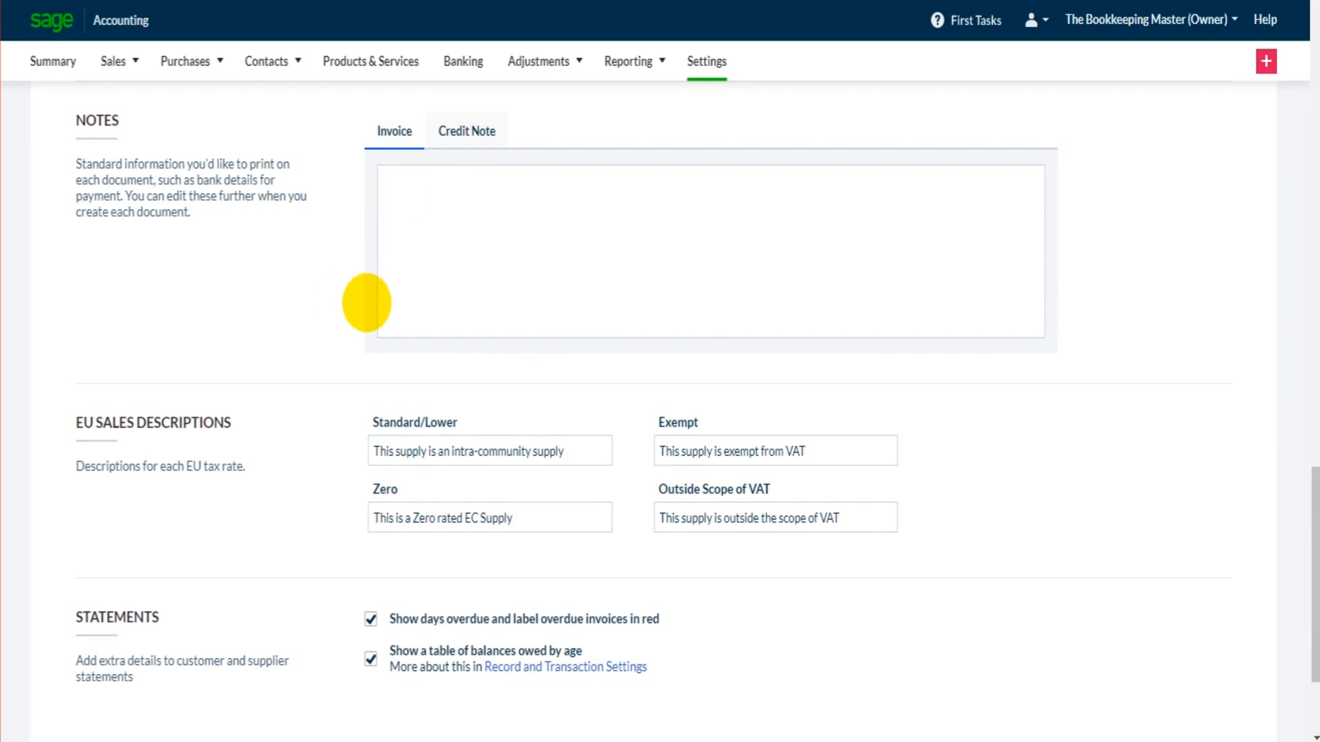
scroll(down, 3)
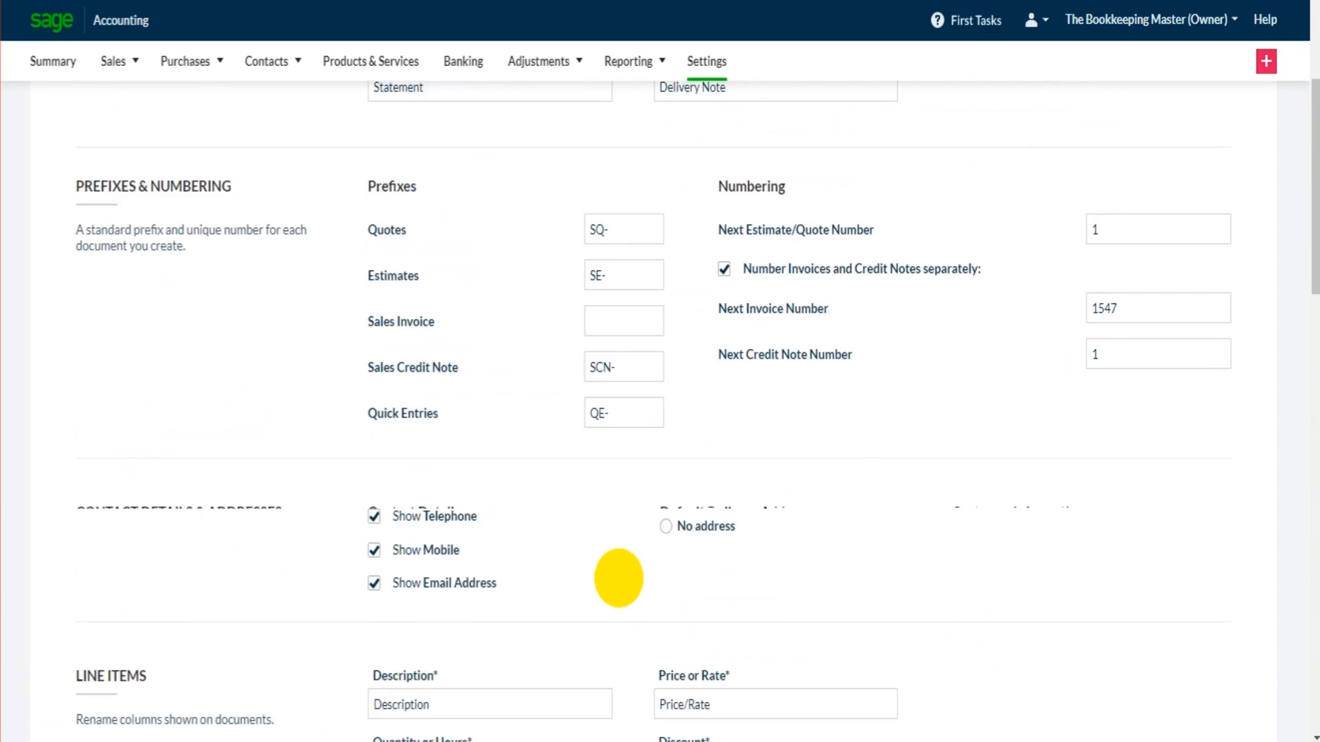
- Save the Invoice Form Settings with the Graphite template, prefixes and bank-detail footer
scroll(down, 3)
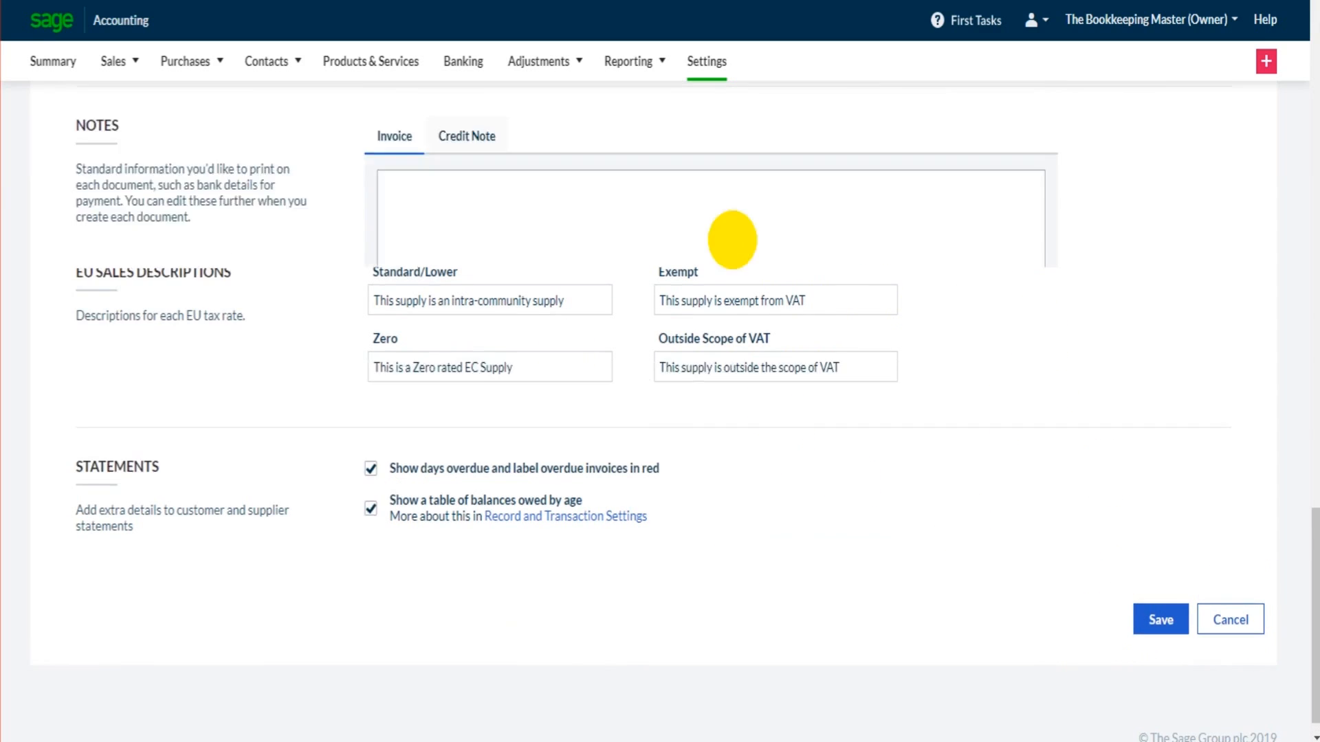
scroll(up, 3)
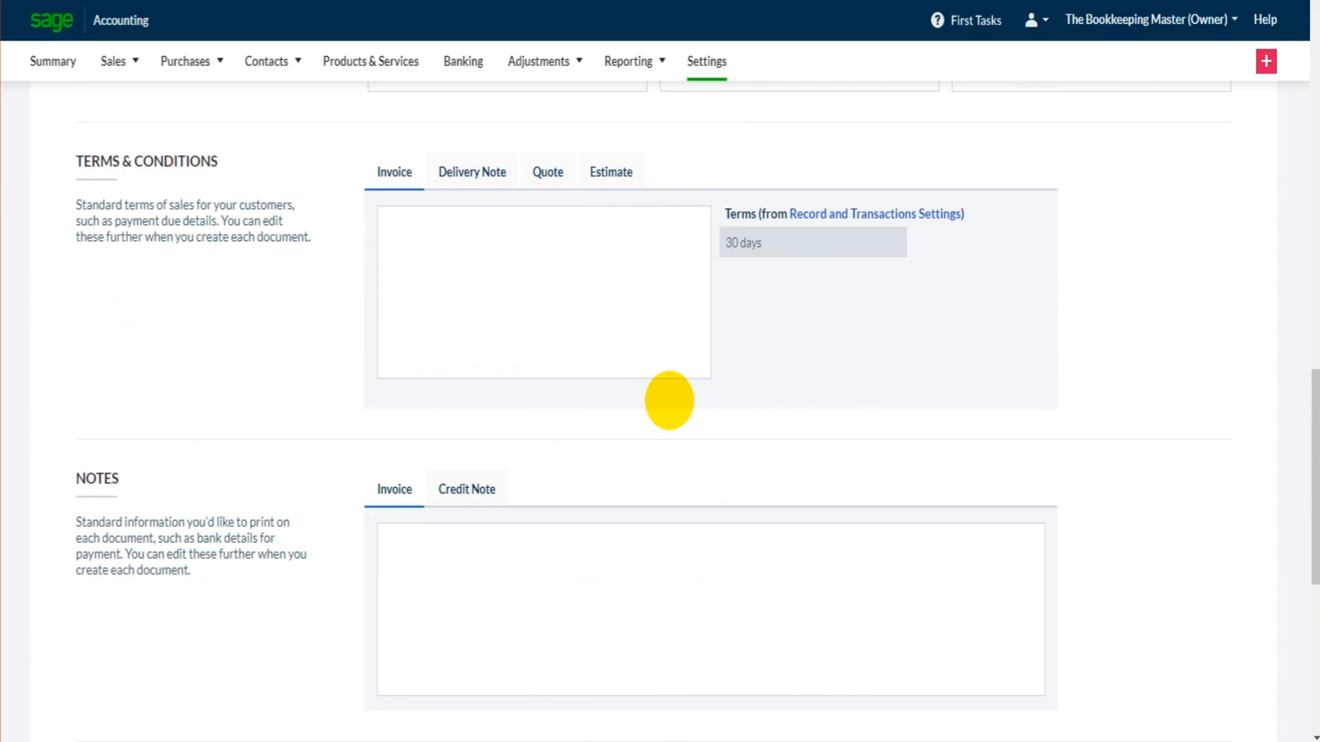
scroll(down, 3)
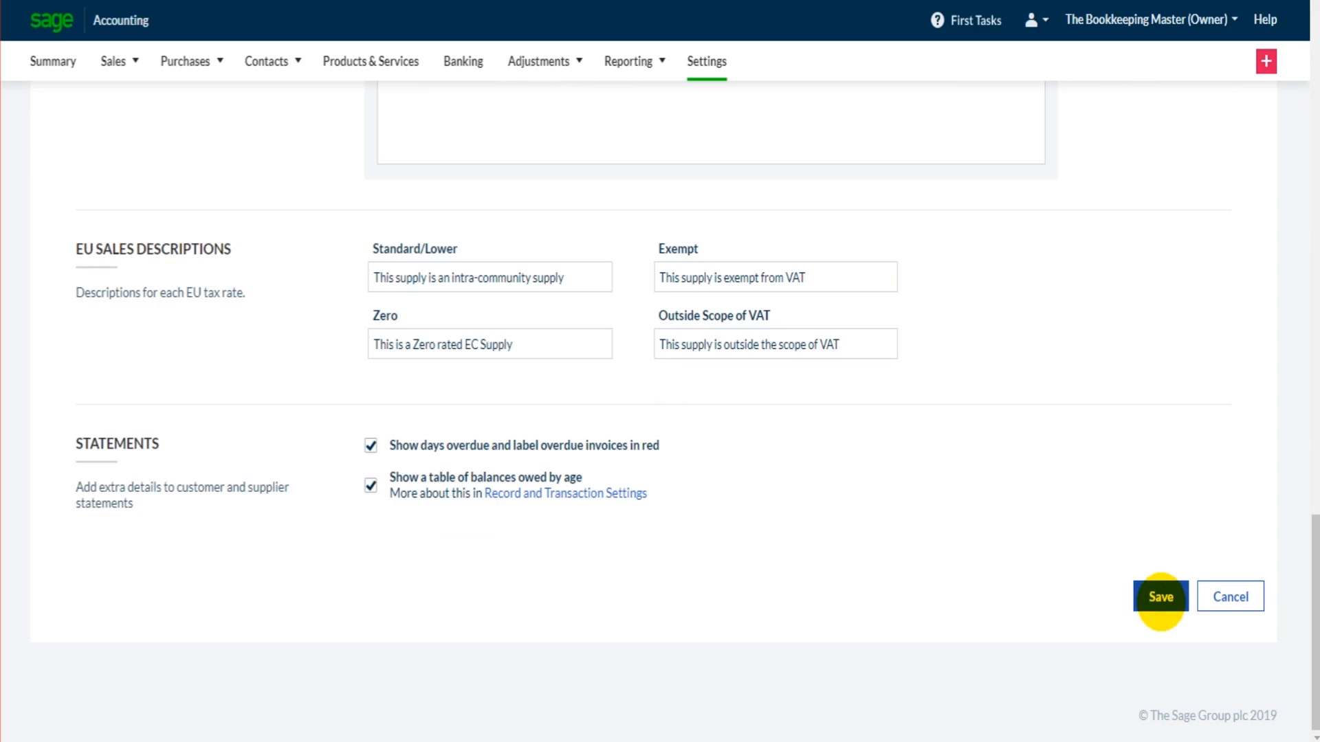
click(1159, 596)
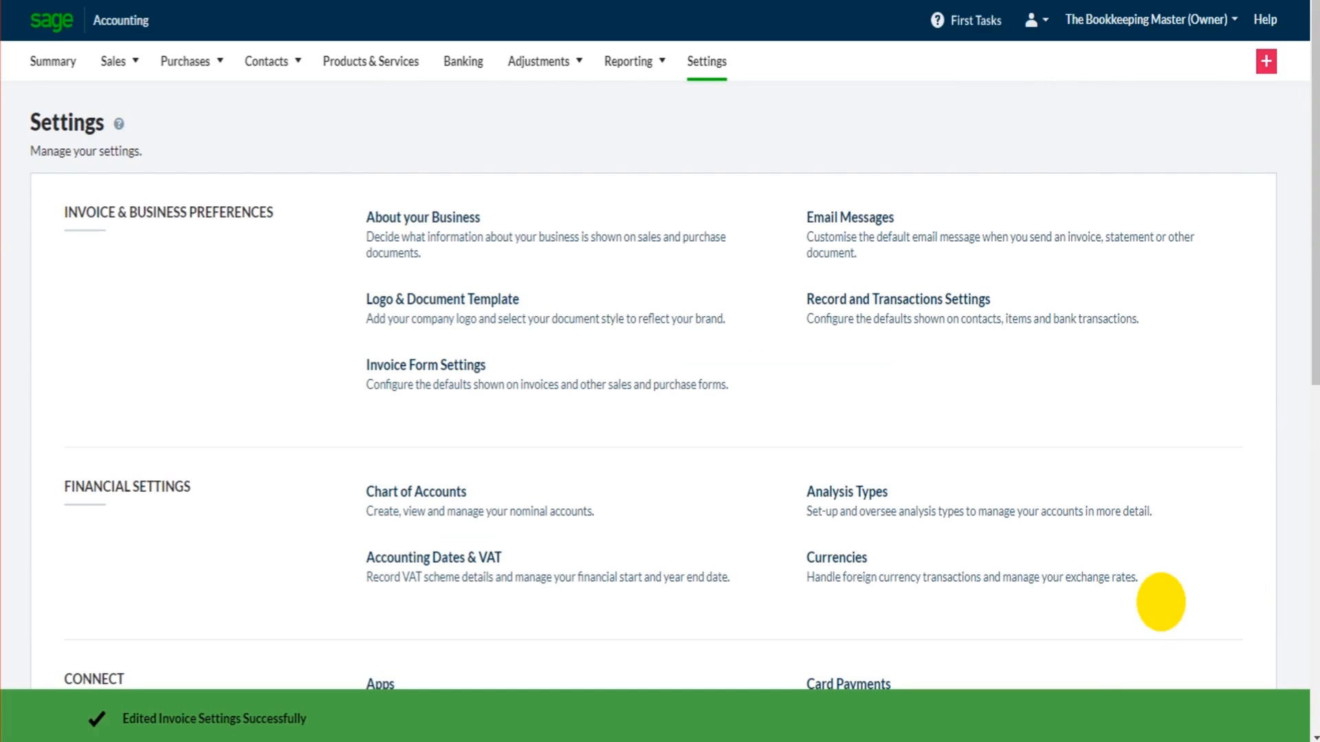